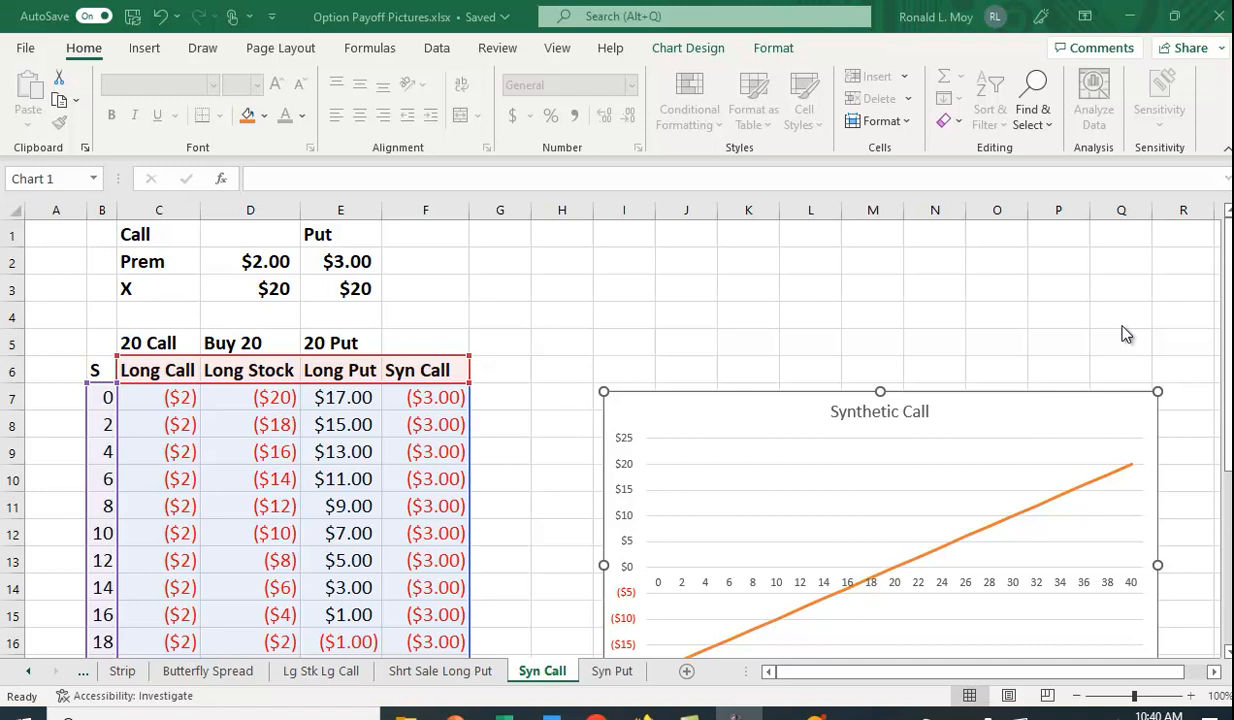
Filter the Synthetic Call chart to plot Long Call only, dropping Long Stock
scroll(down, 3)
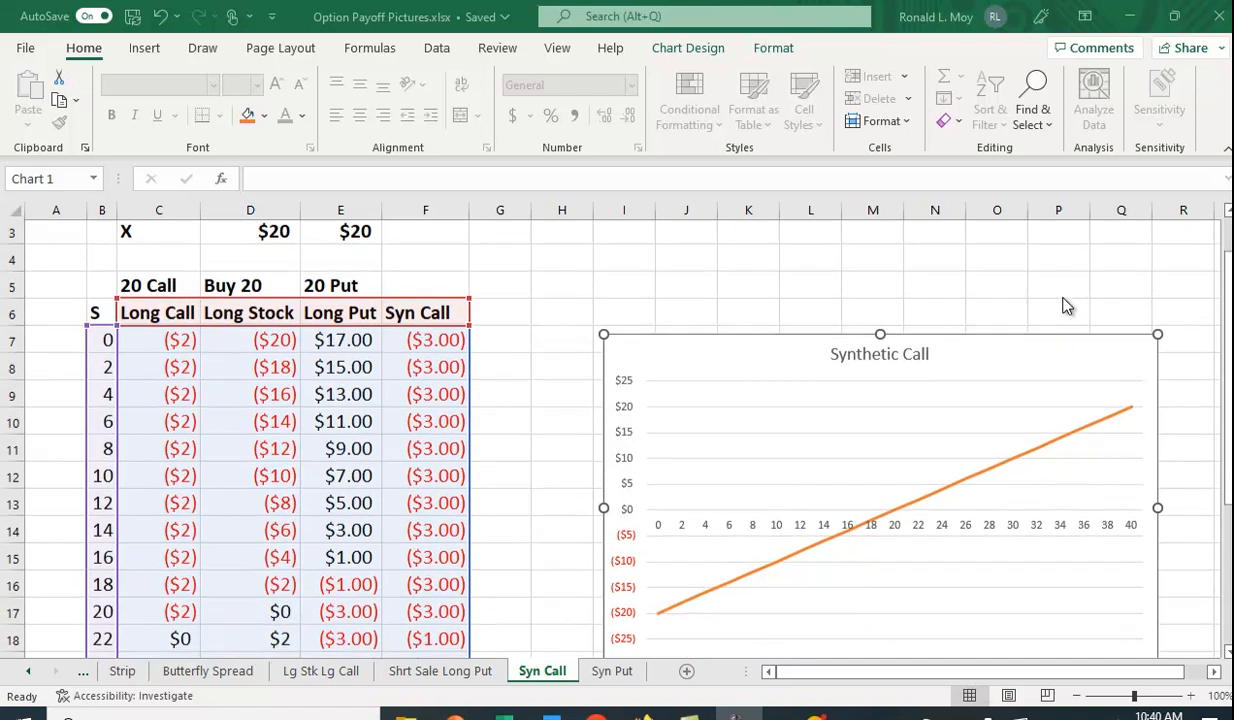
scroll(down, 3)
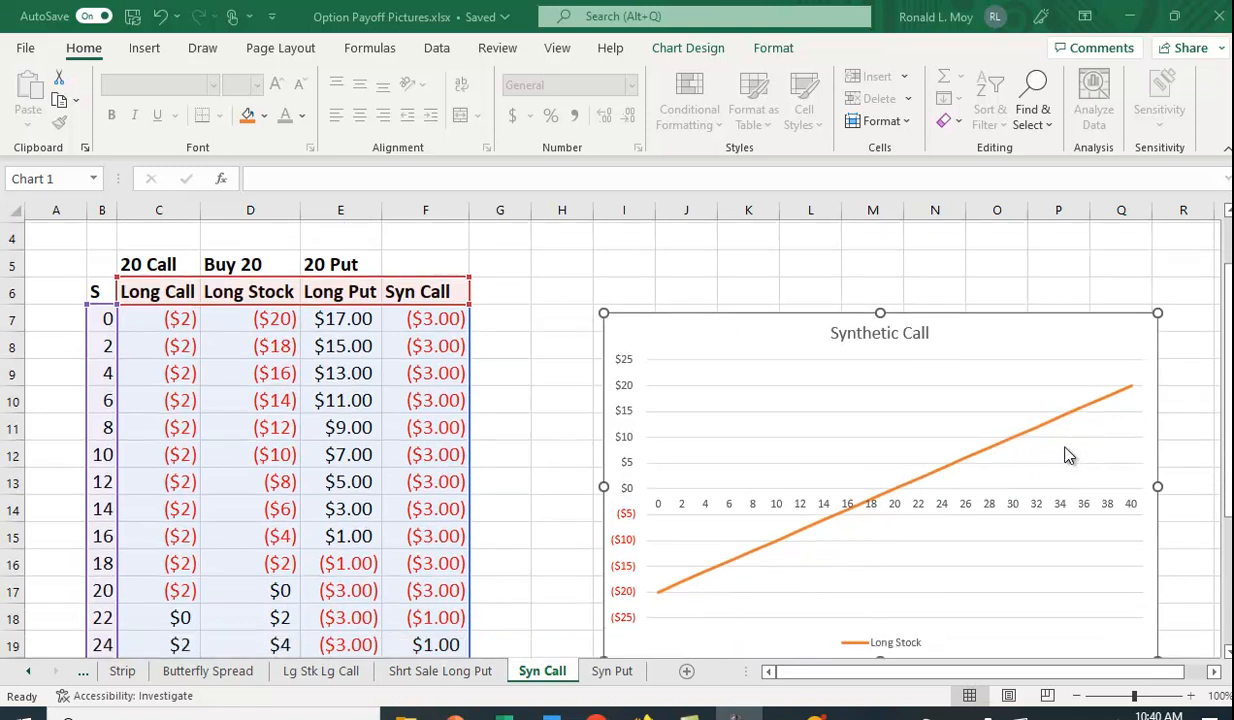
scroll(down, 3)
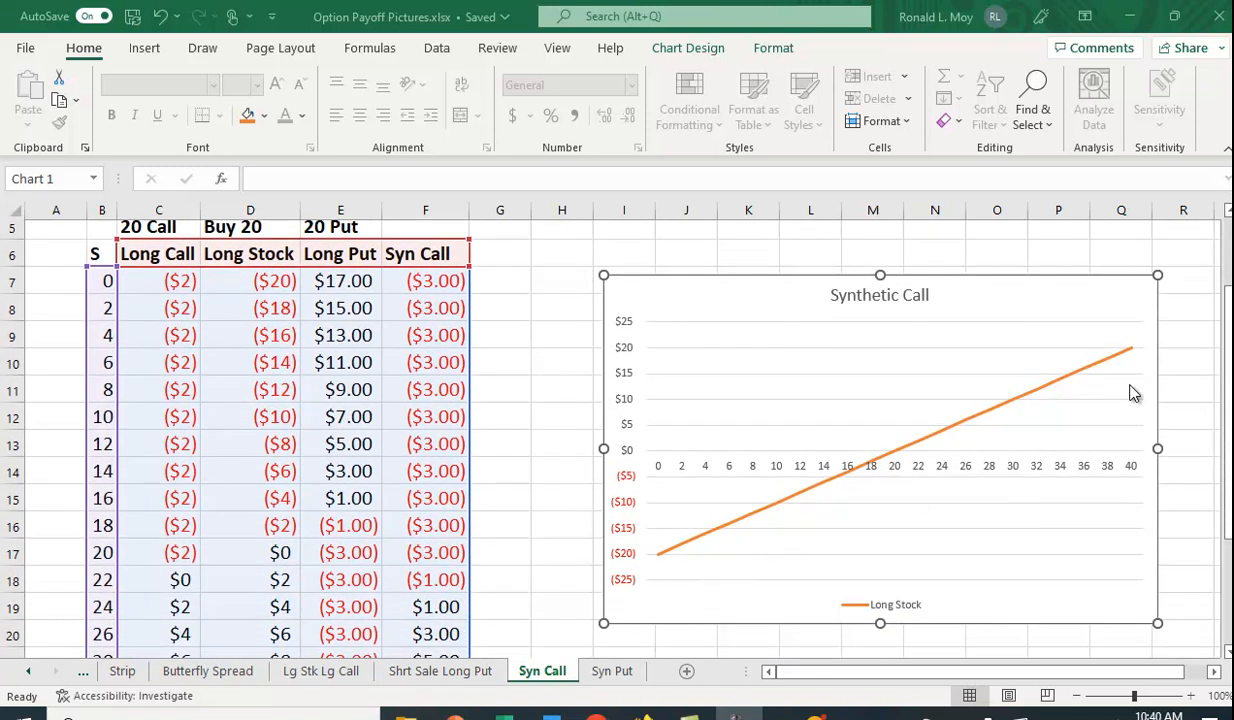
mouse_move(732, 575)
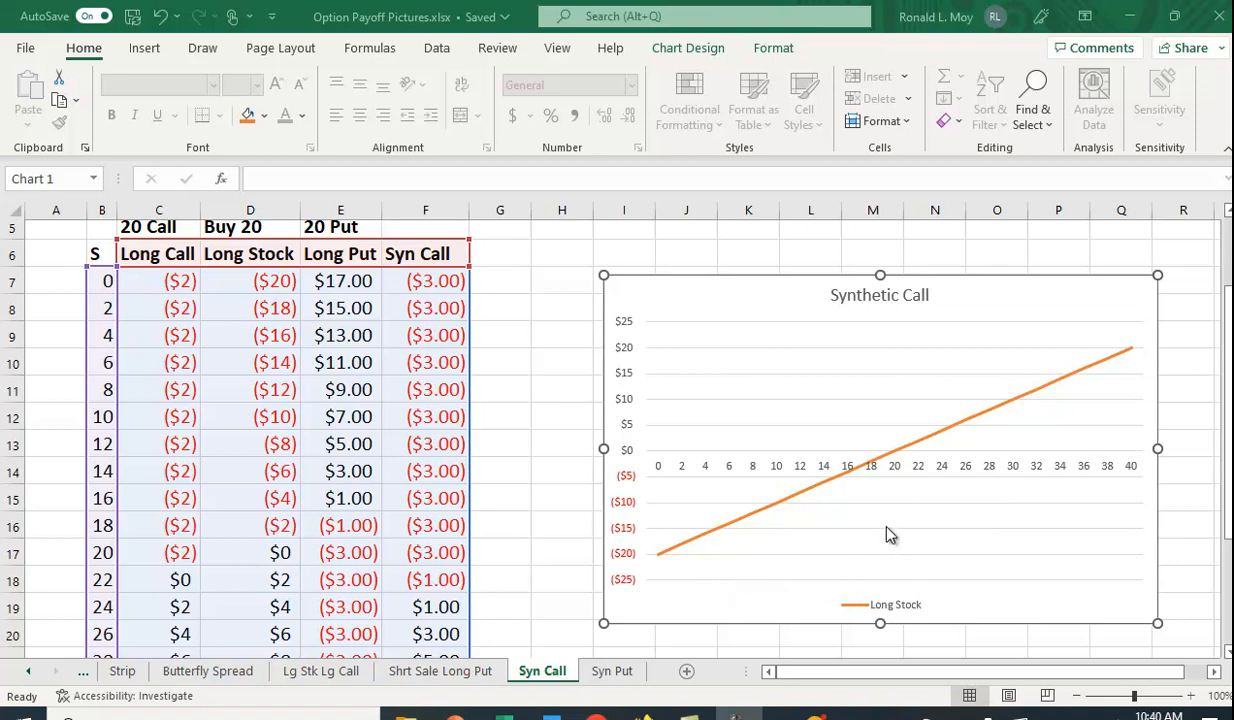
mouse_move(895, 460)
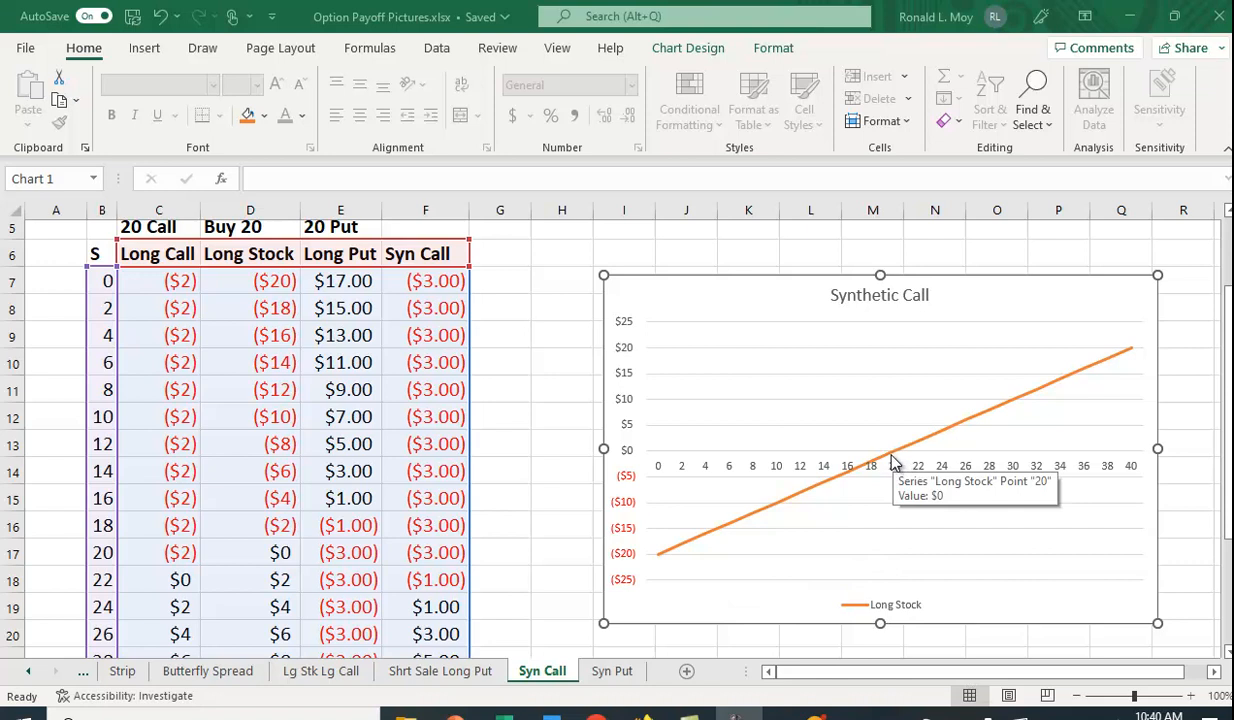
mouse_move(659, 577)
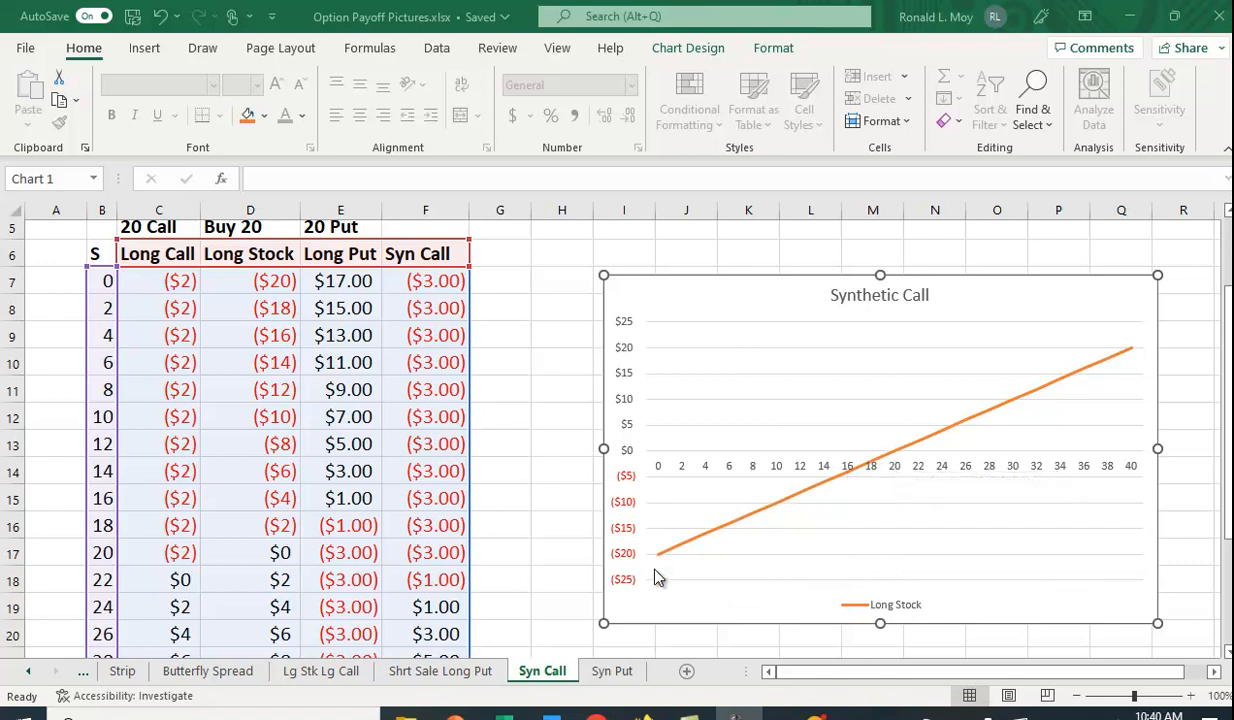
mouse_move(662, 560)
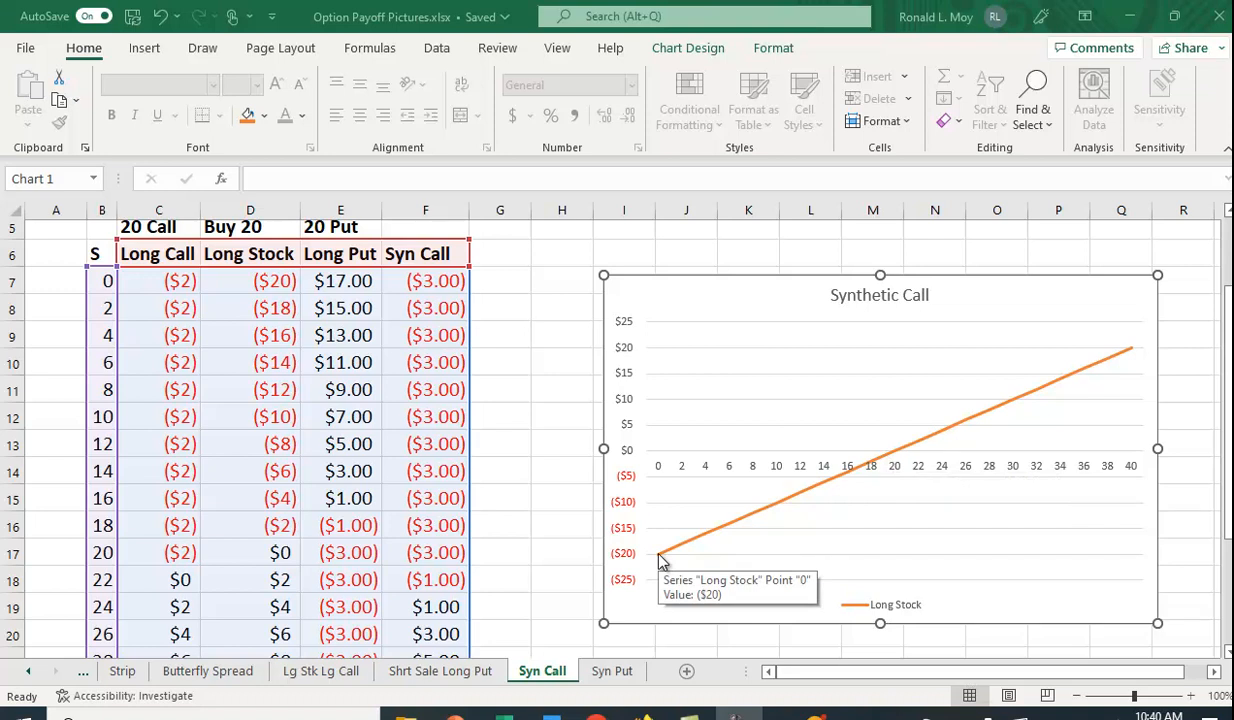
mouse_move(1098, 373)
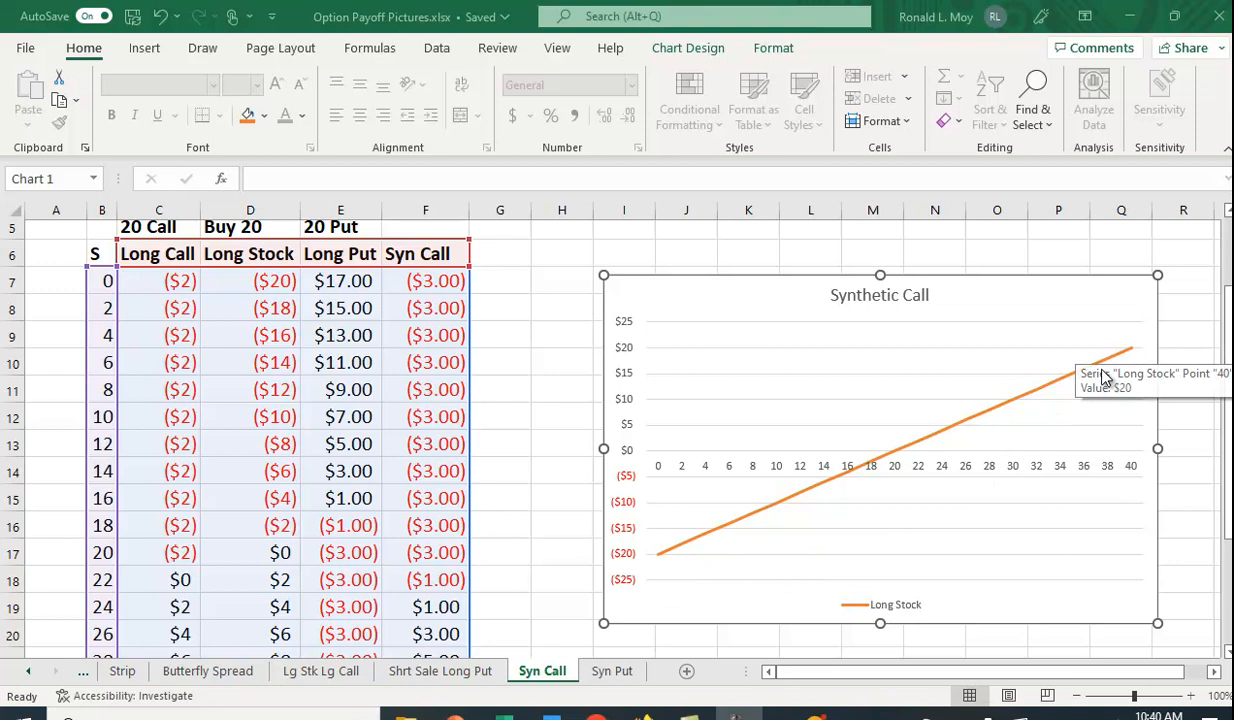
mouse_move(996, 420)
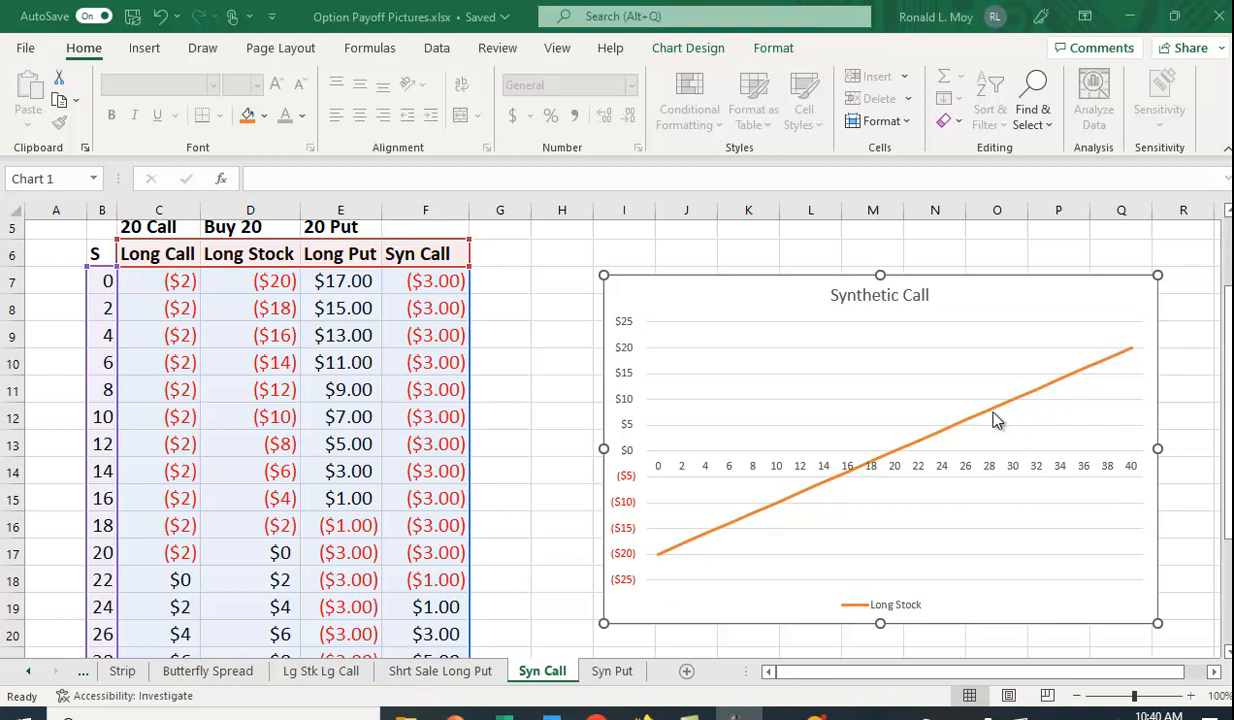
mouse_move(813, 499)
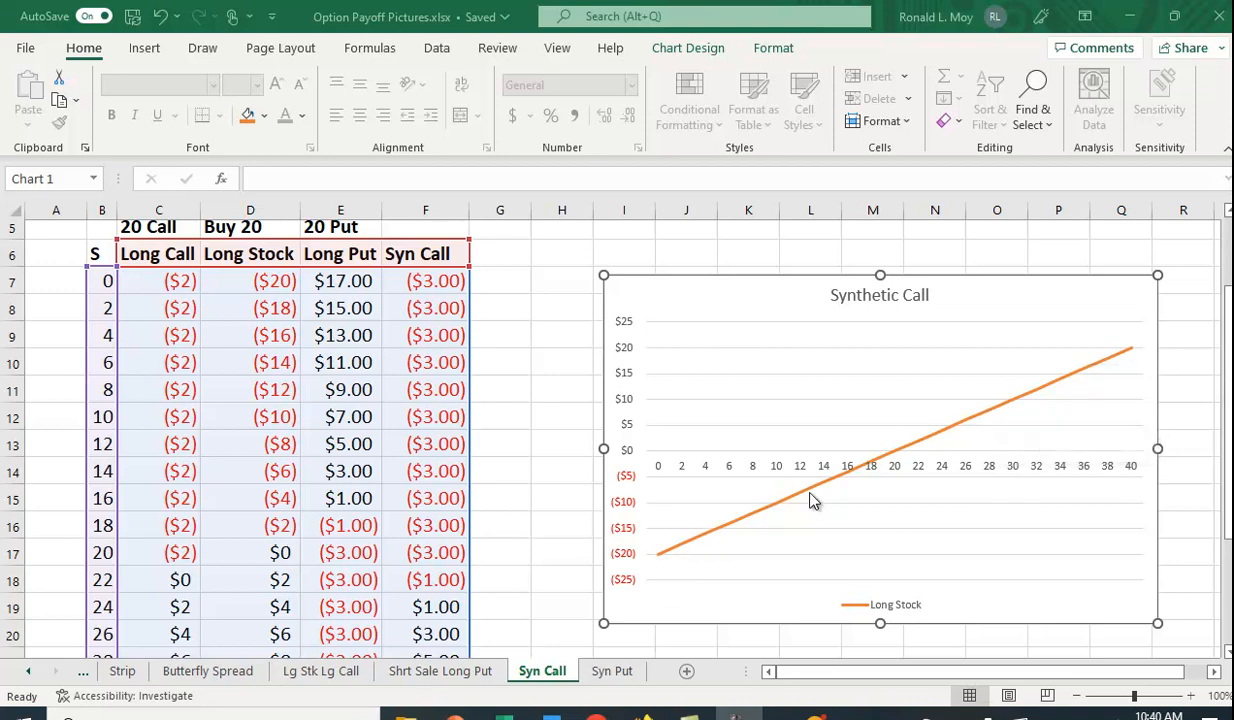
mouse_move(685, 567)
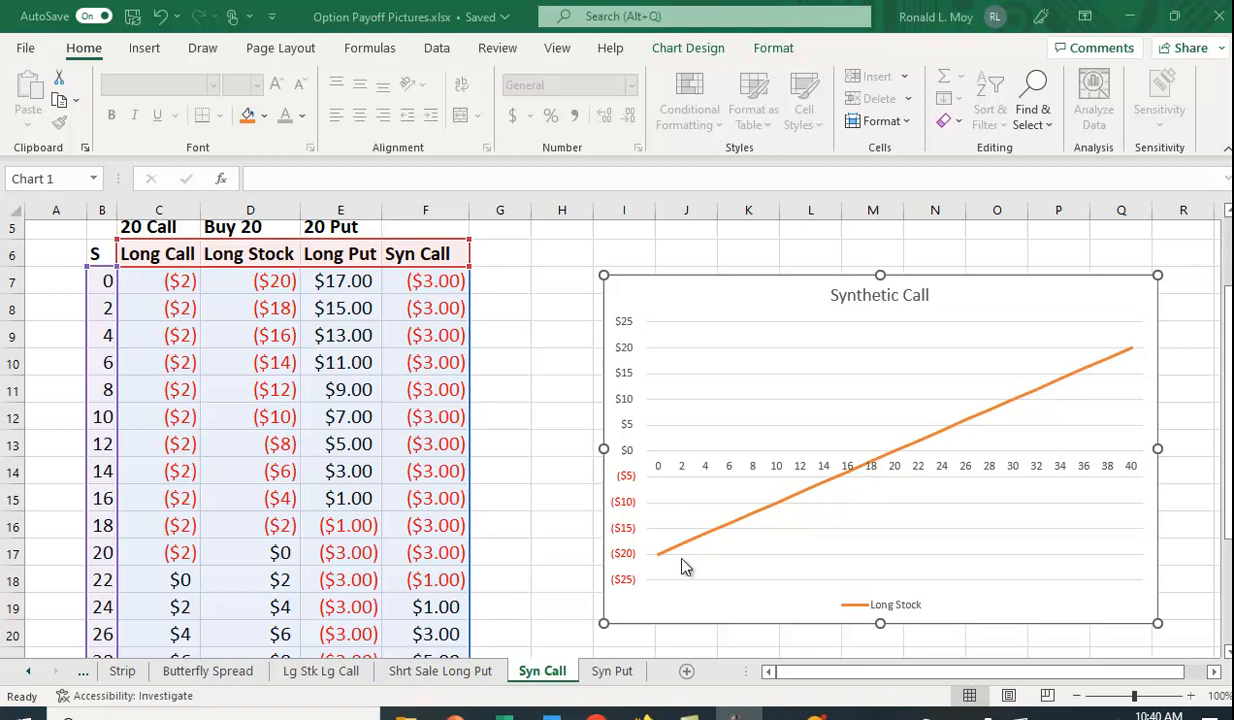
mouse_move(848, 488)
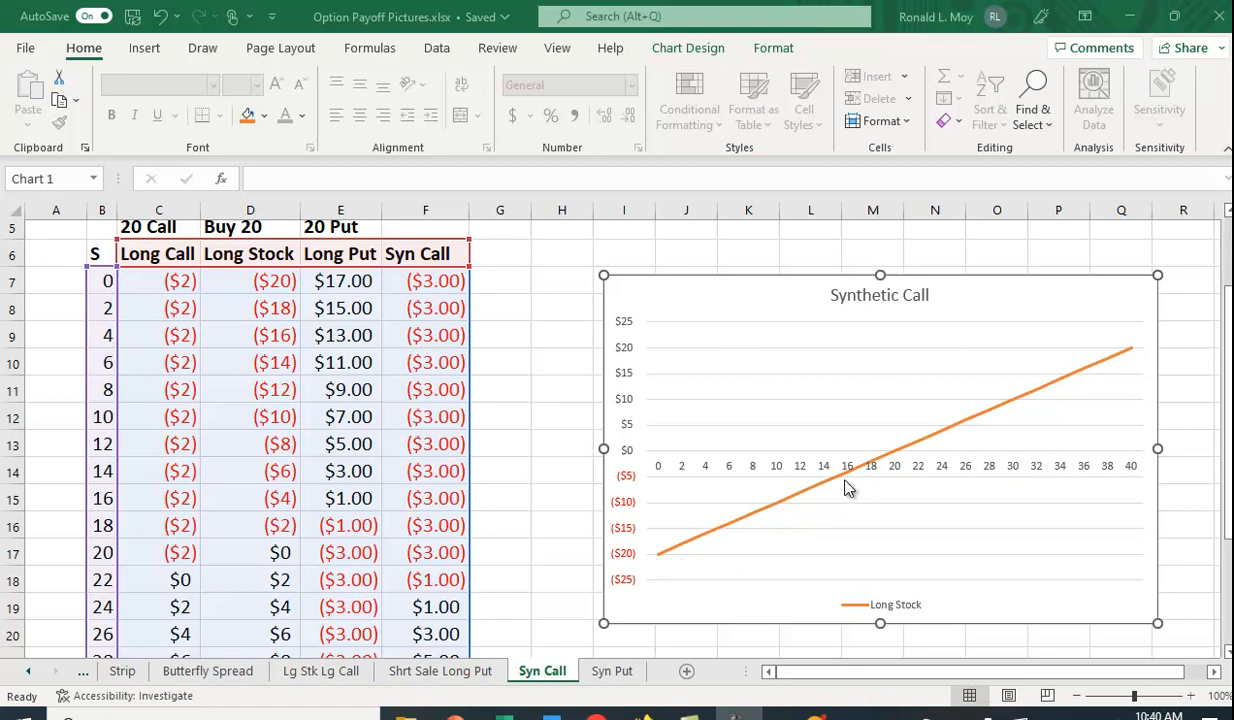
mouse_move(855, 475)
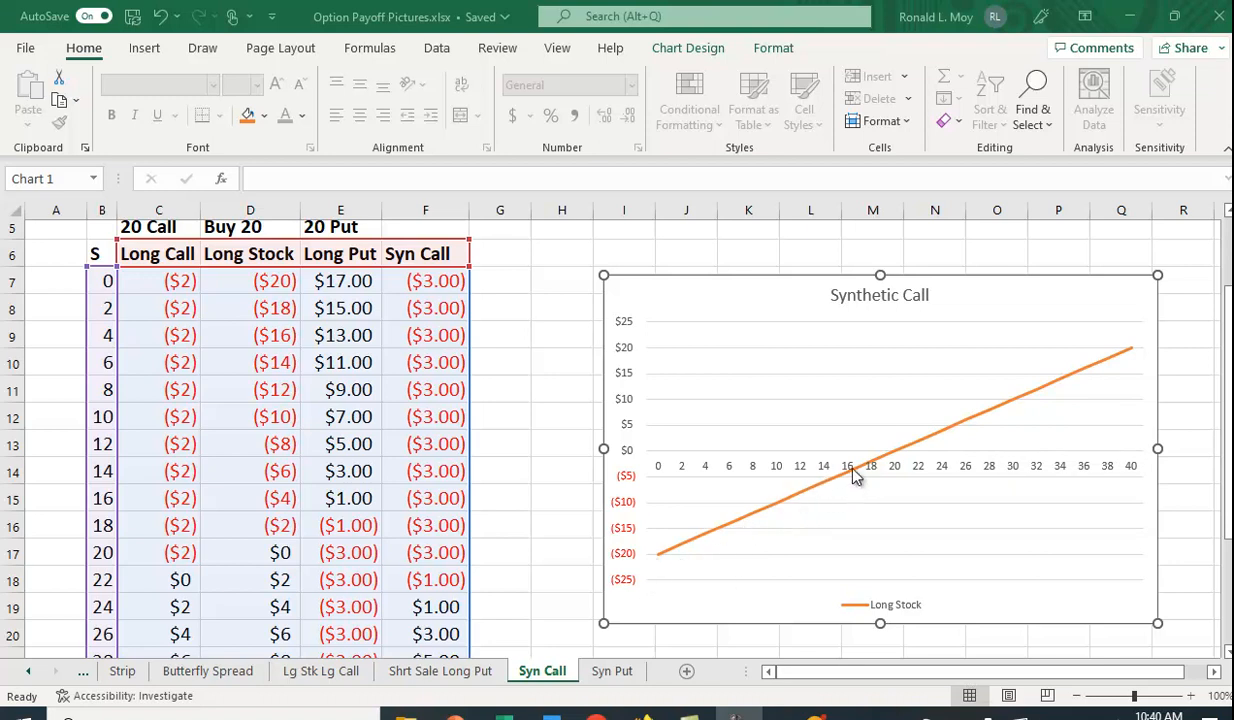
mouse_move(658, 560)
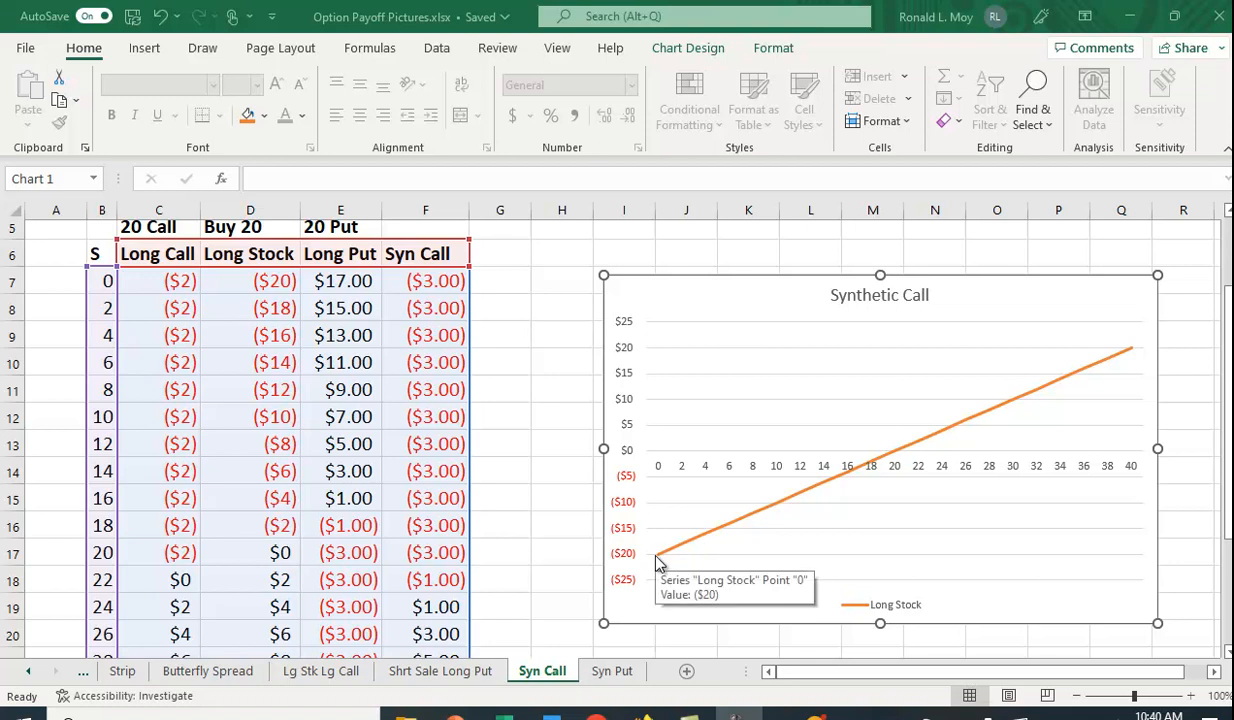
mouse_move(811, 552)
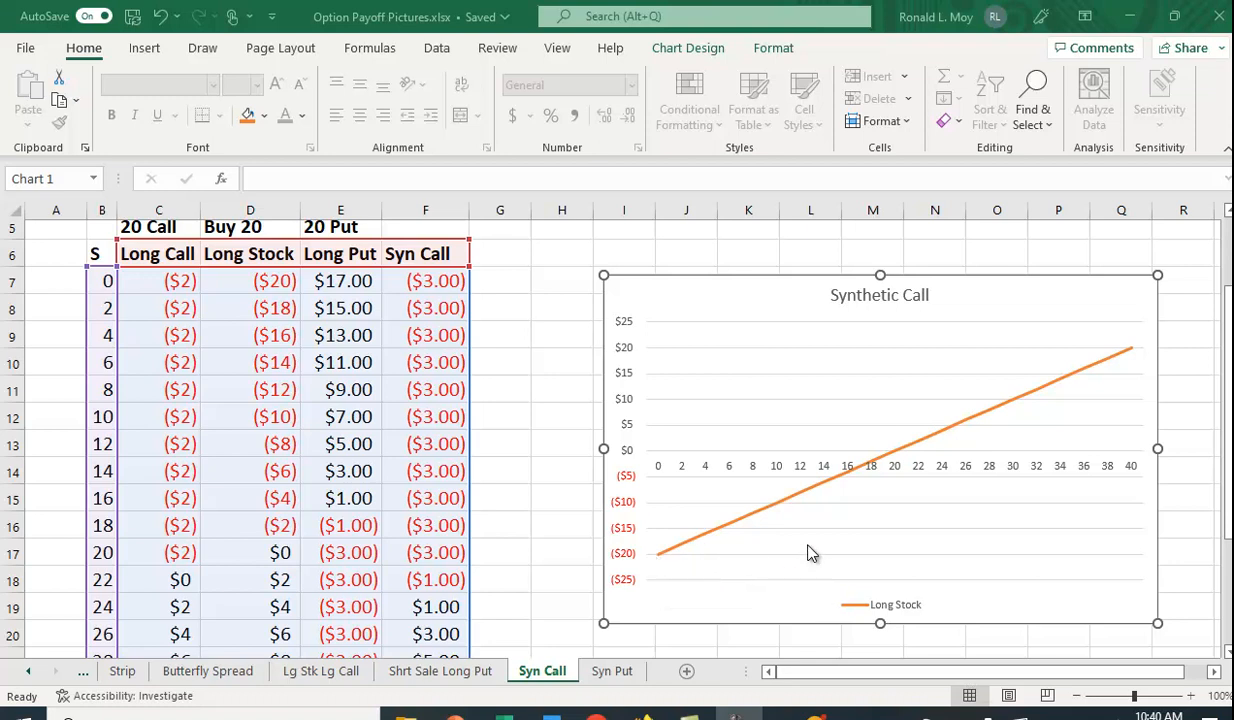
mouse_move(832, 555)
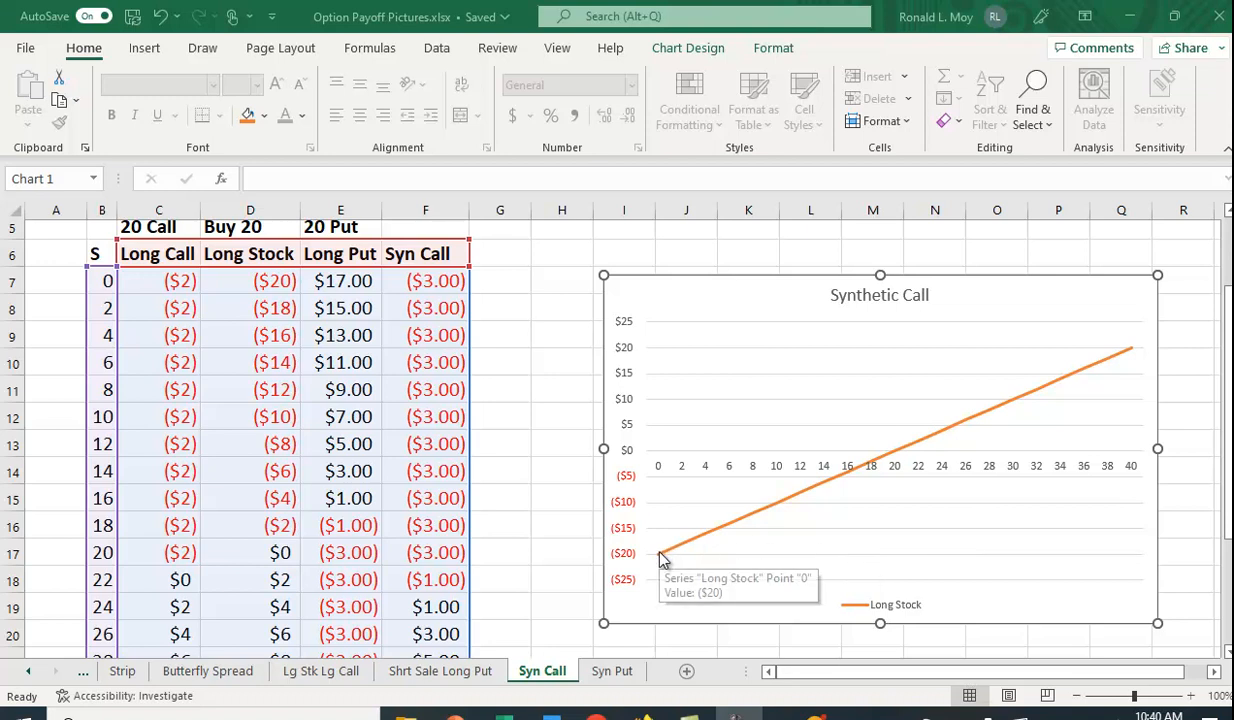
mouse_move(720, 548)
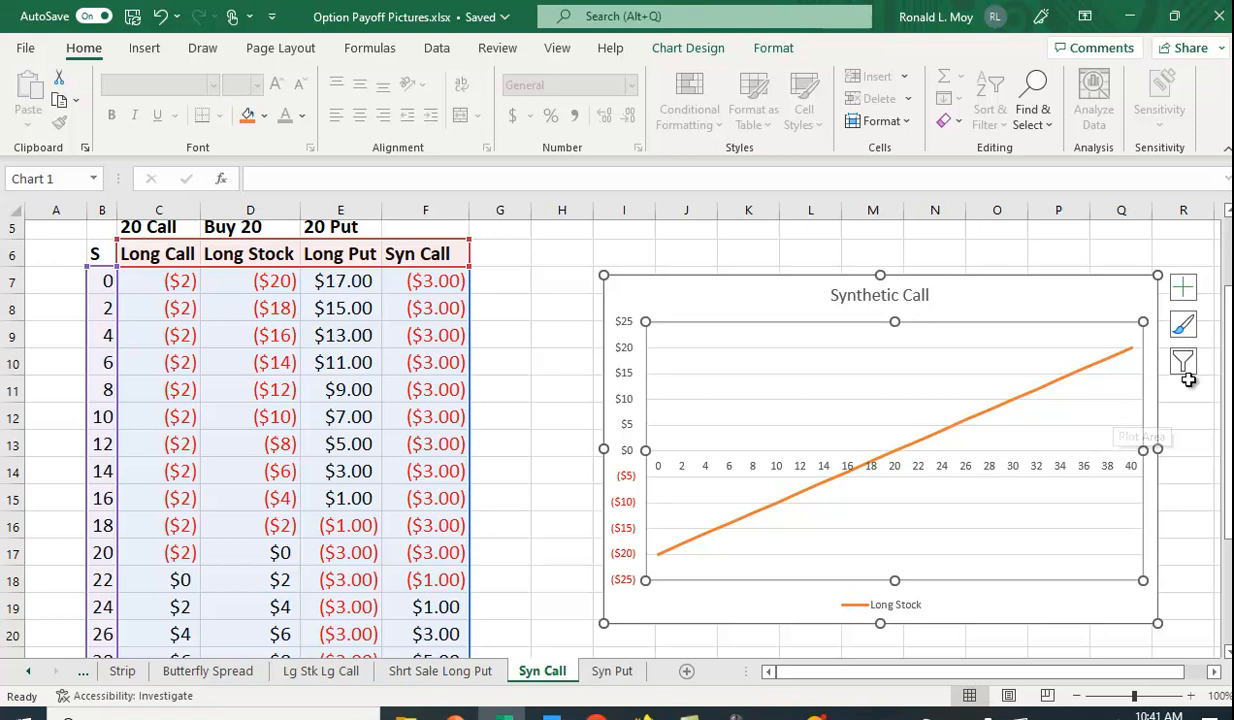
click(1182, 362)
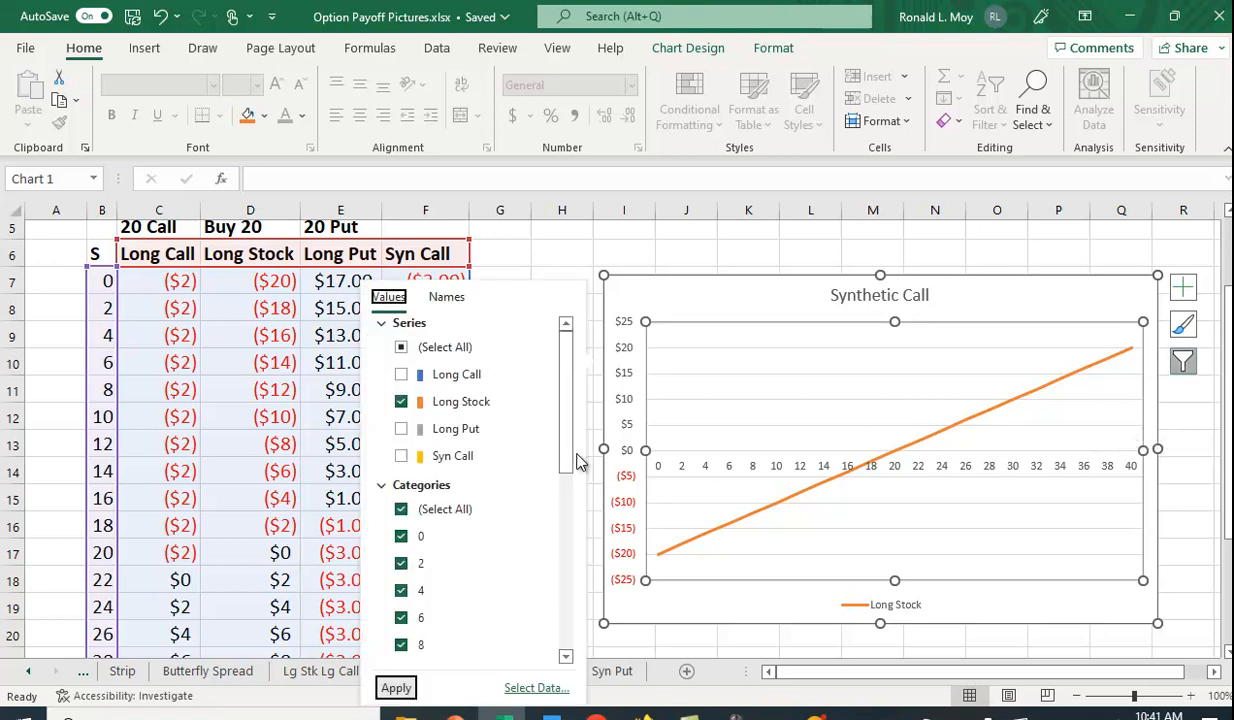
click(401, 375)
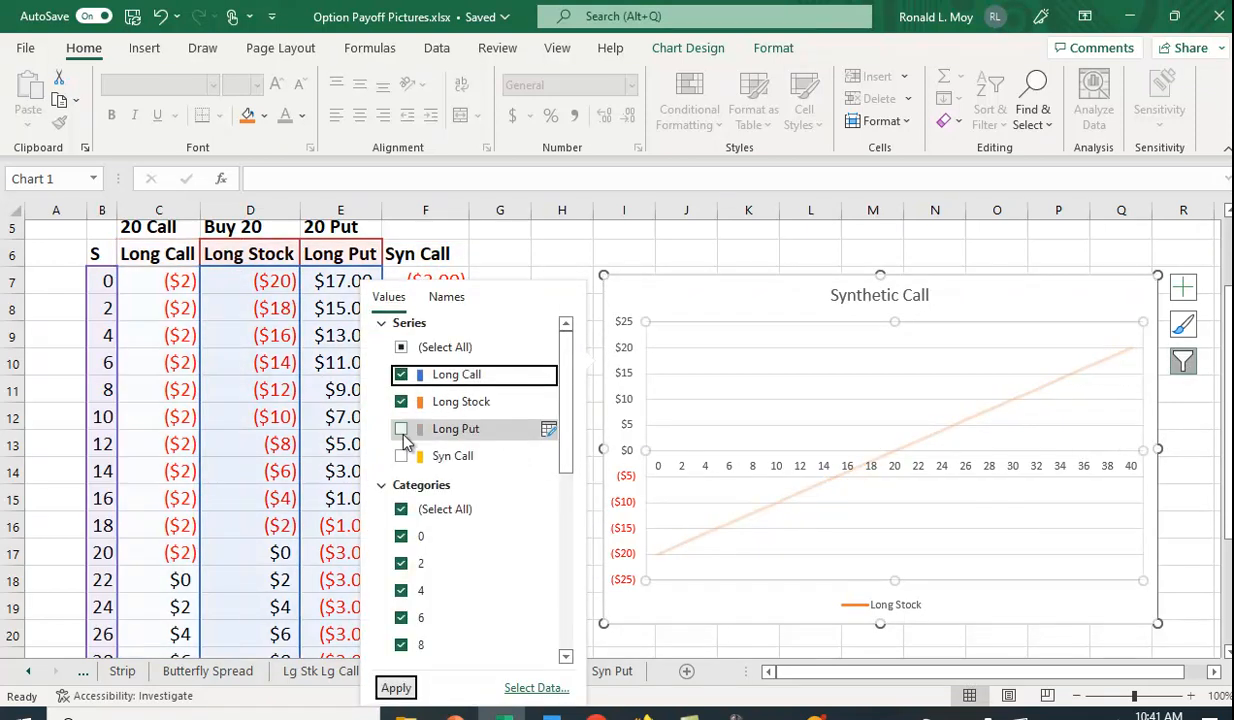
click(401, 402)
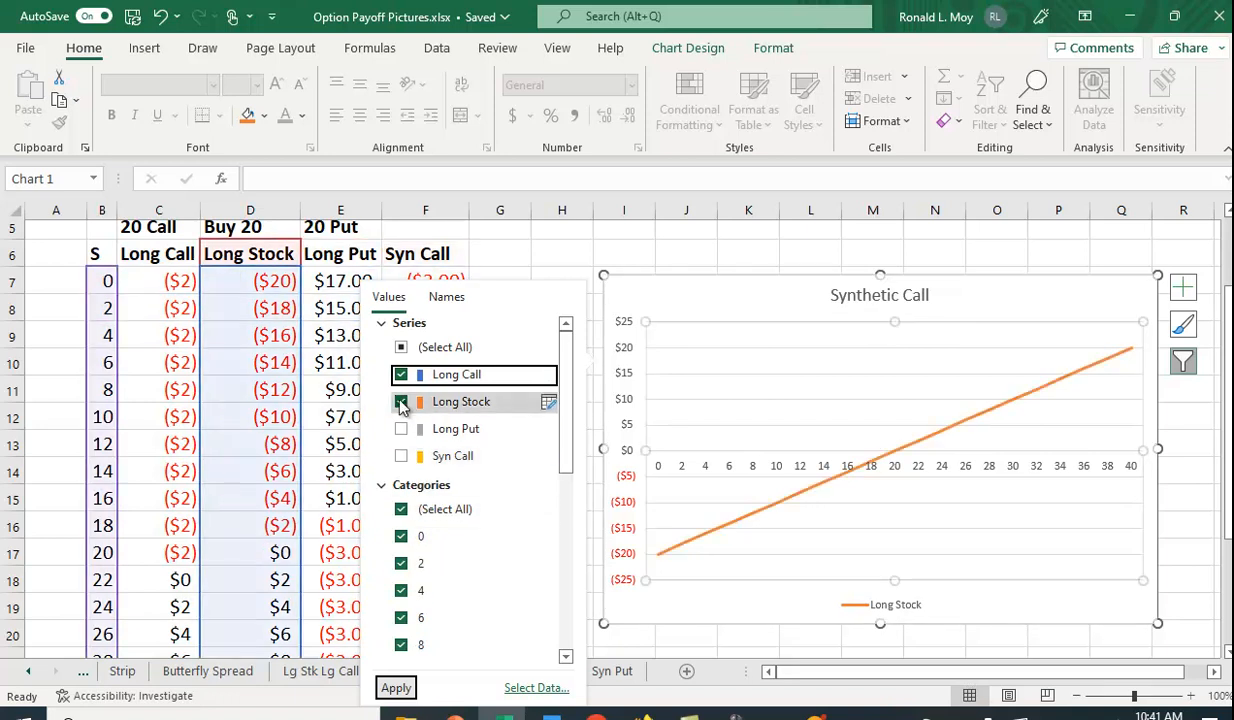
click(401, 402)
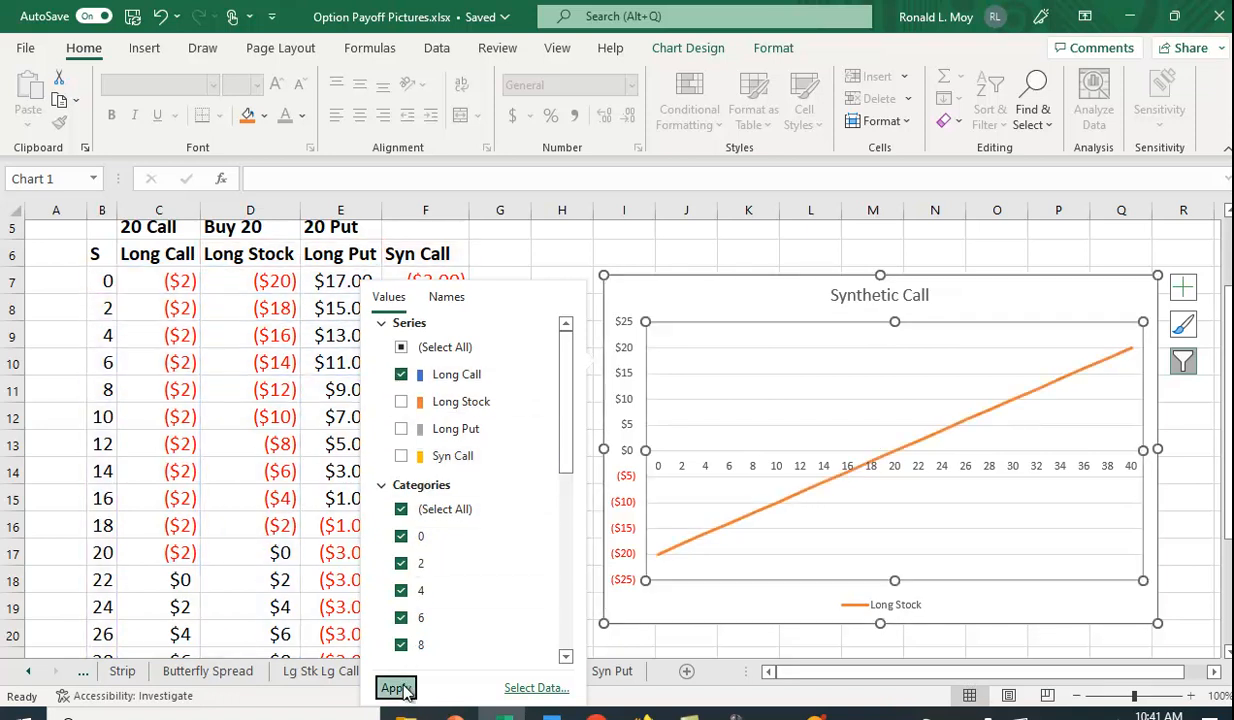
click(395, 687)
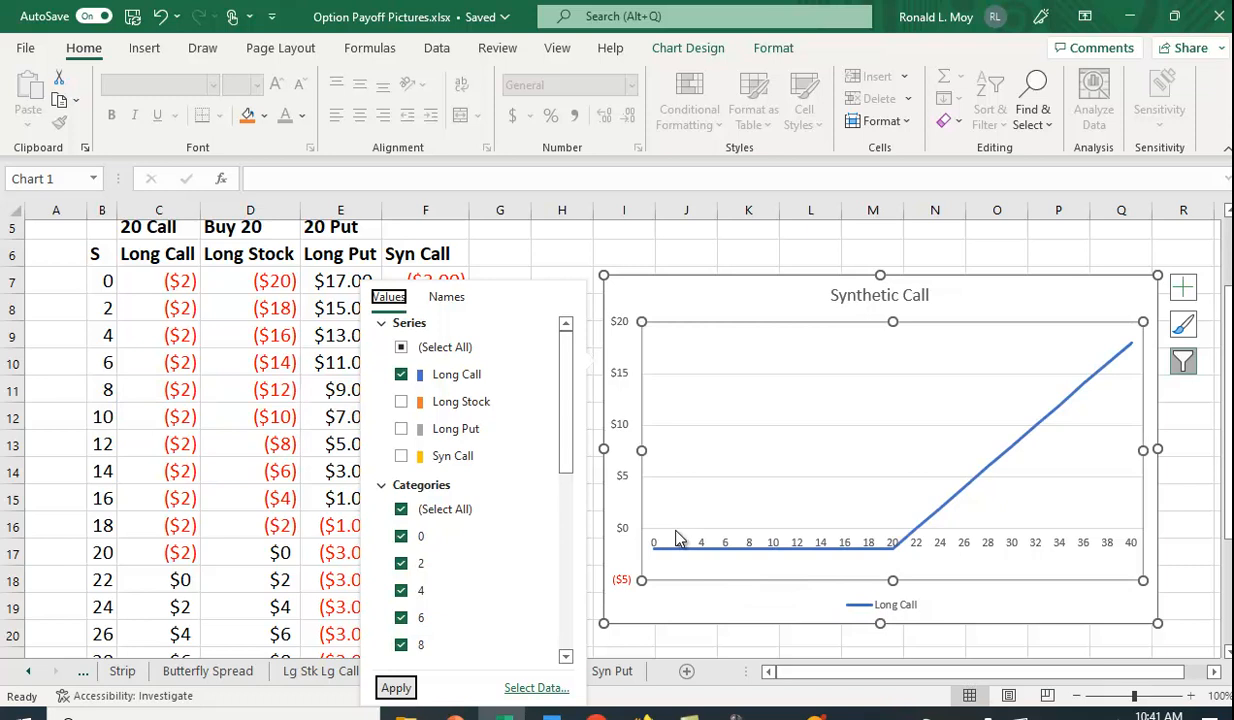
mouse_move(892, 559)
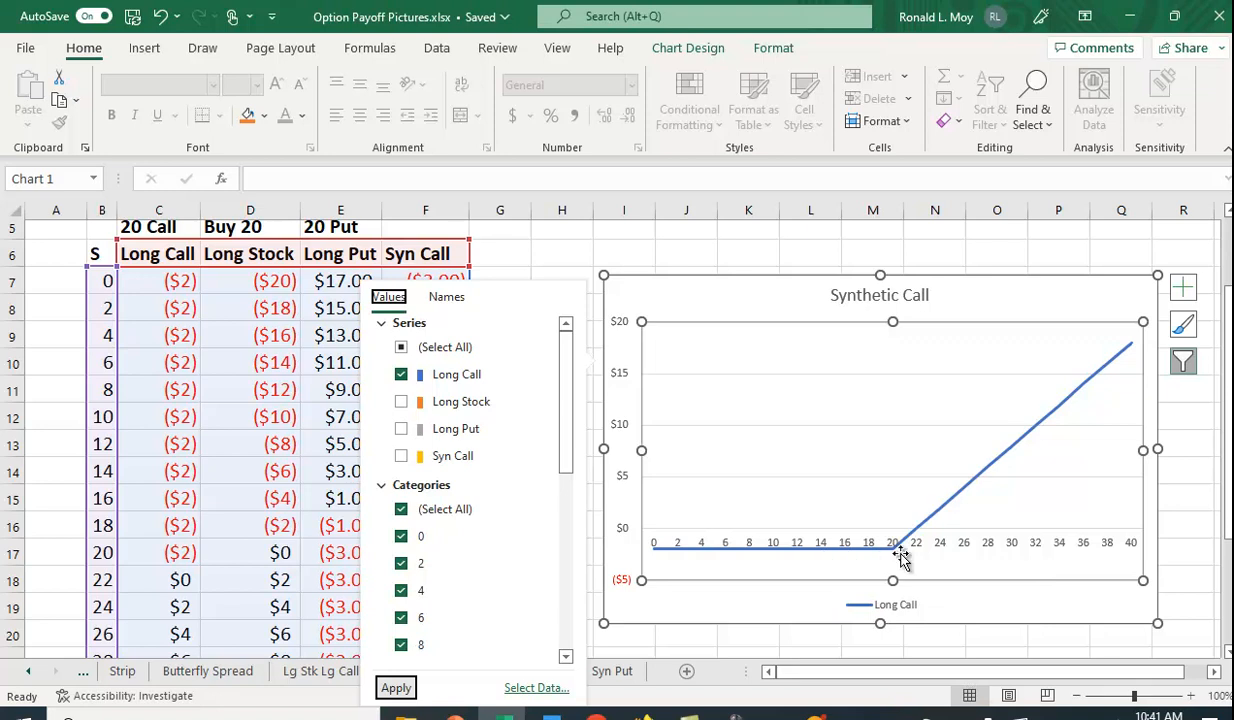
mouse_move(916, 531)
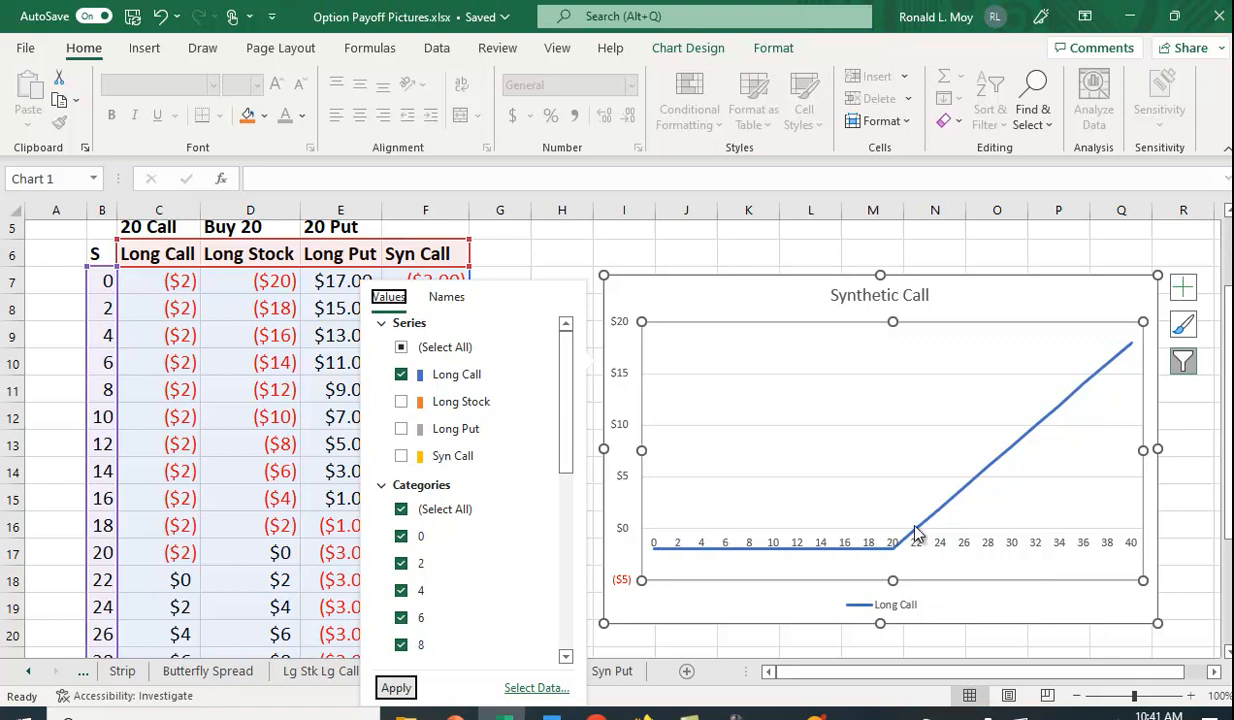
mouse_move(1132, 345)
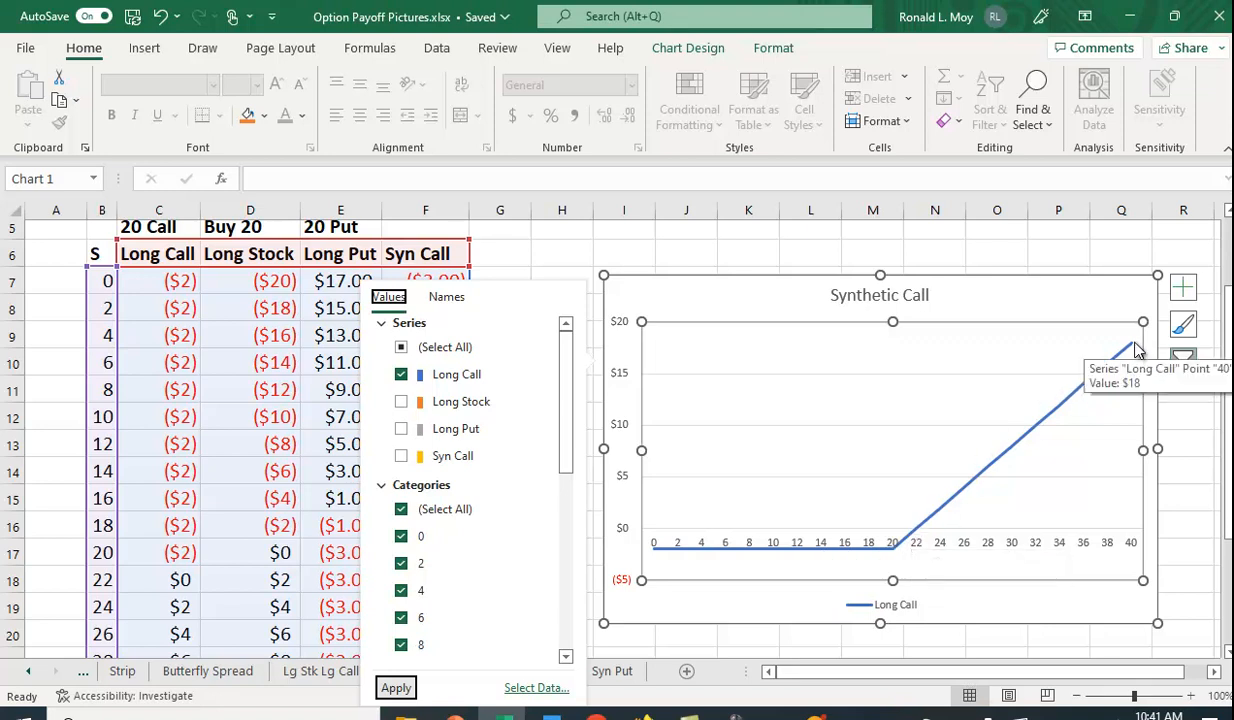
mouse_move(931, 534)
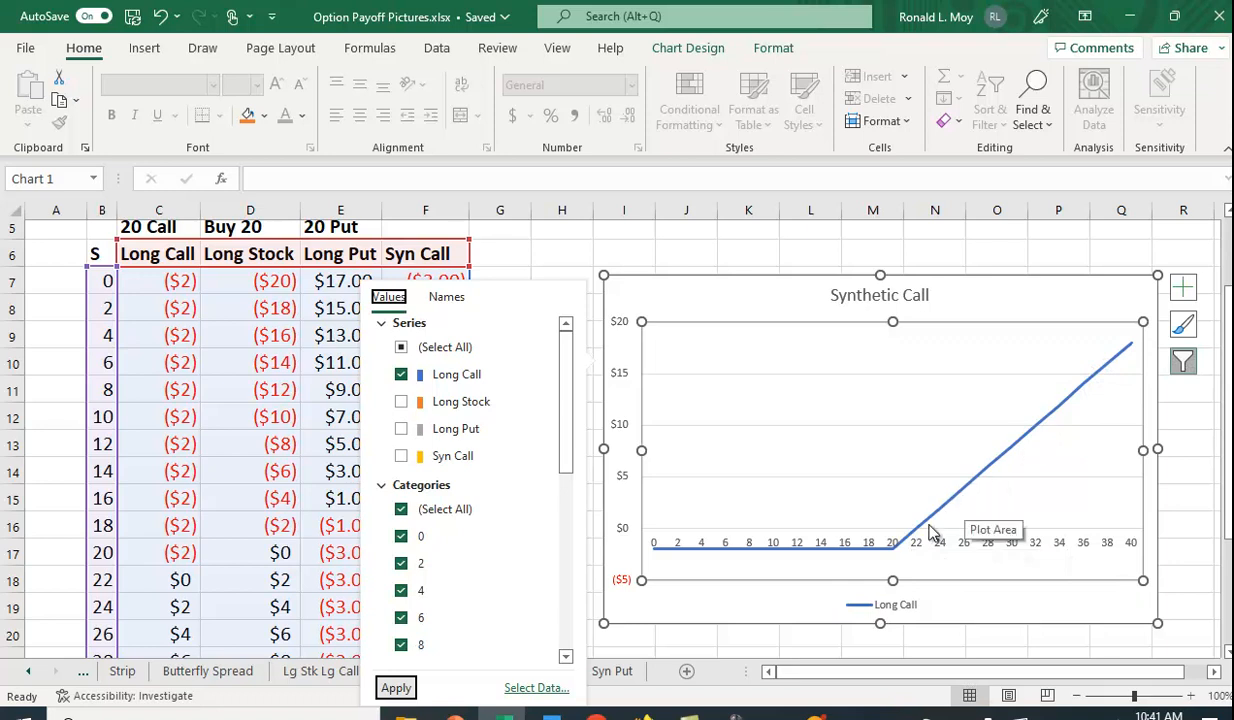
mouse_move(952, 519)
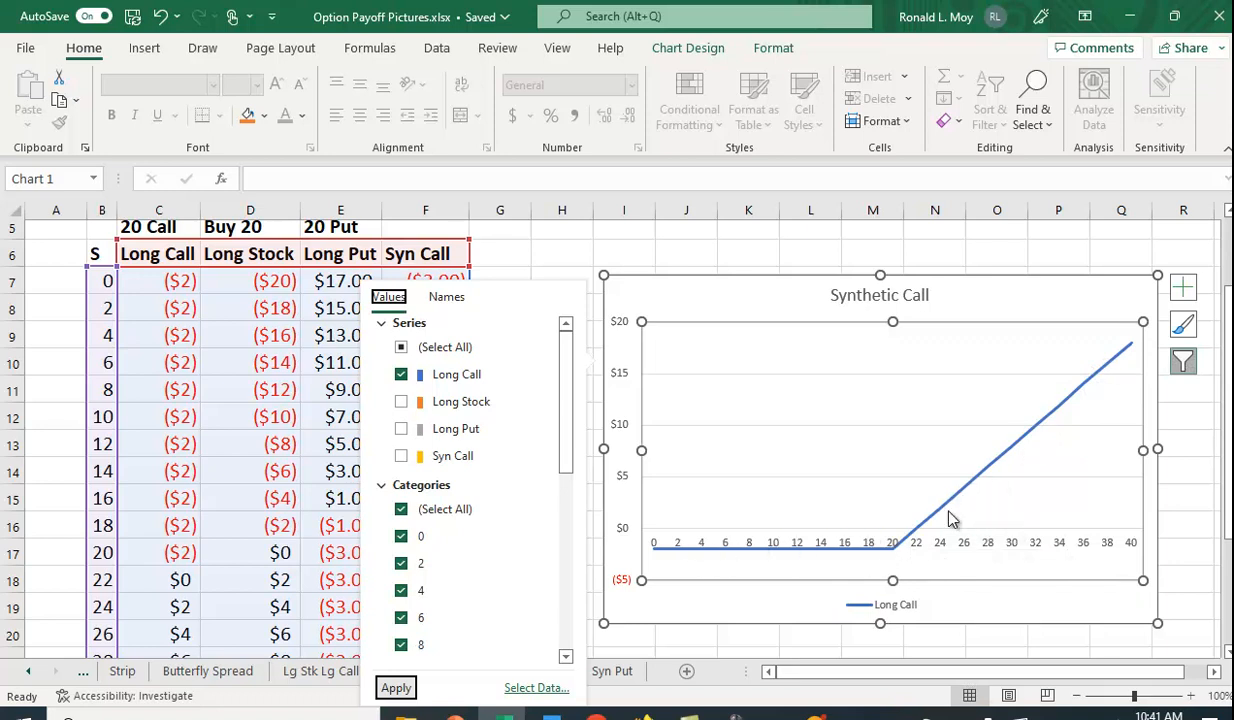
mouse_move(990, 537)
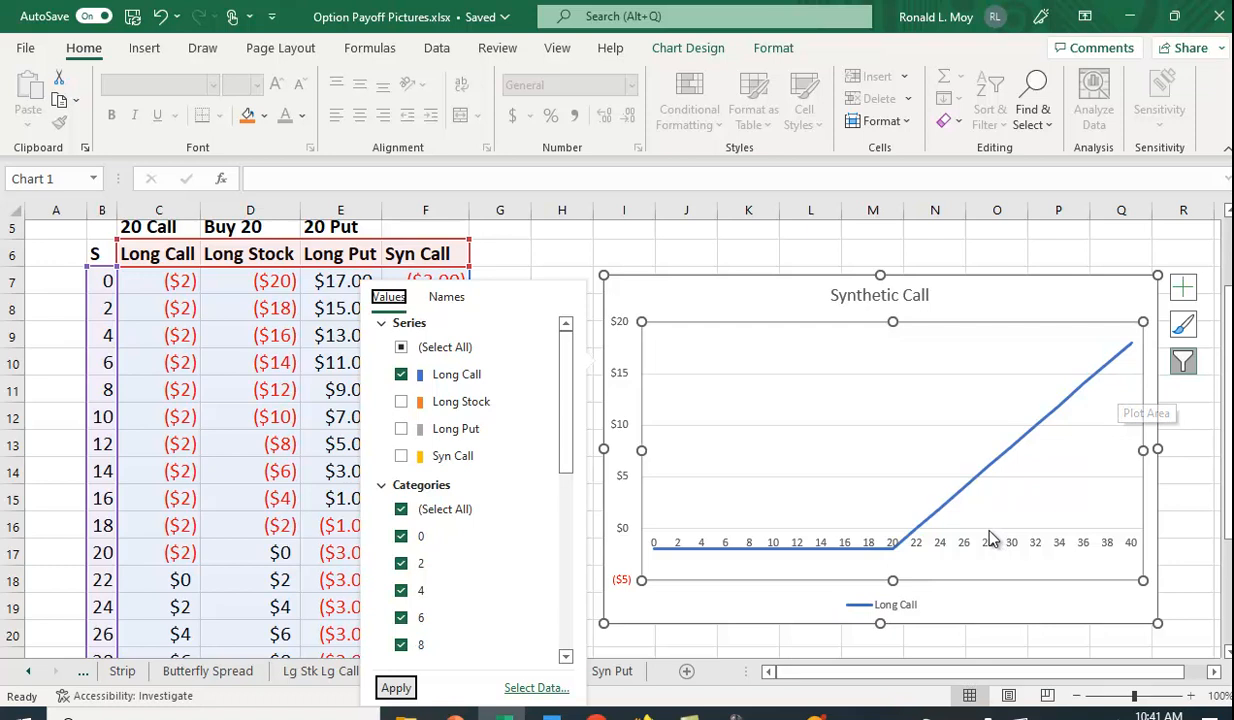
mouse_move(900, 559)
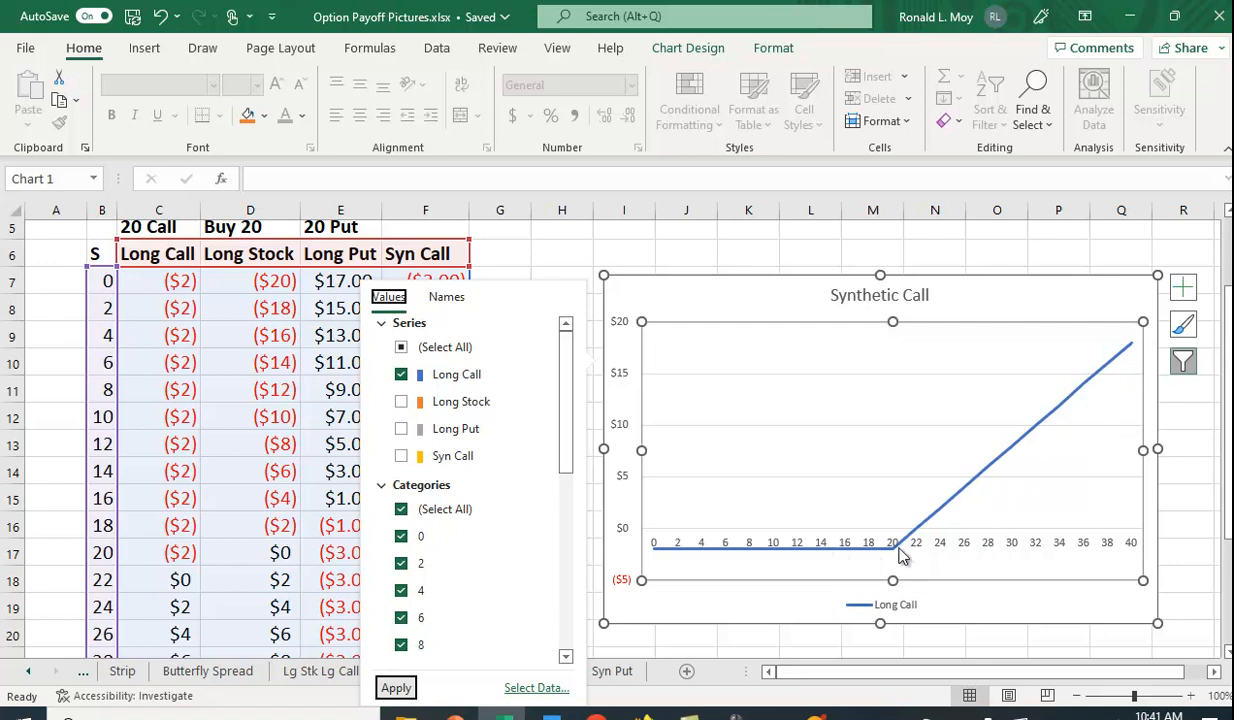
mouse_move(720, 447)
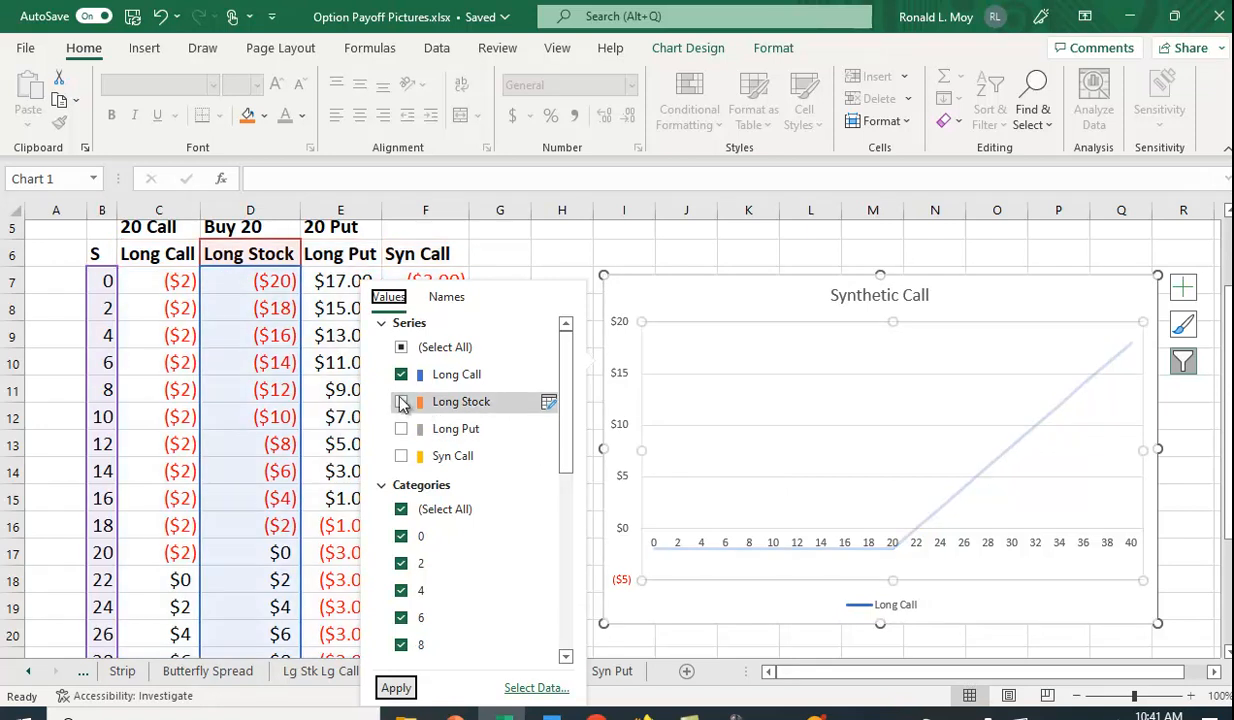
Switch the chart filter from Long Call to Long Stock and apply it
click(402, 402)
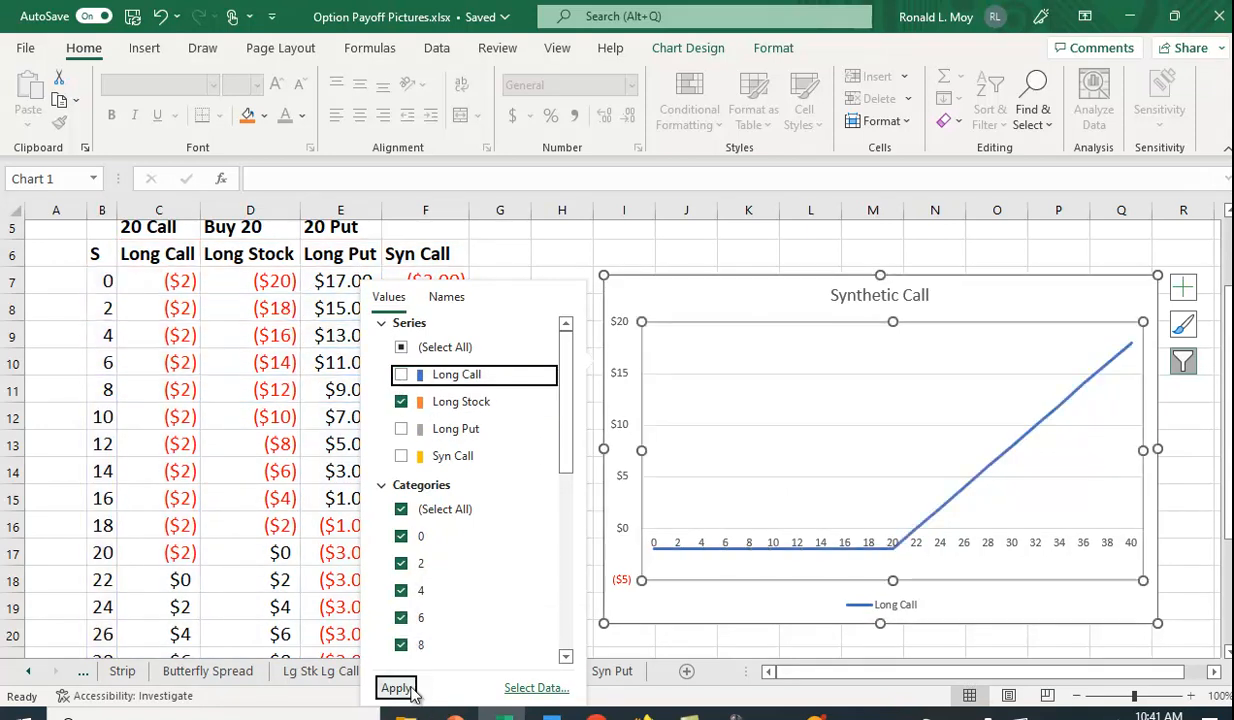
click(395, 687)
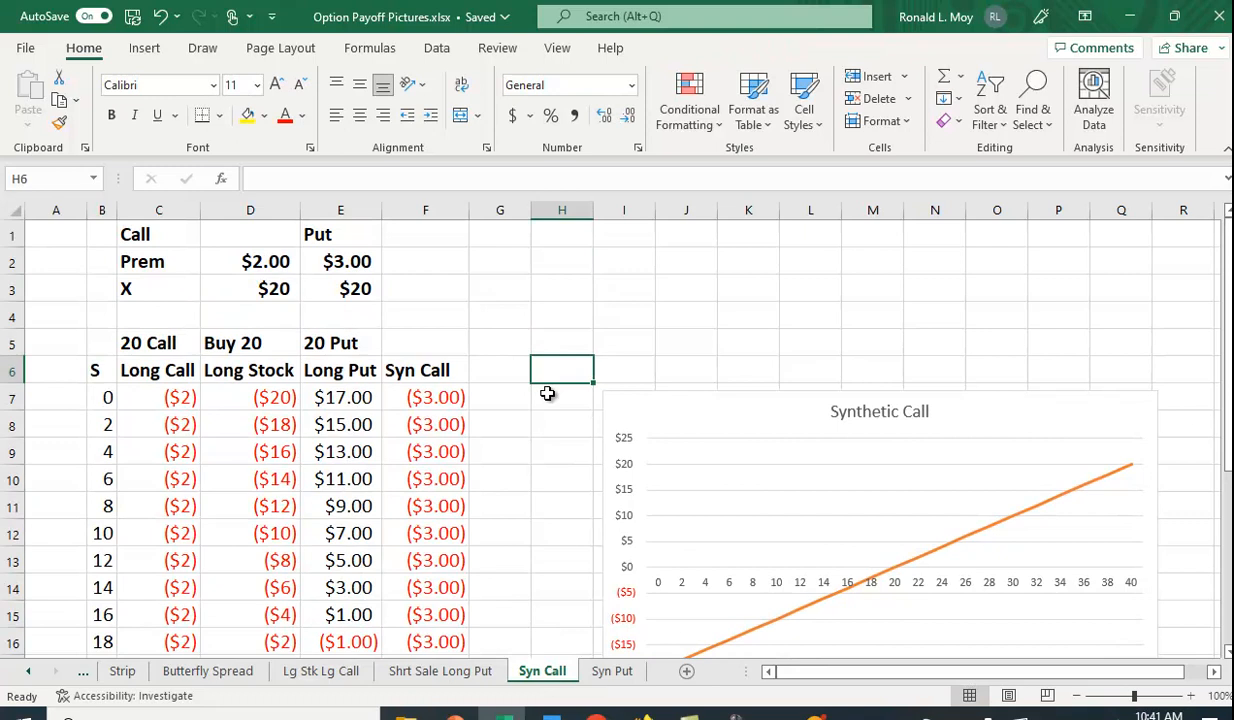
mouse_move(458, 281)
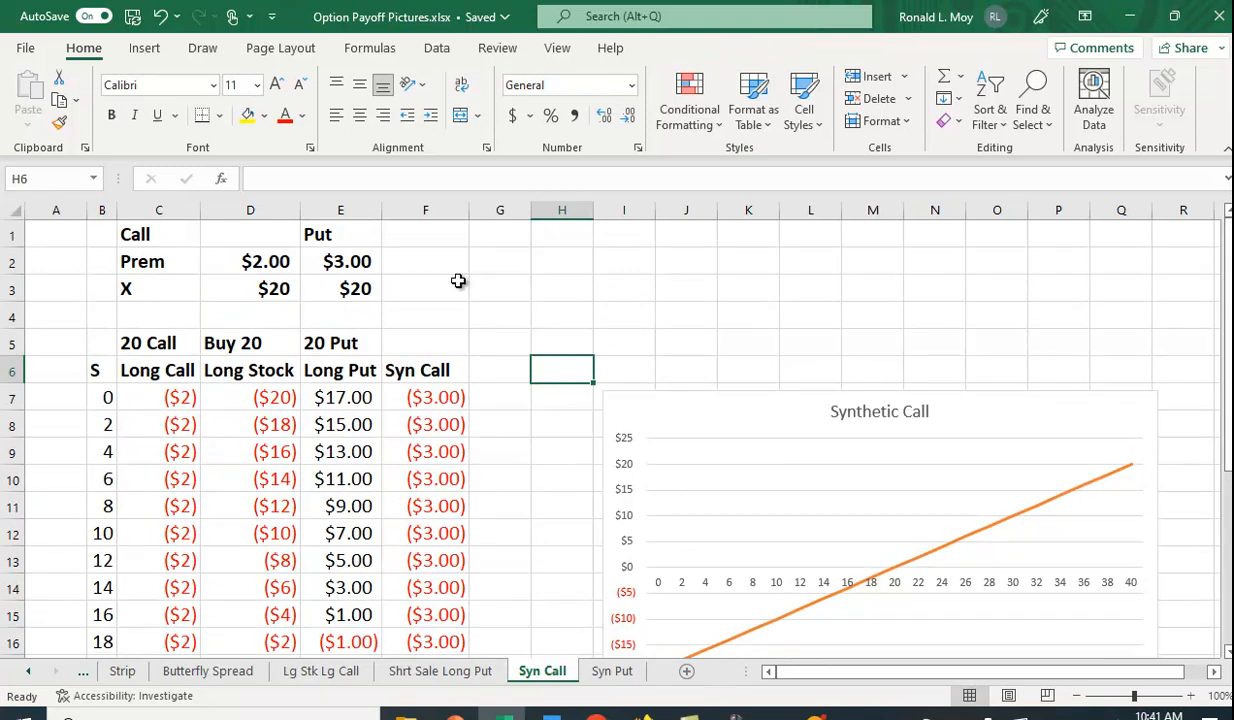
mouse_move(476, 273)
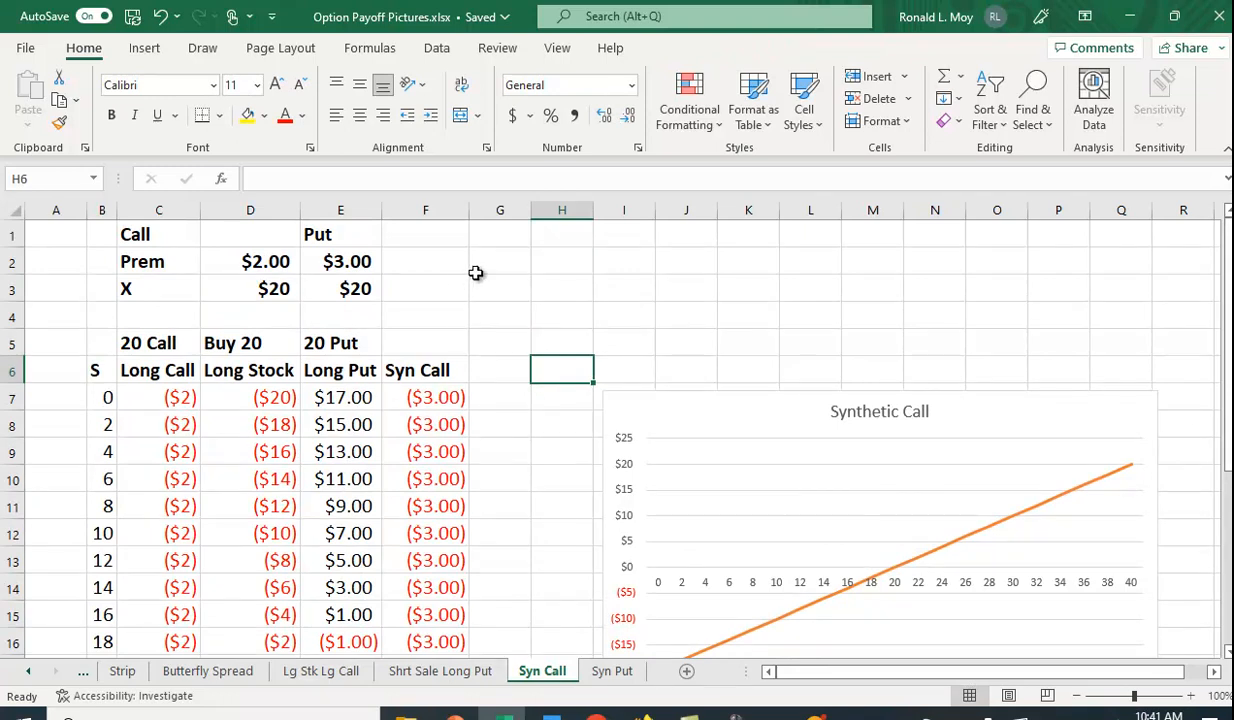
mouse_move(385, 341)
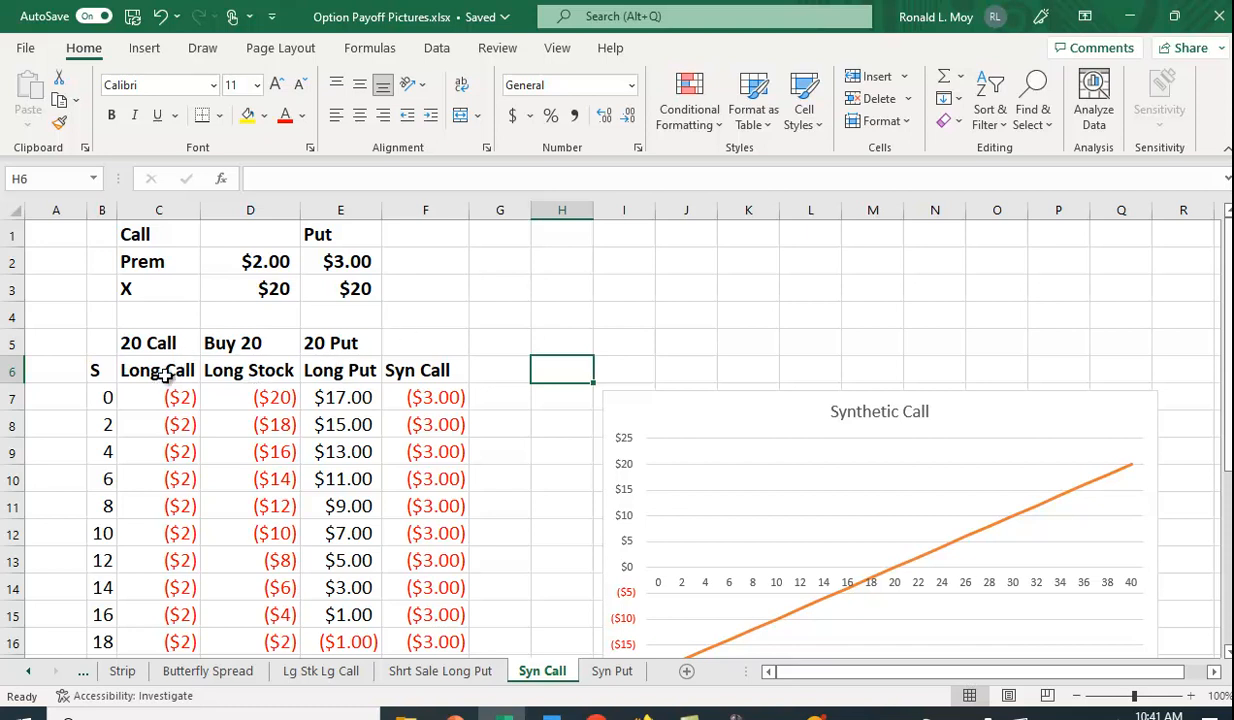
mouse_move(243, 356)
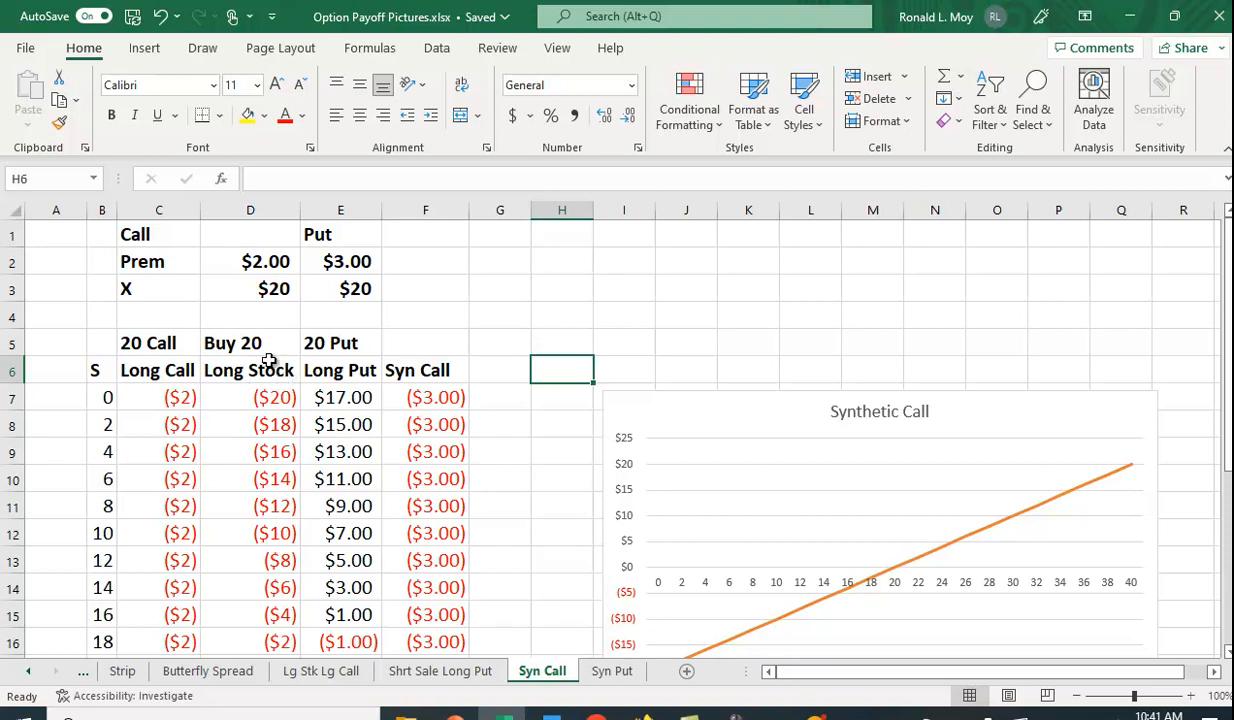
mouse_move(284, 364)
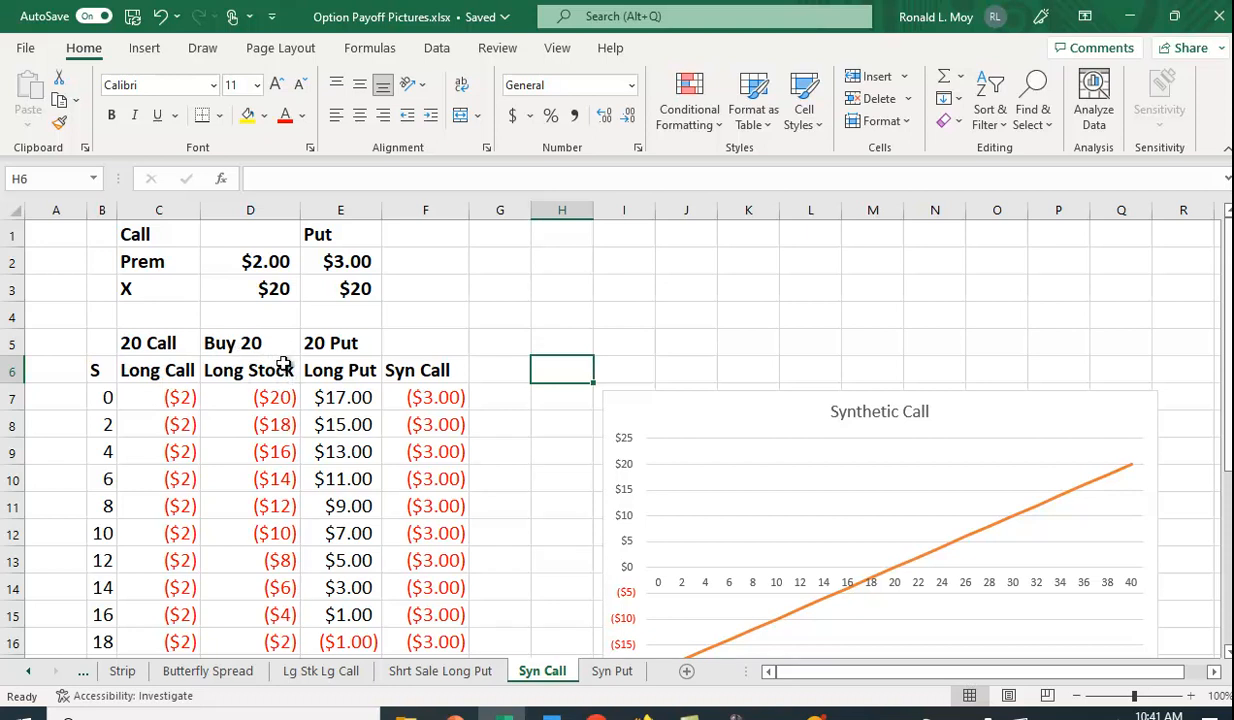
mouse_move(388, 398)
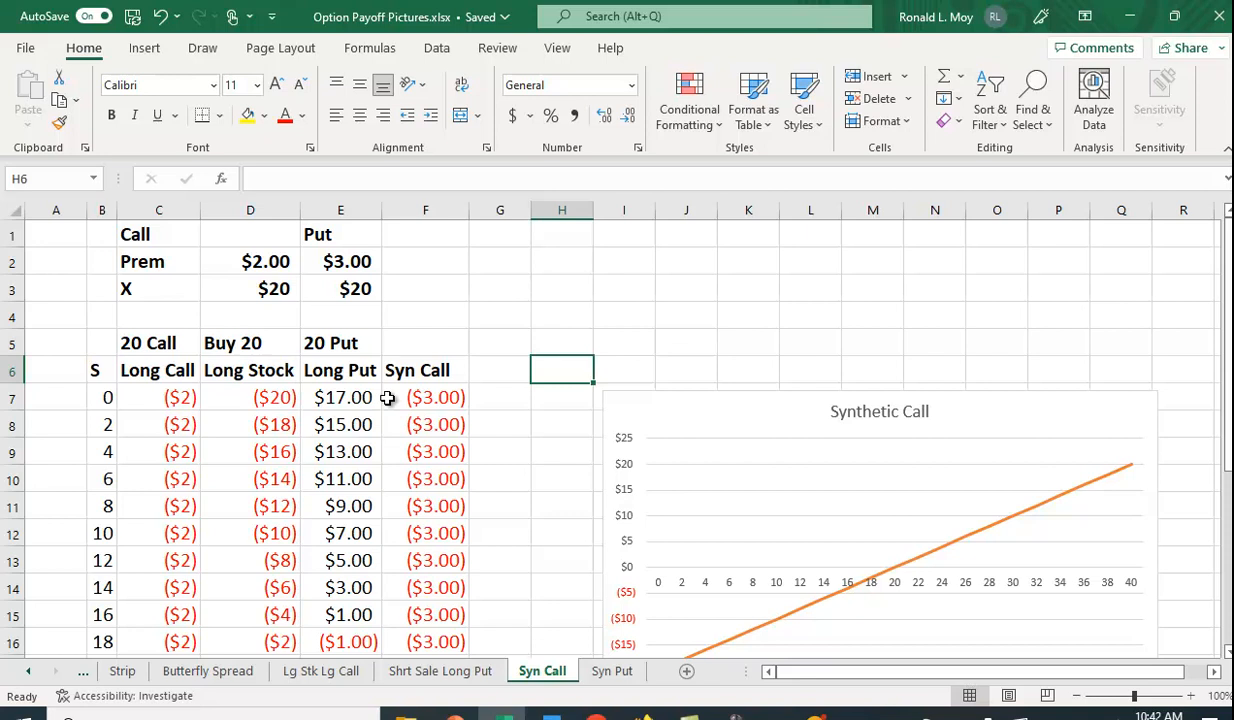
mouse_move(357, 373)
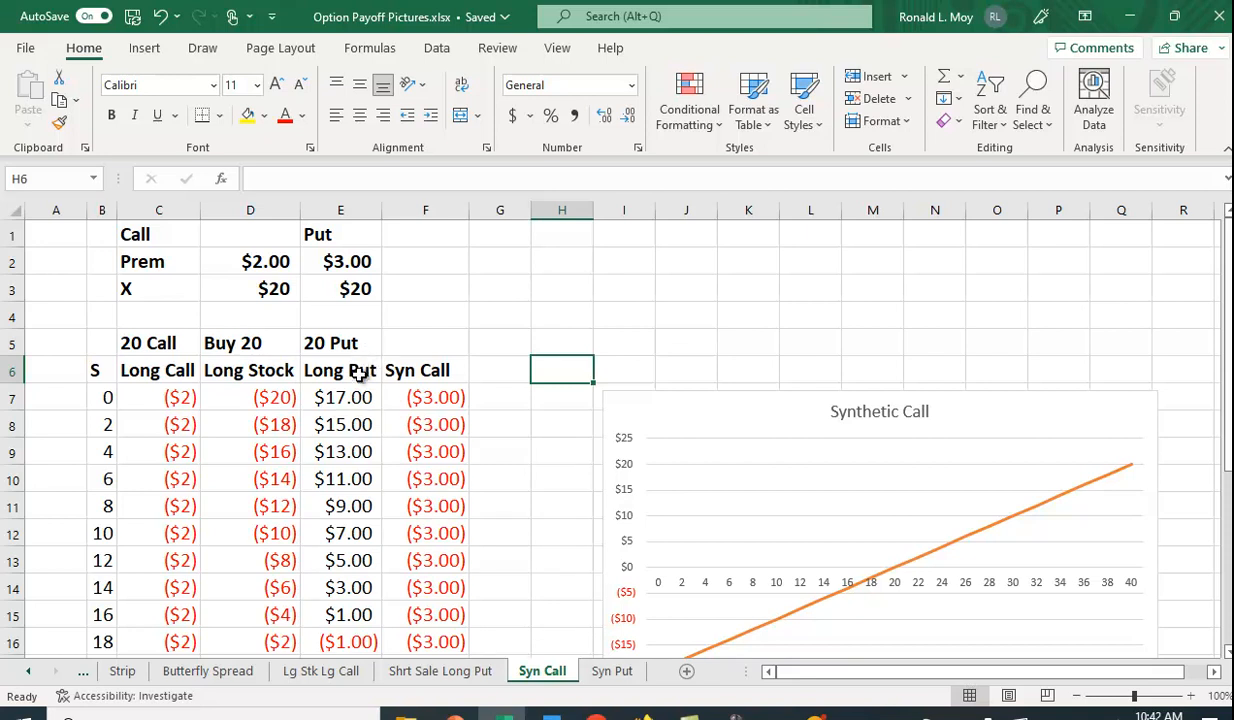
mouse_move(335, 360)
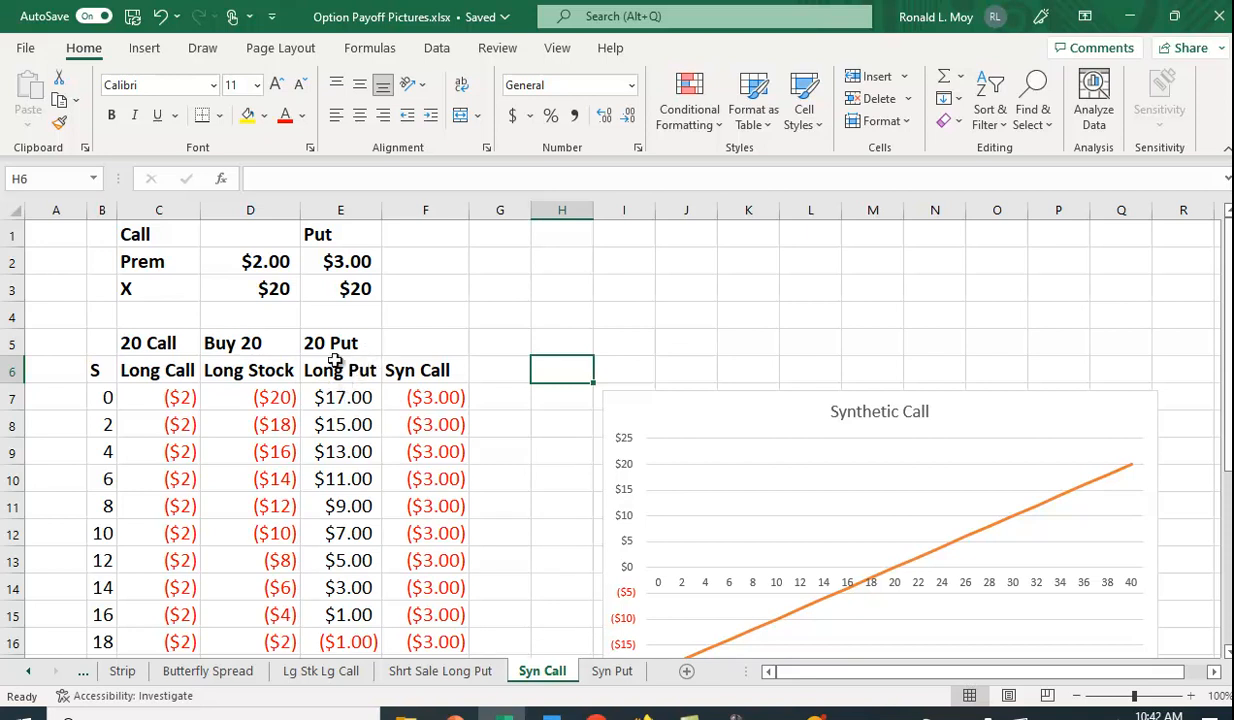
mouse_move(368, 301)
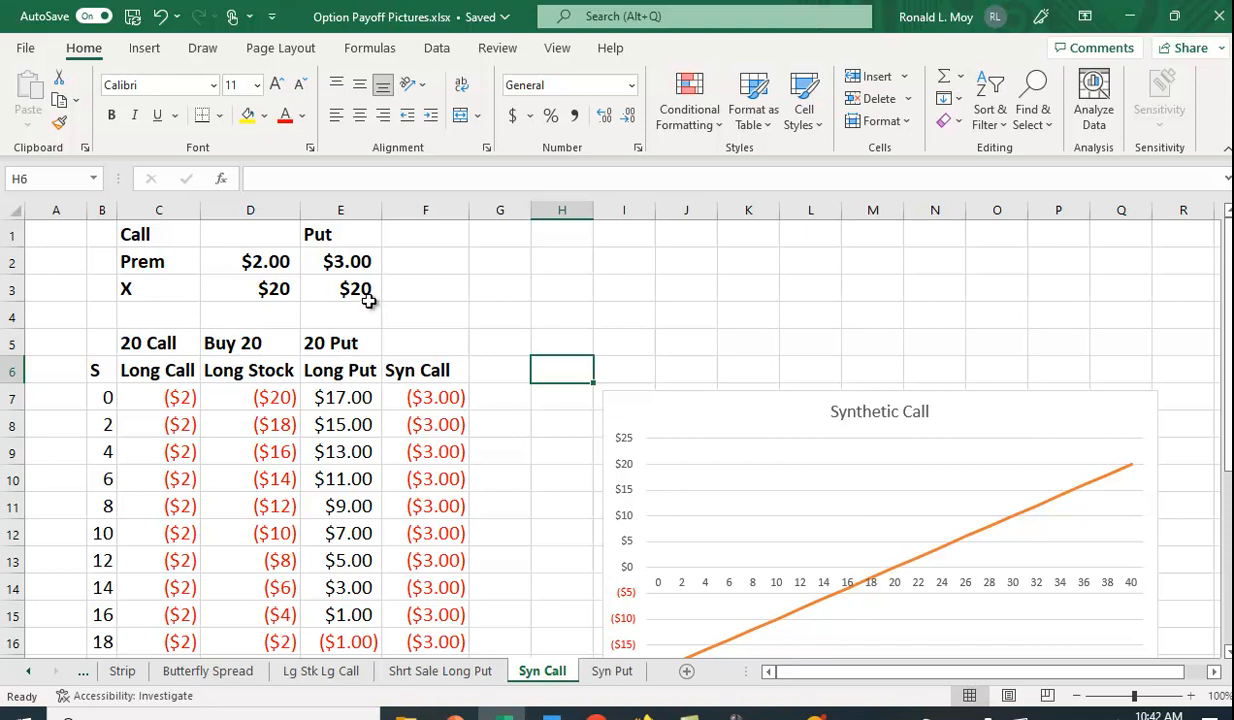
mouse_move(280, 297)
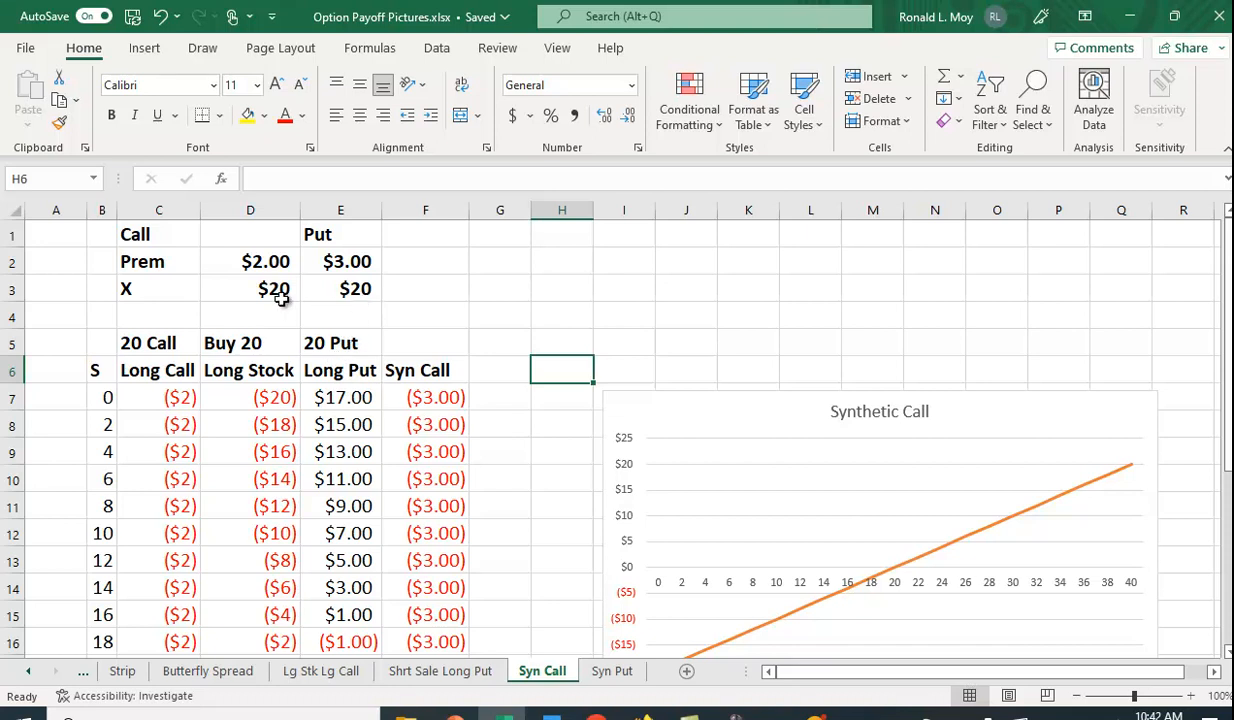
mouse_move(357, 299)
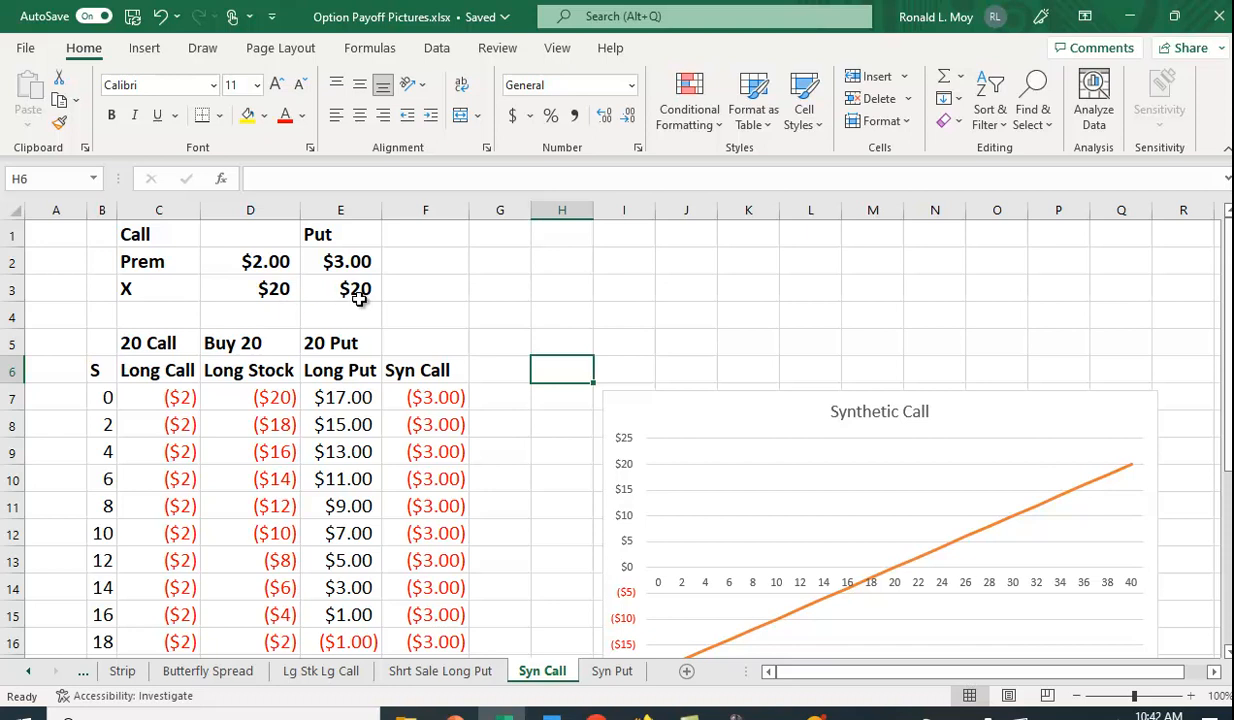
mouse_move(283, 476)
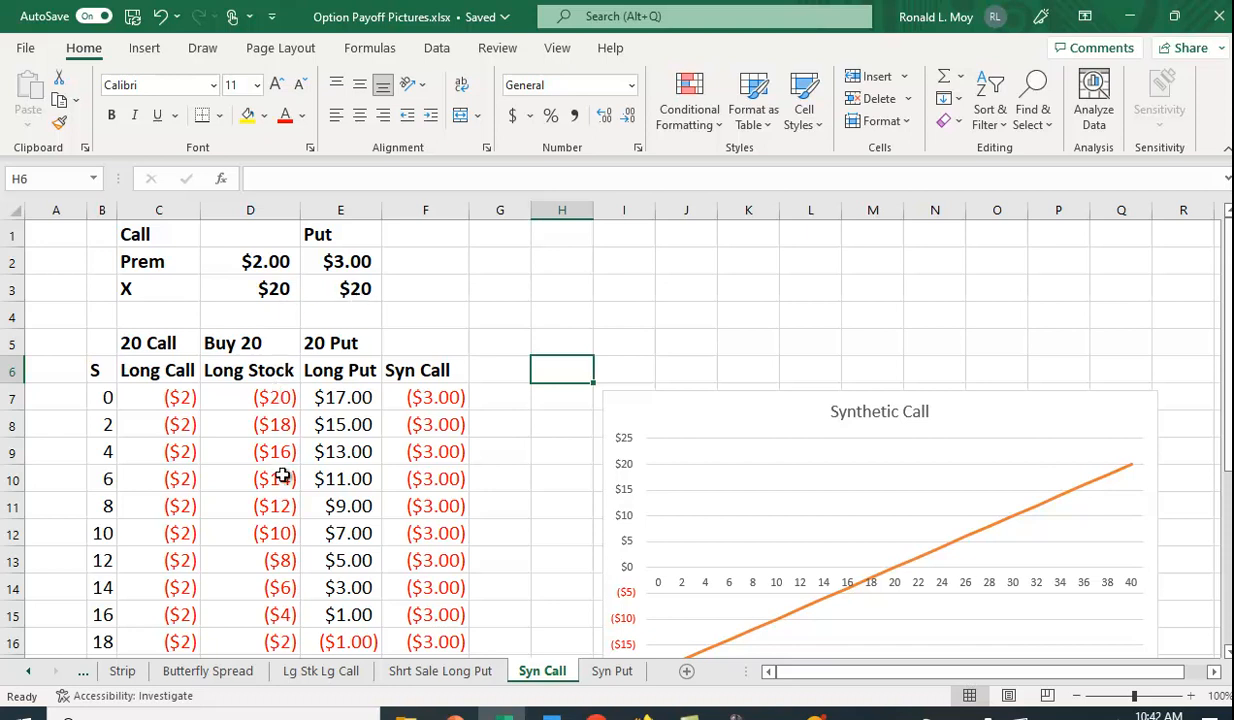
mouse_move(537, 275)
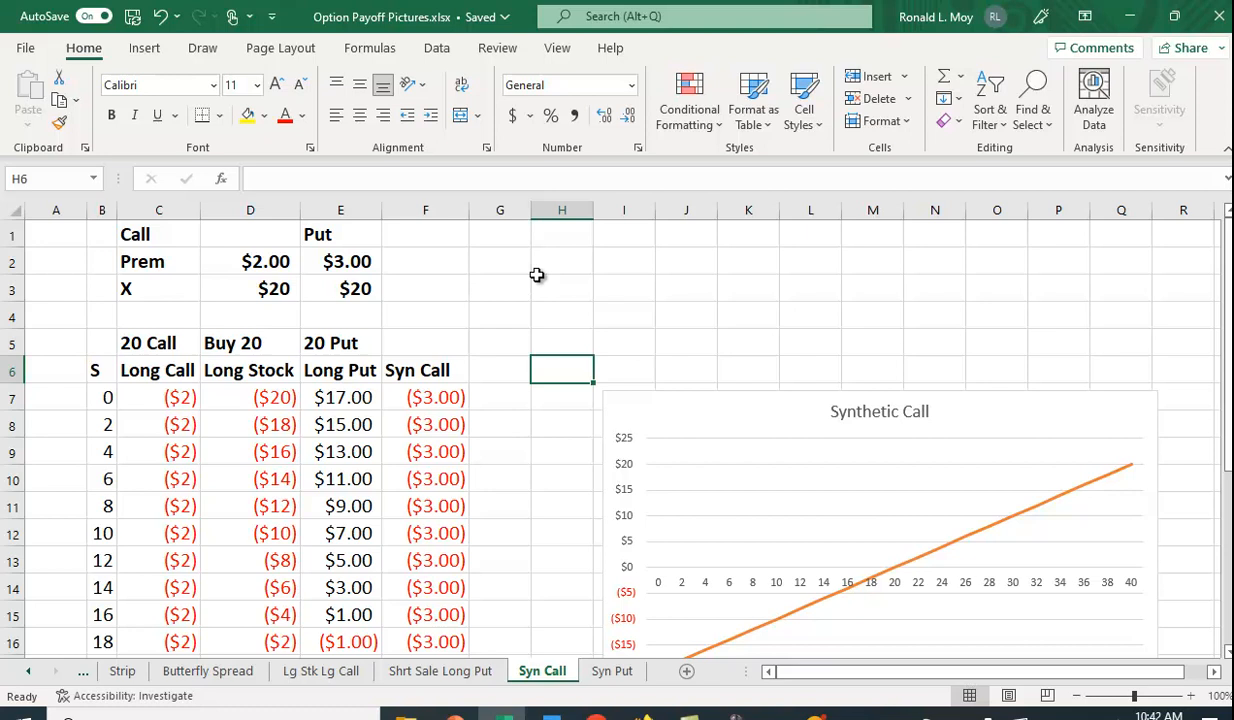
mouse_move(499, 331)
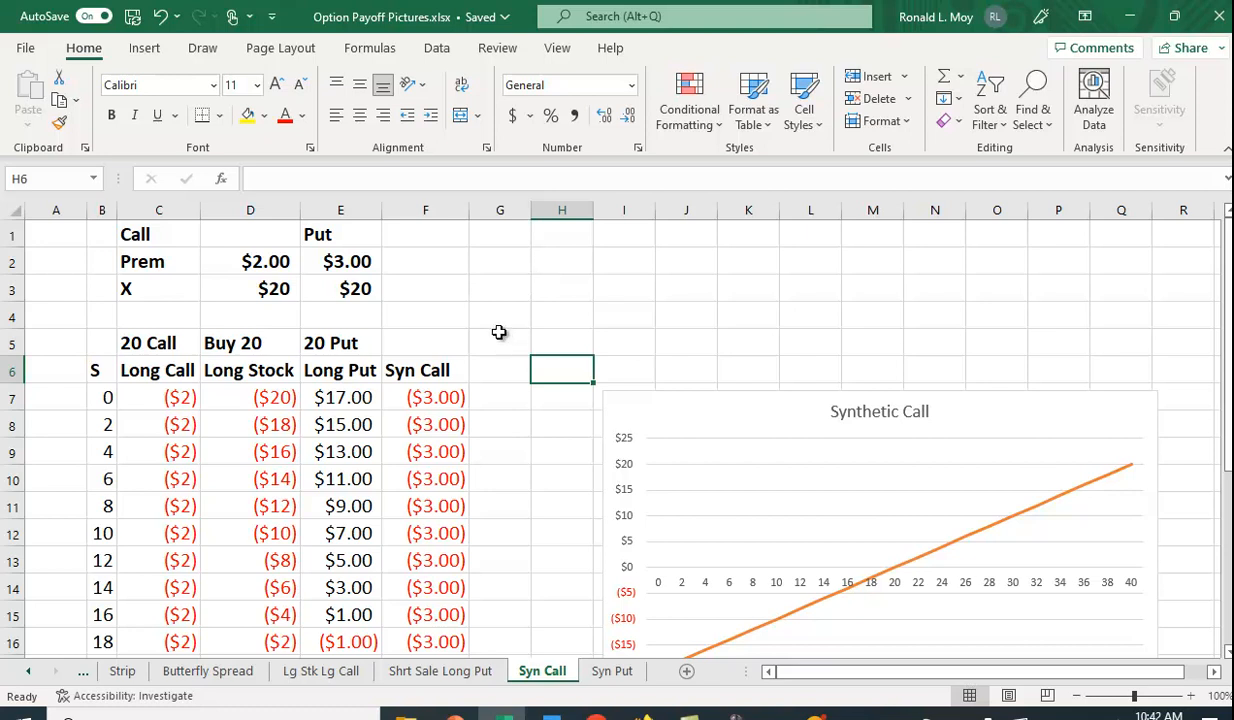
mouse_move(476, 319)
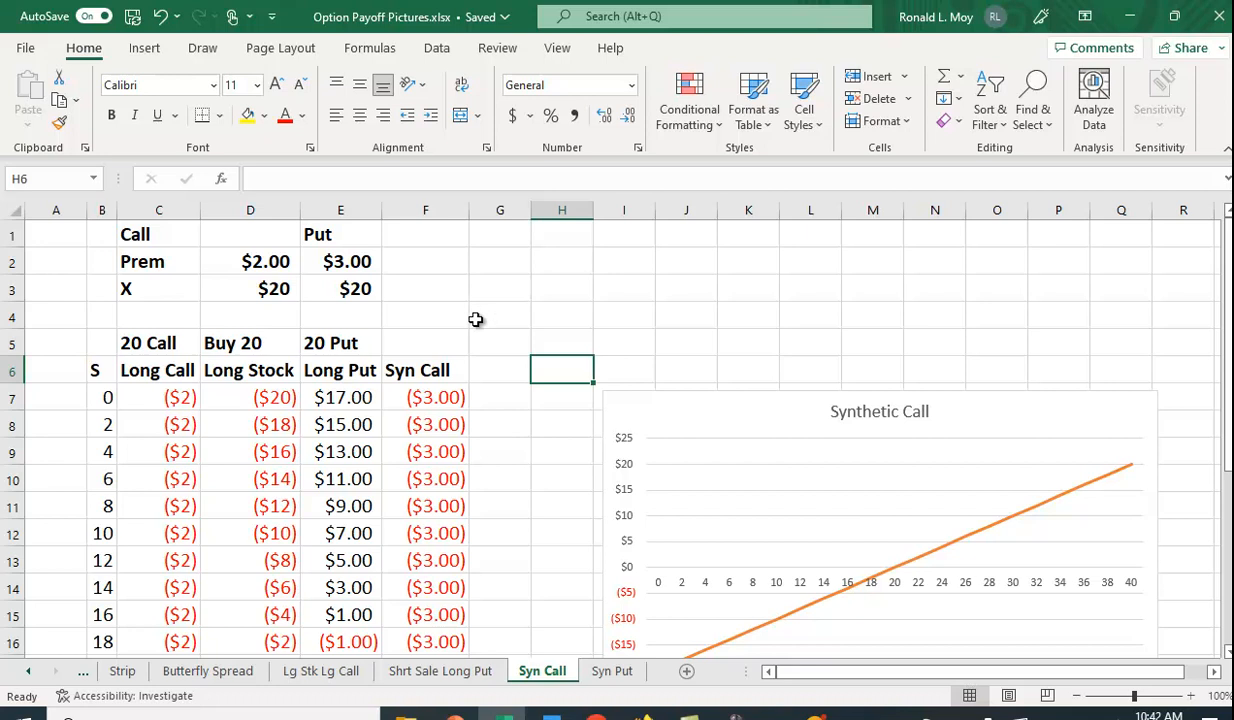
mouse_move(450, 370)
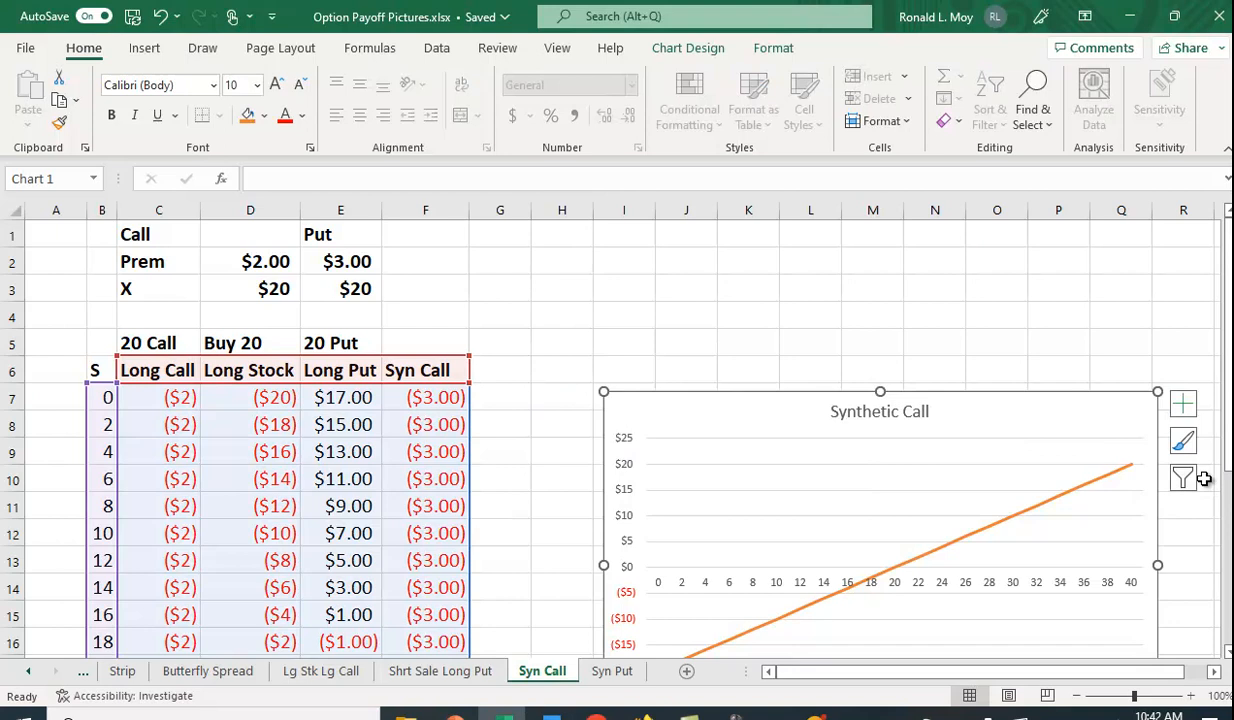
Add the Long Put series to the chart filter alongside Long Stock and apply
scroll(down, 3)
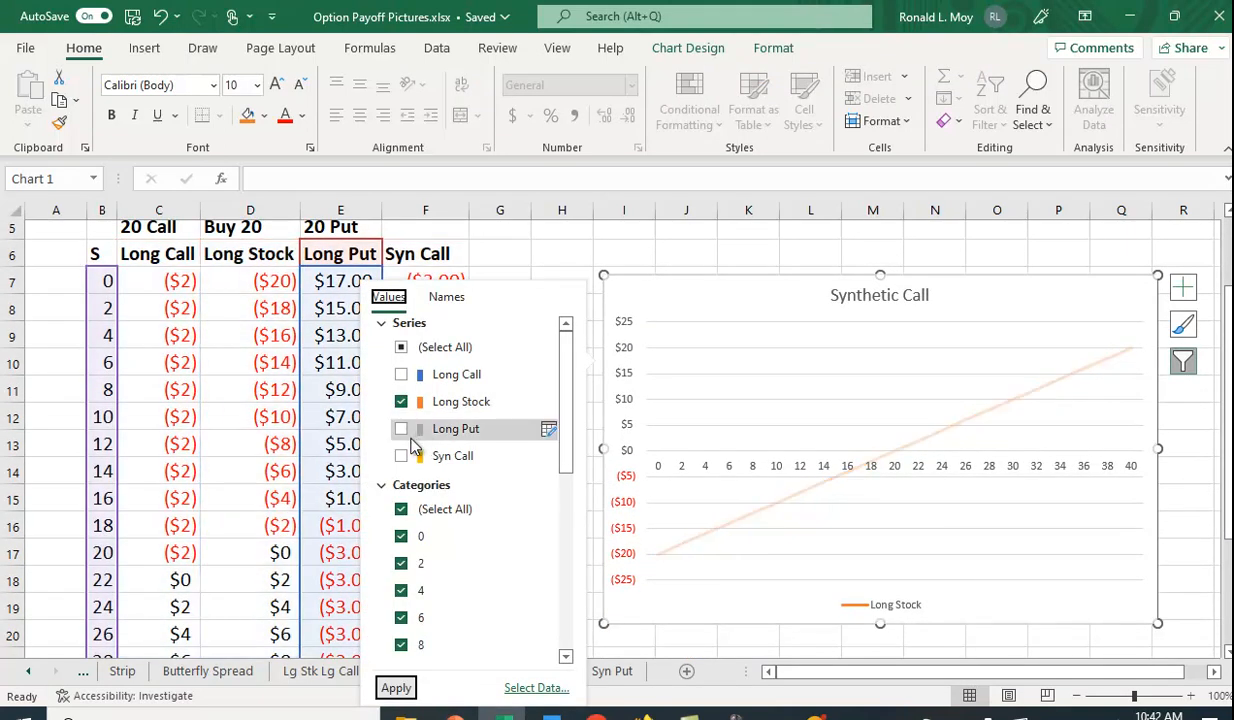
click(401, 429)
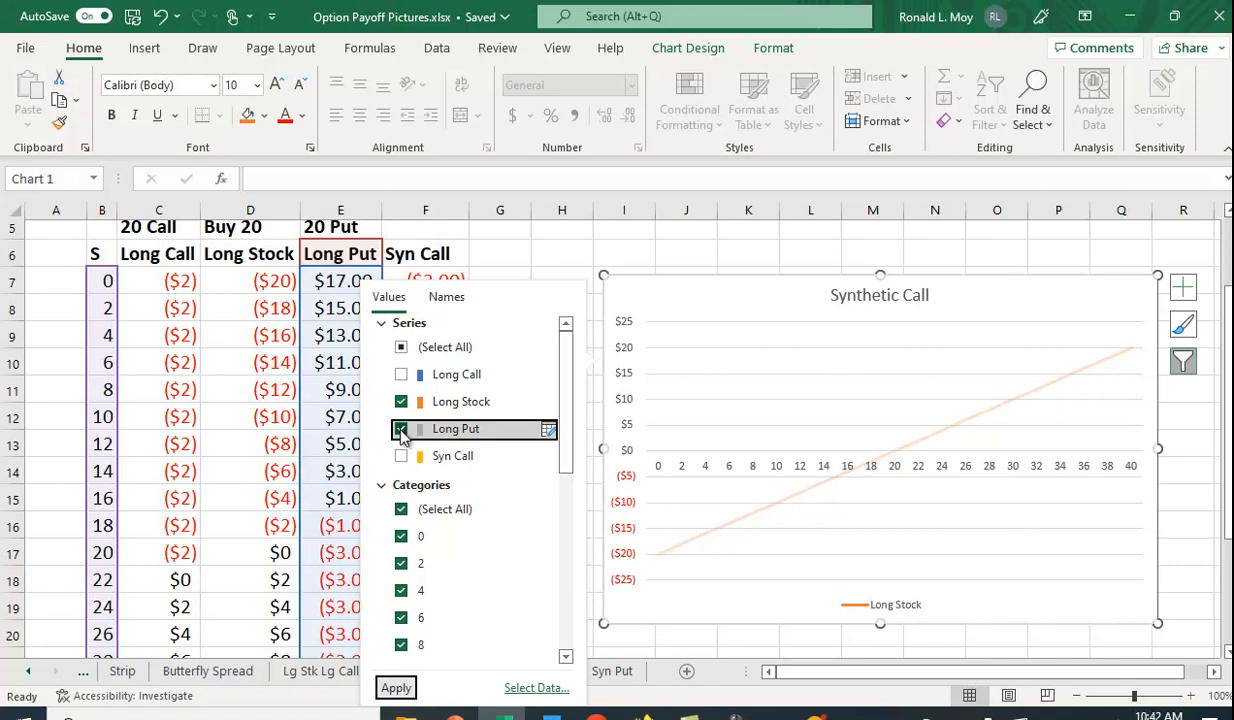
click(396, 687)
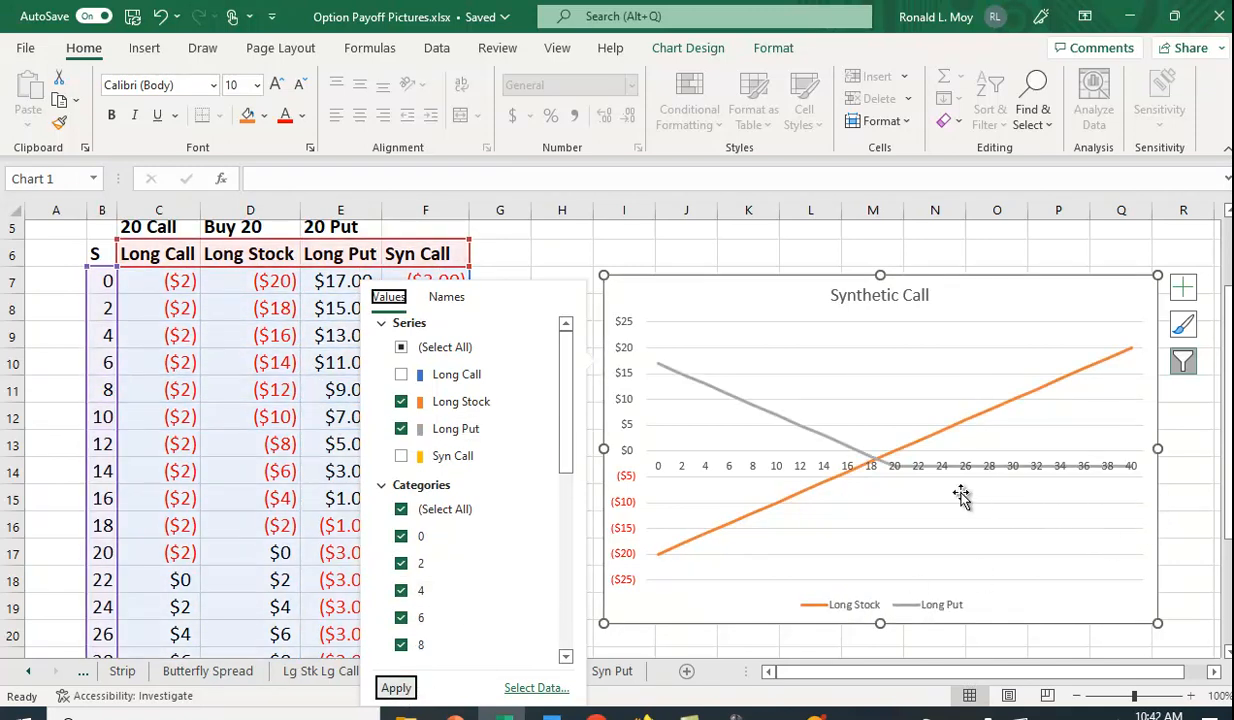
mouse_move(870, 479)
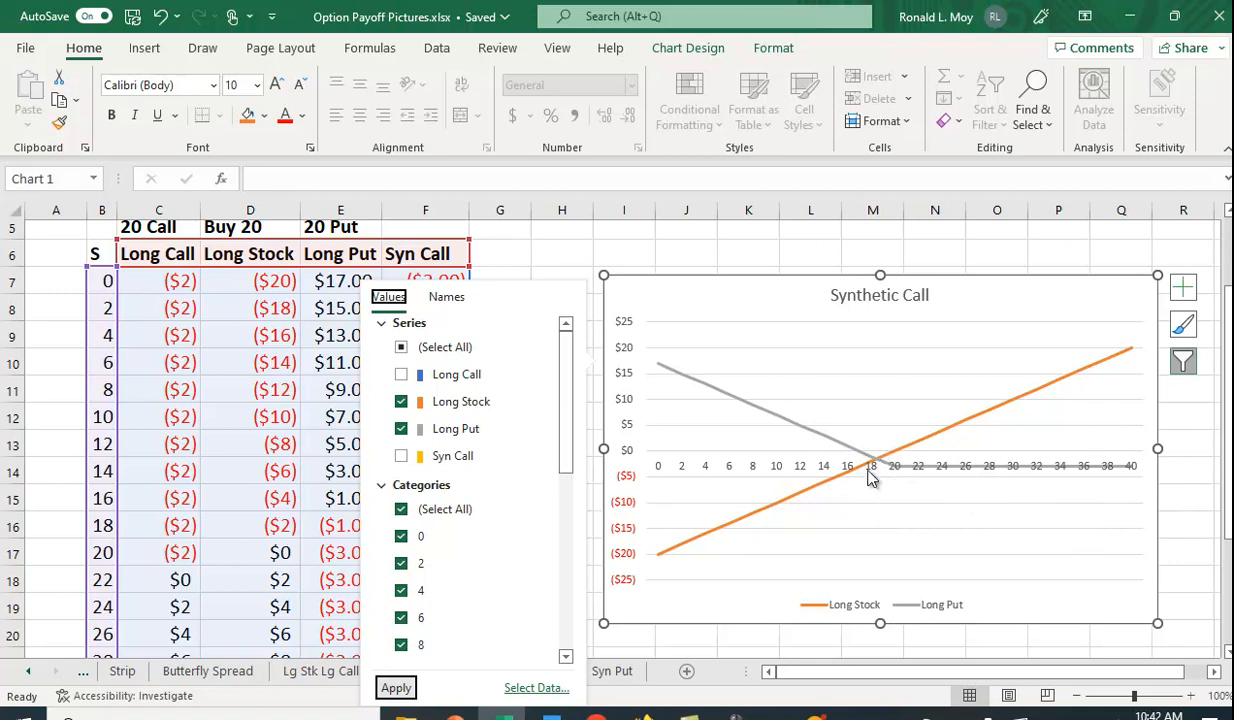
mouse_move(919, 498)
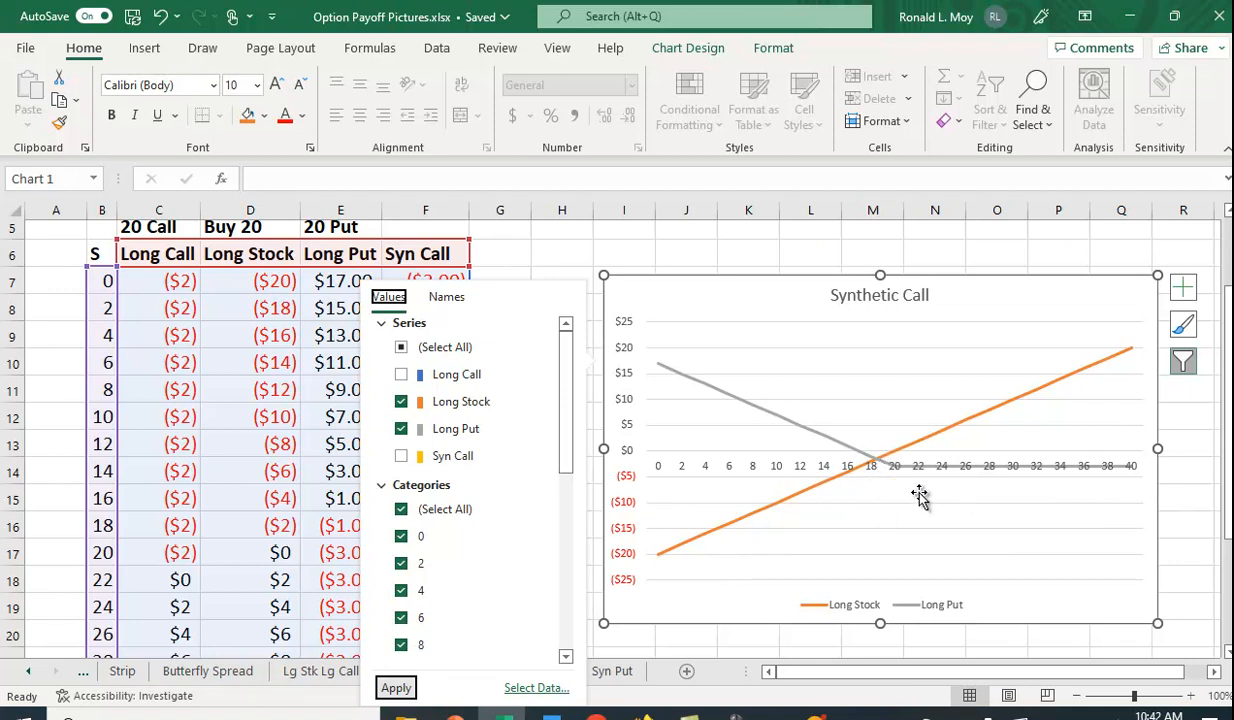
mouse_move(678, 384)
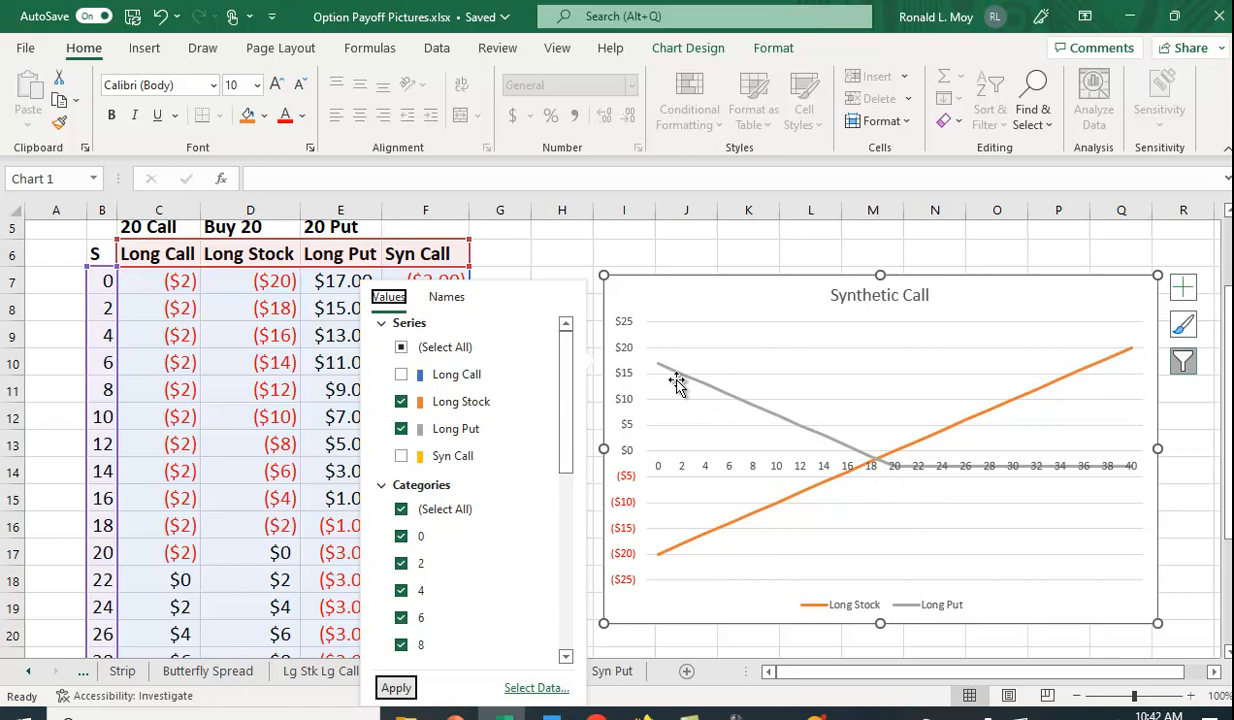
mouse_move(902, 477)
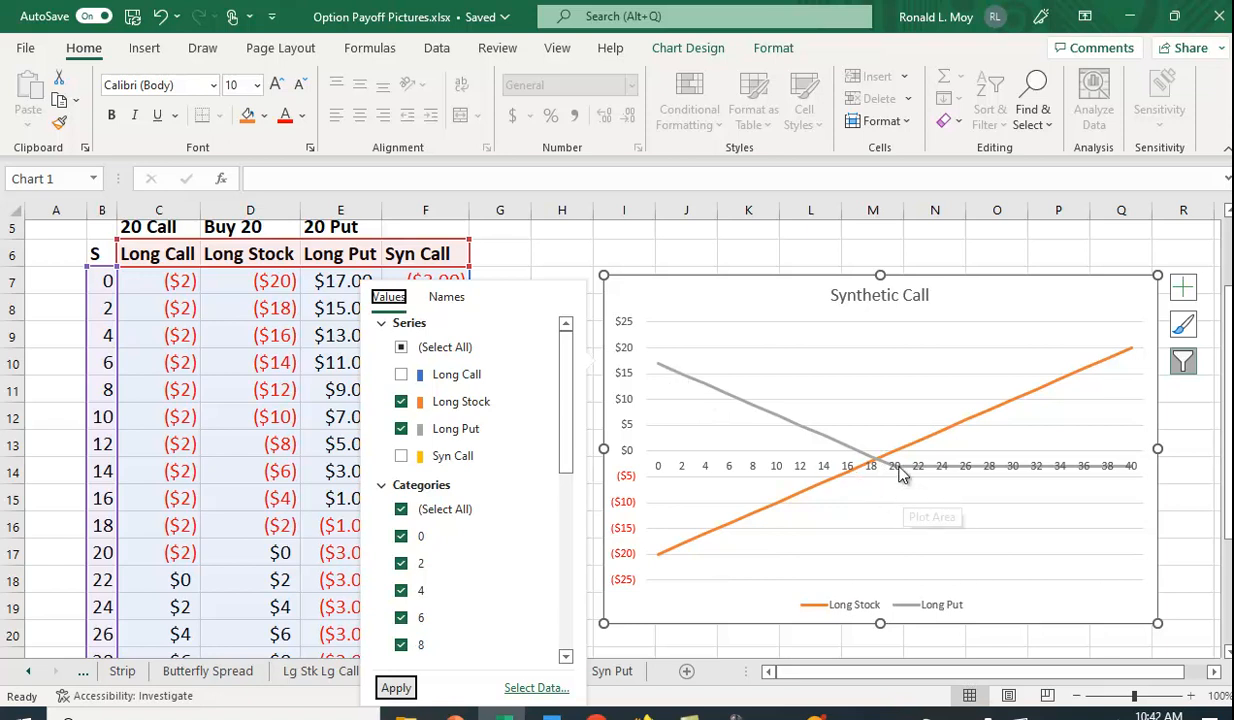
mouse_move(803, 435)
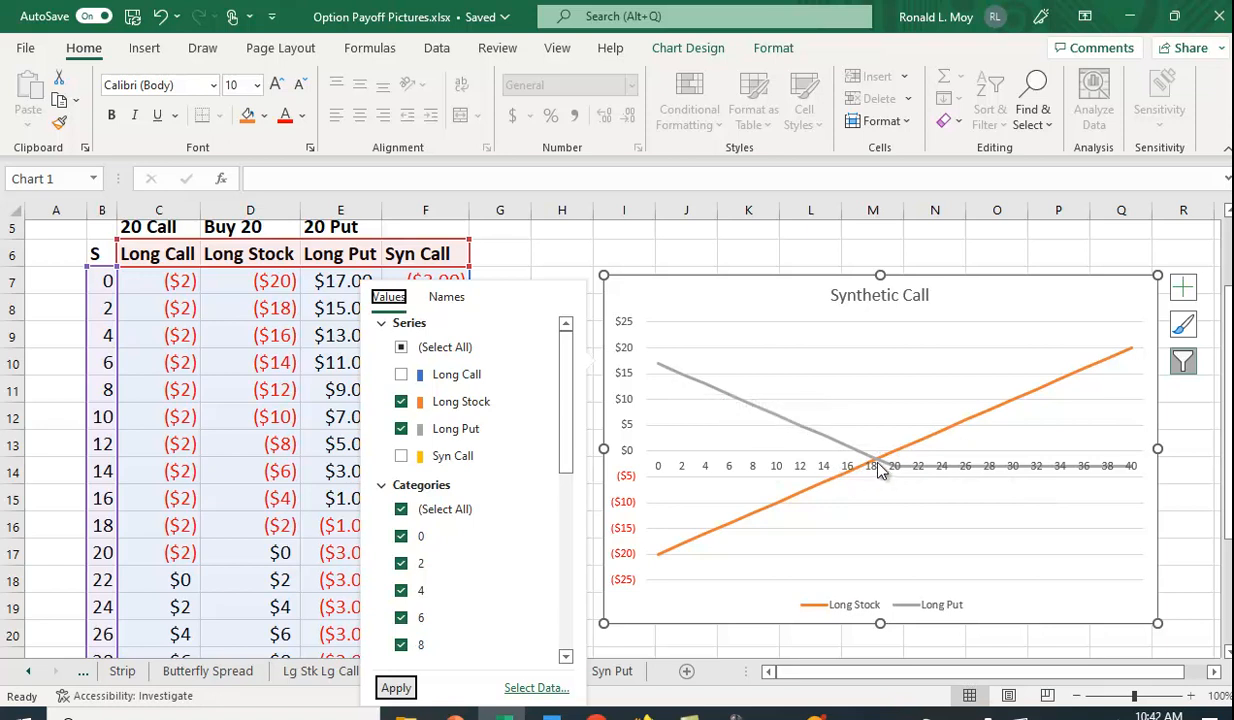
mouse_move(836, 490)
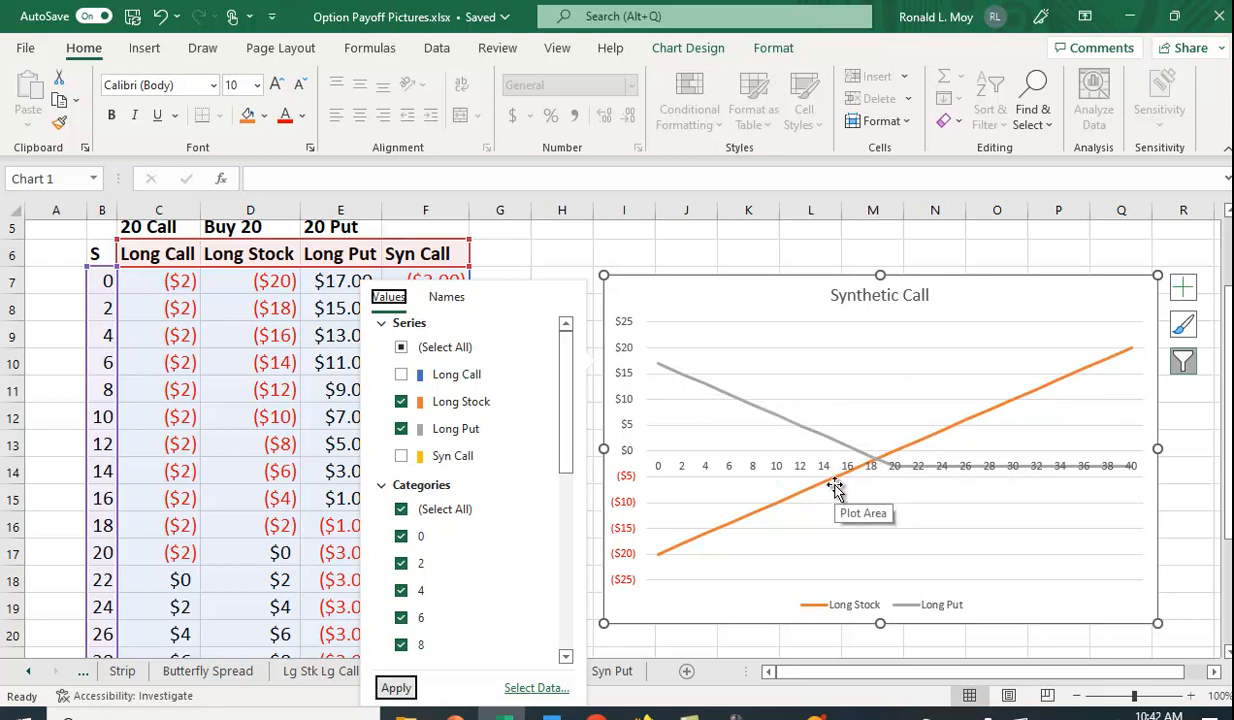
mouse_move(708, 408)
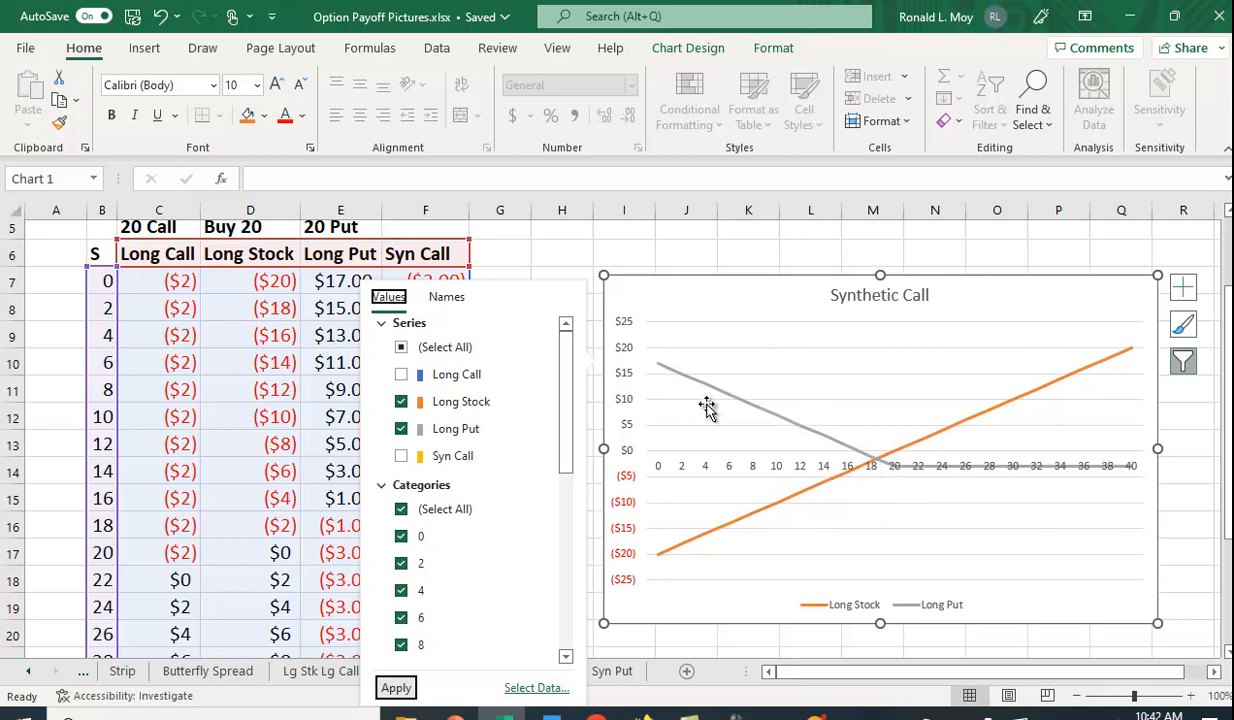
mouse_move(879, 483)
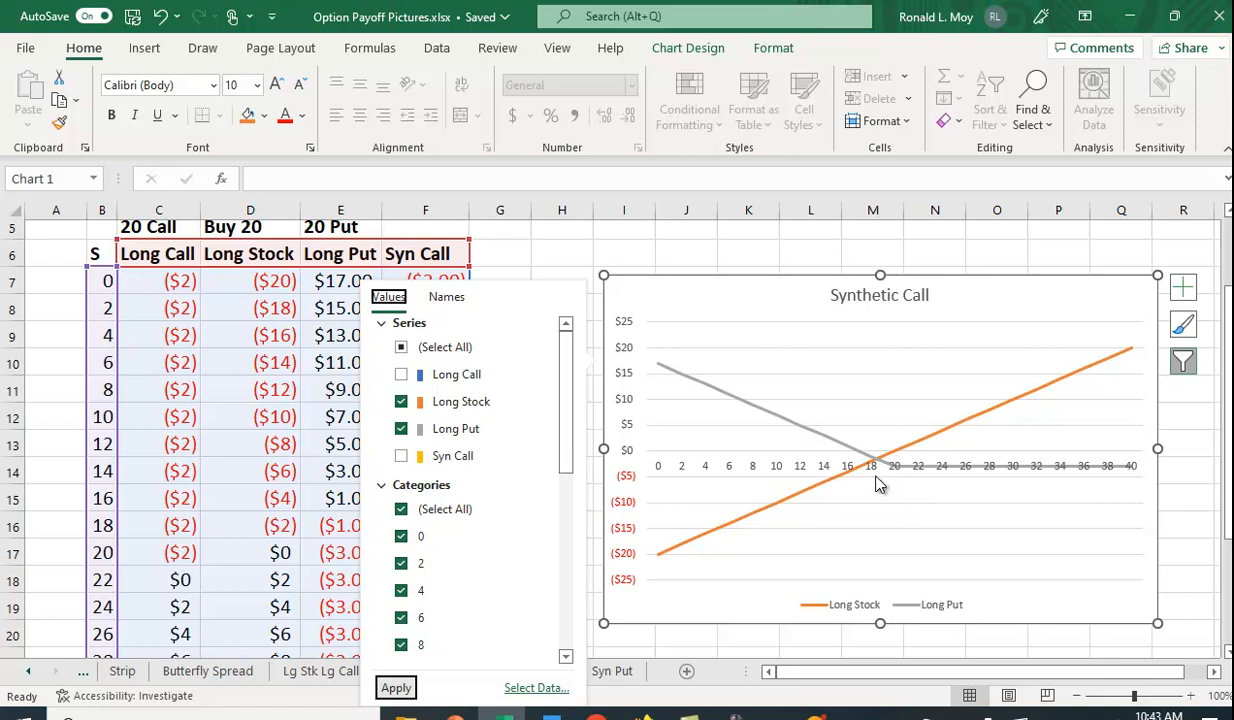
mouse_move(895, 477)
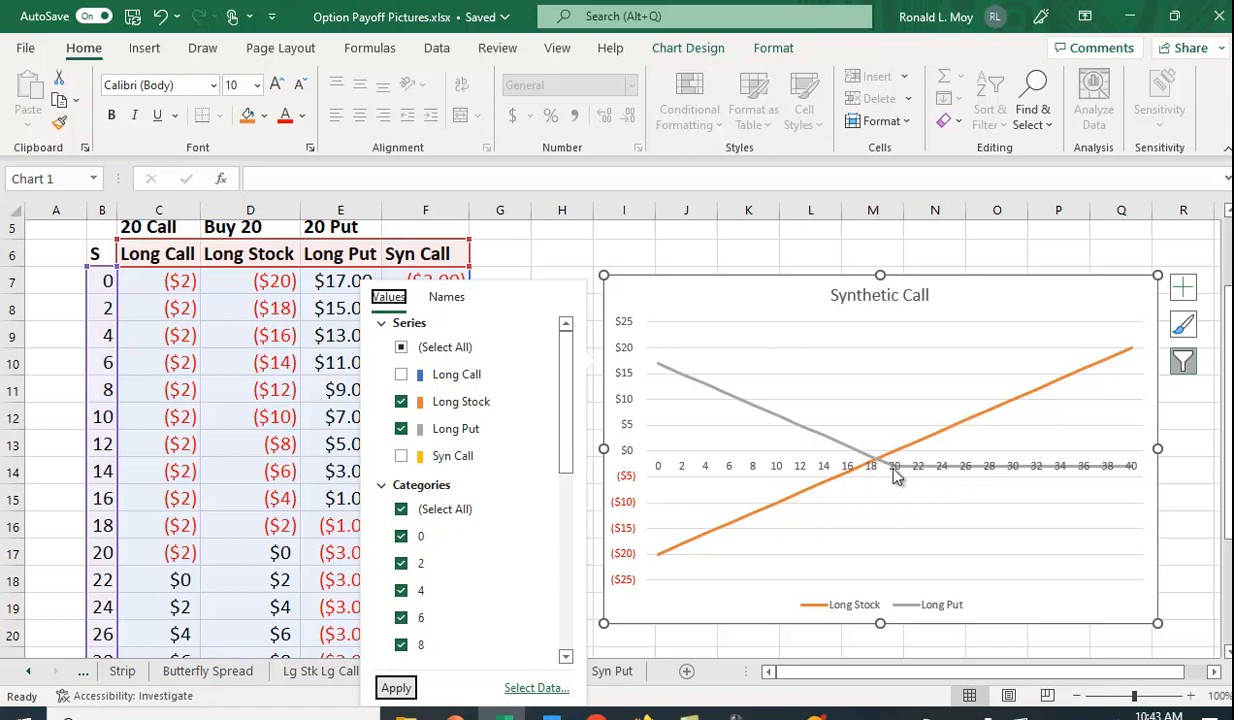
mouse_move(1031, 479)
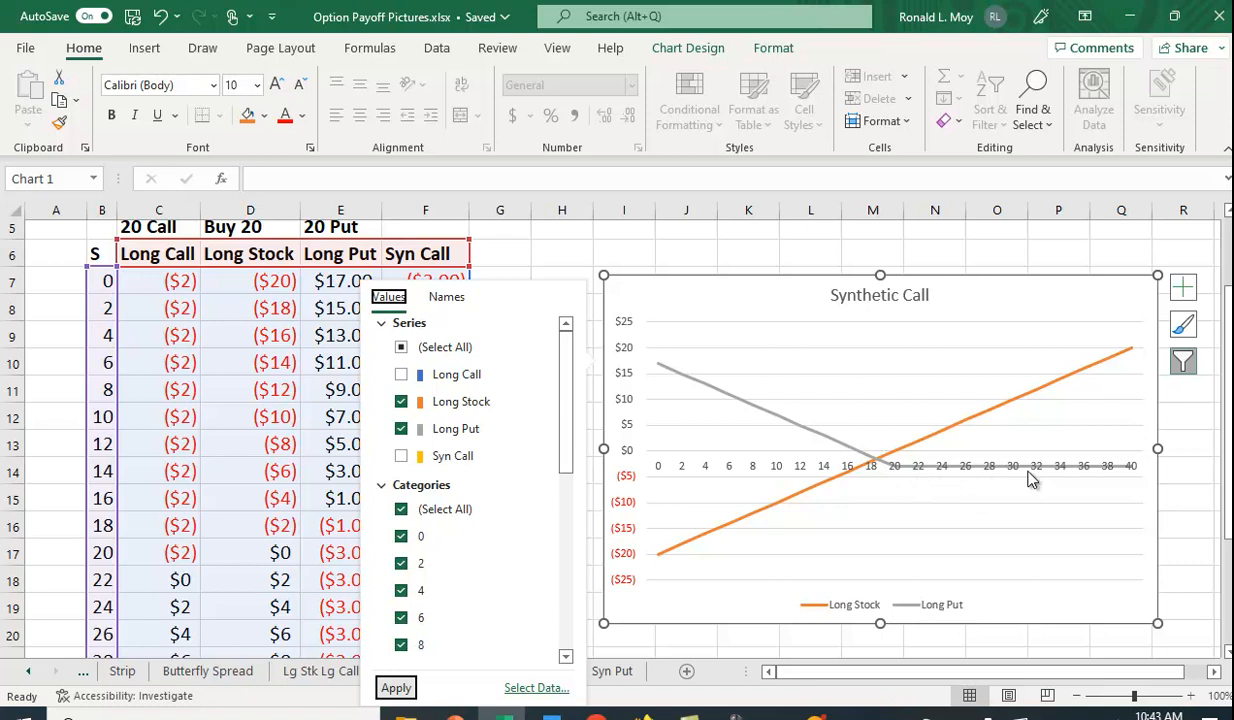
mouse_move(900, 463)
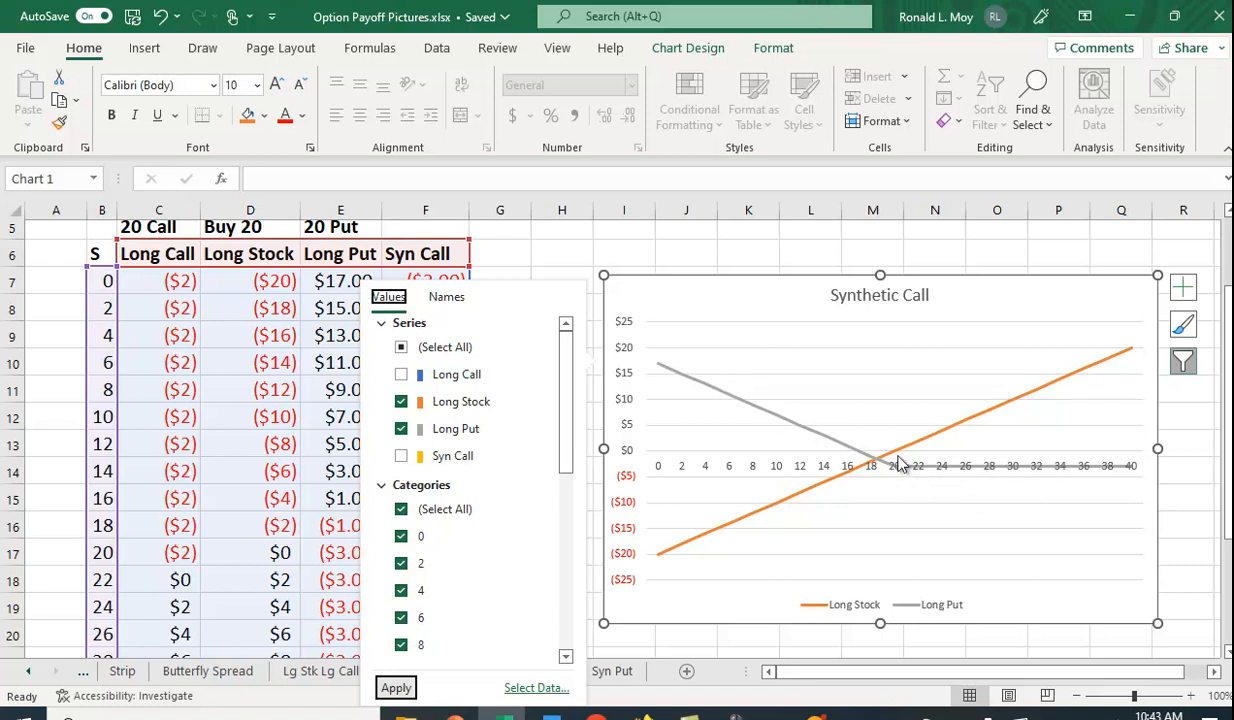
mouse_move(871, 459)
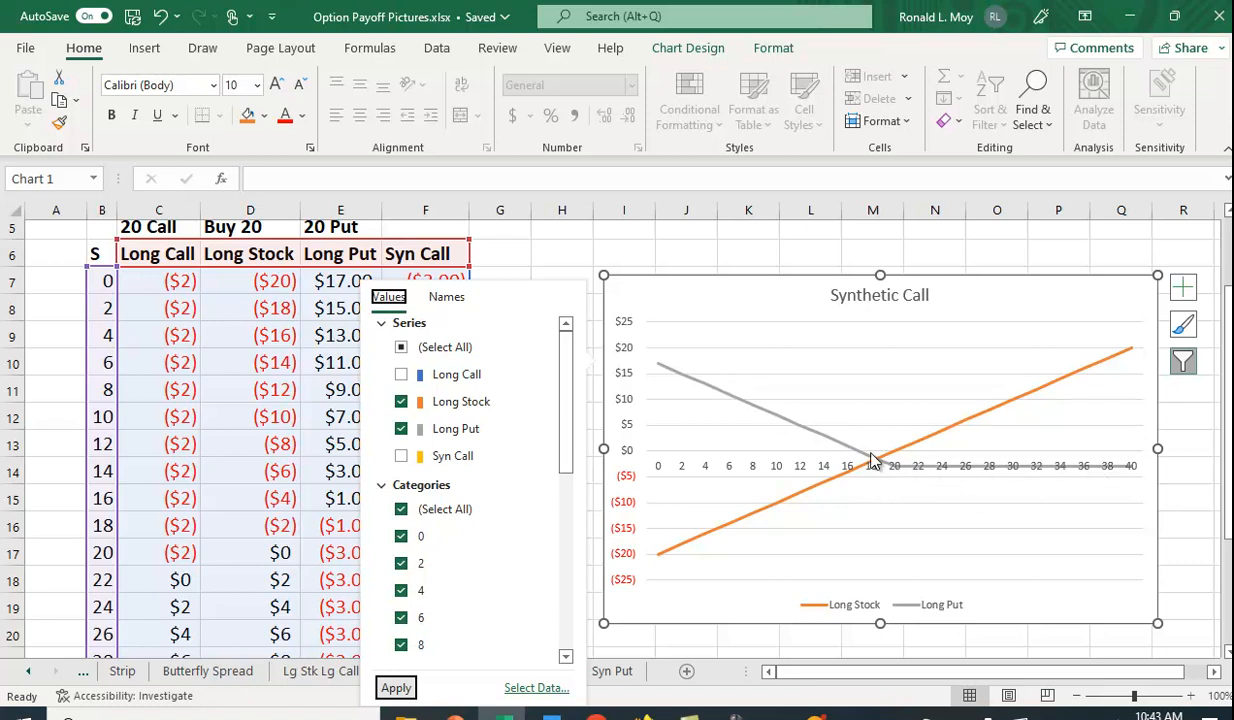
mouse_move(892, 463)
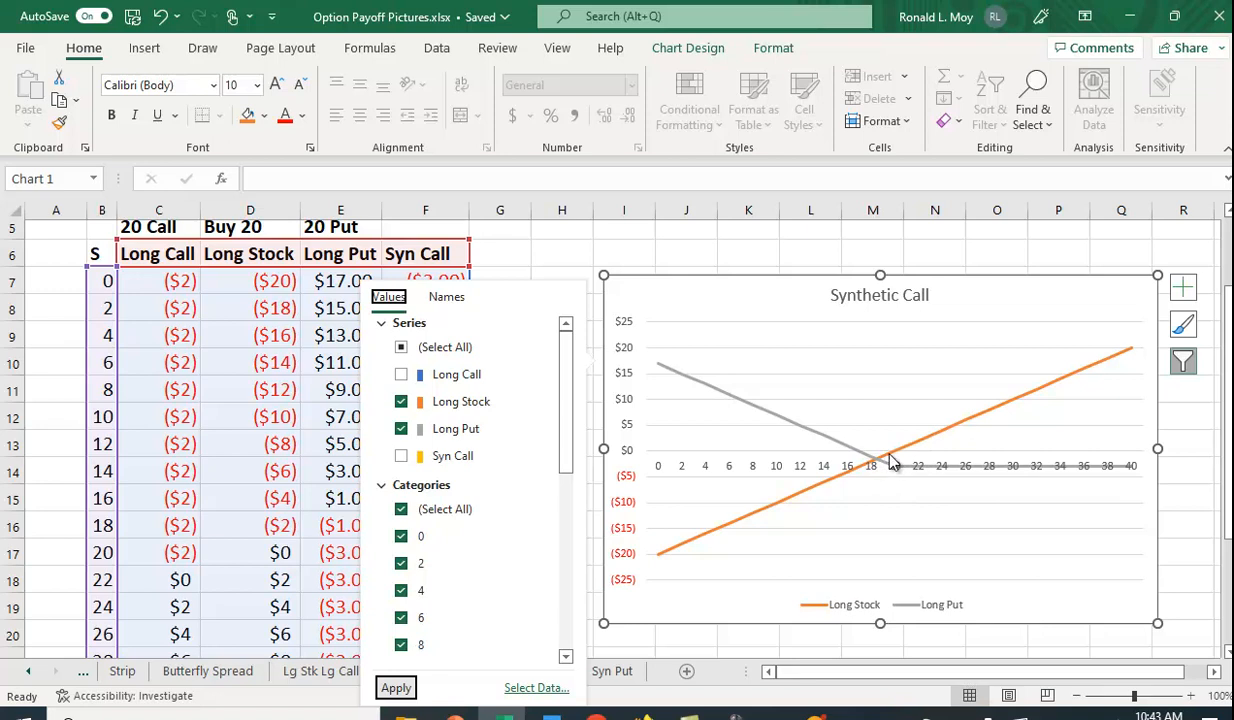
mouse_move(1104, 384)
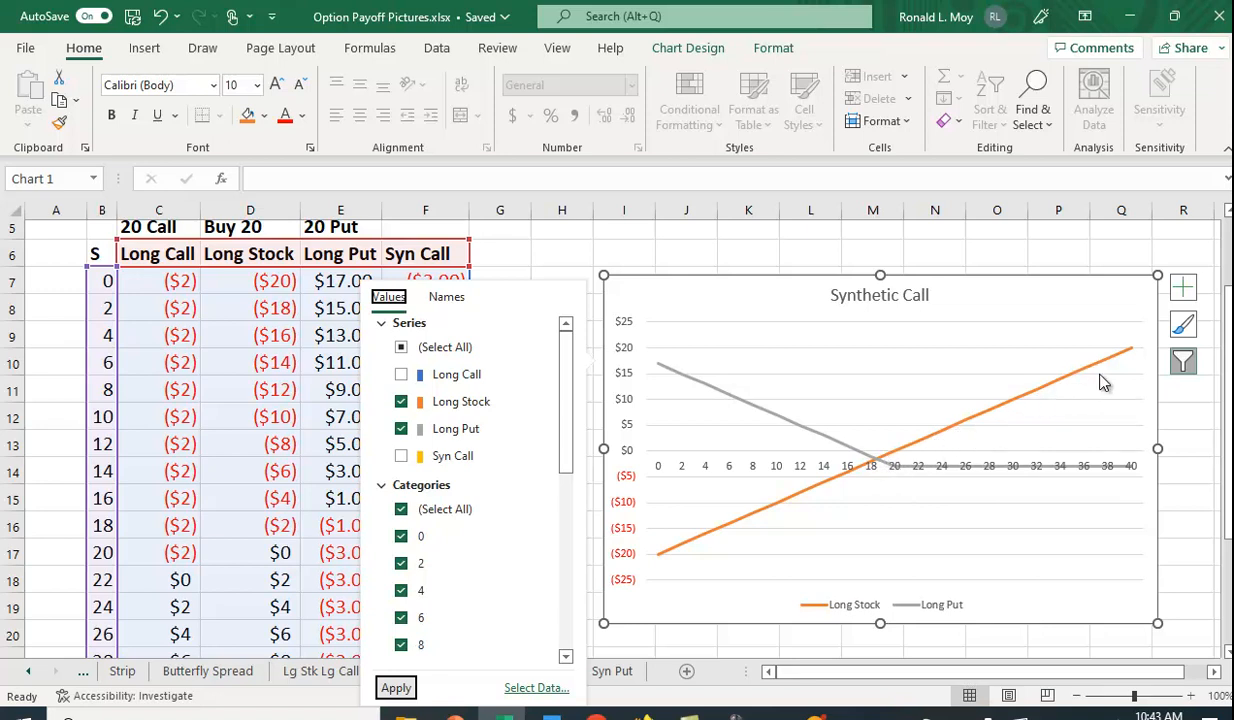
mouse_move(590, 495)
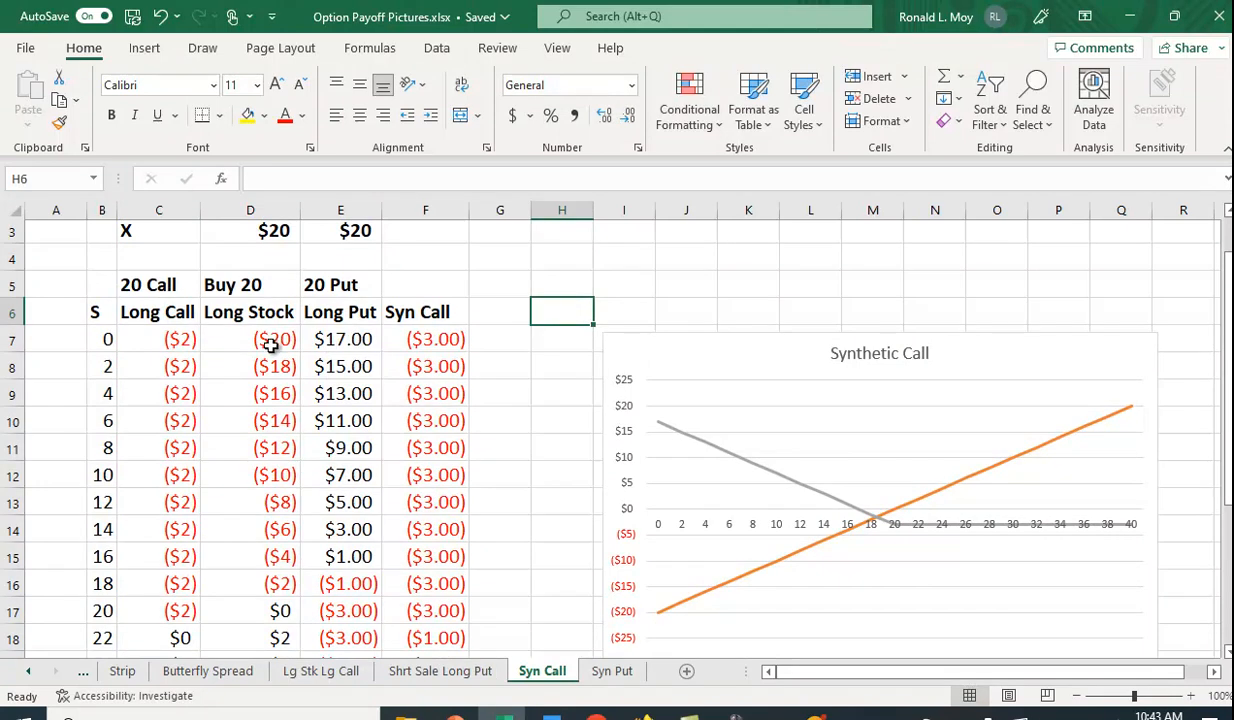
mouse_move(355, 339)
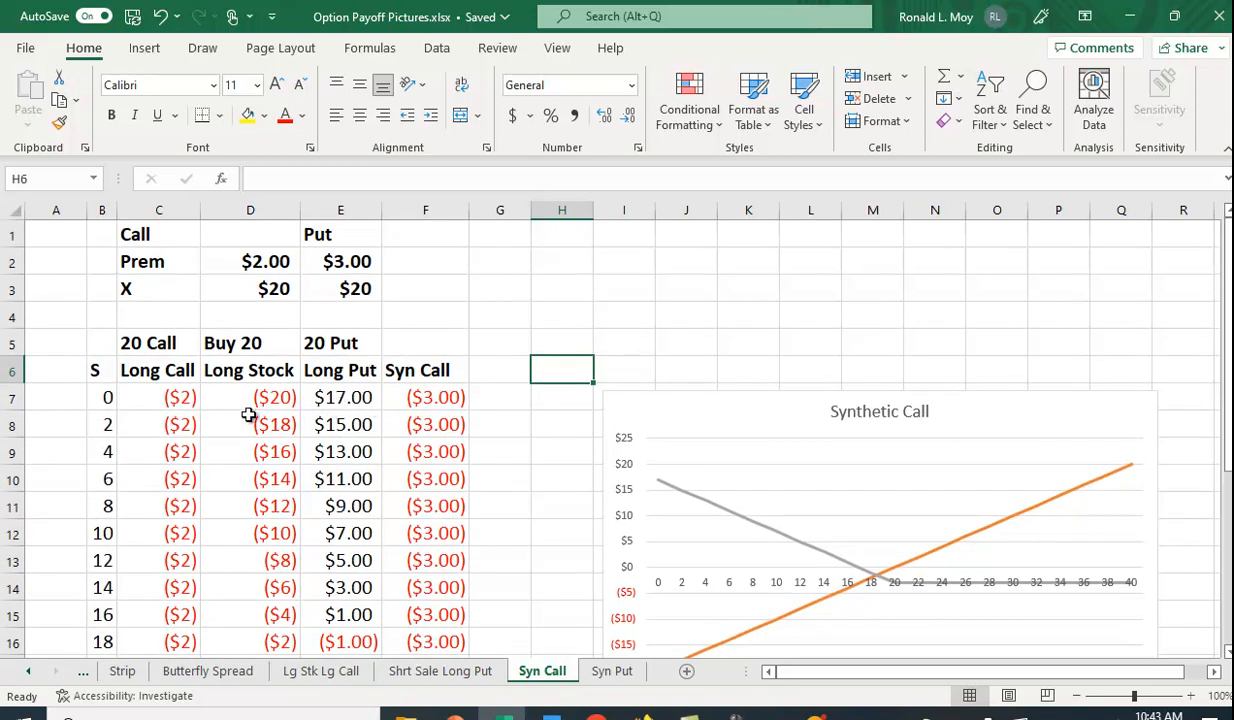
mouse_move(192, 425)
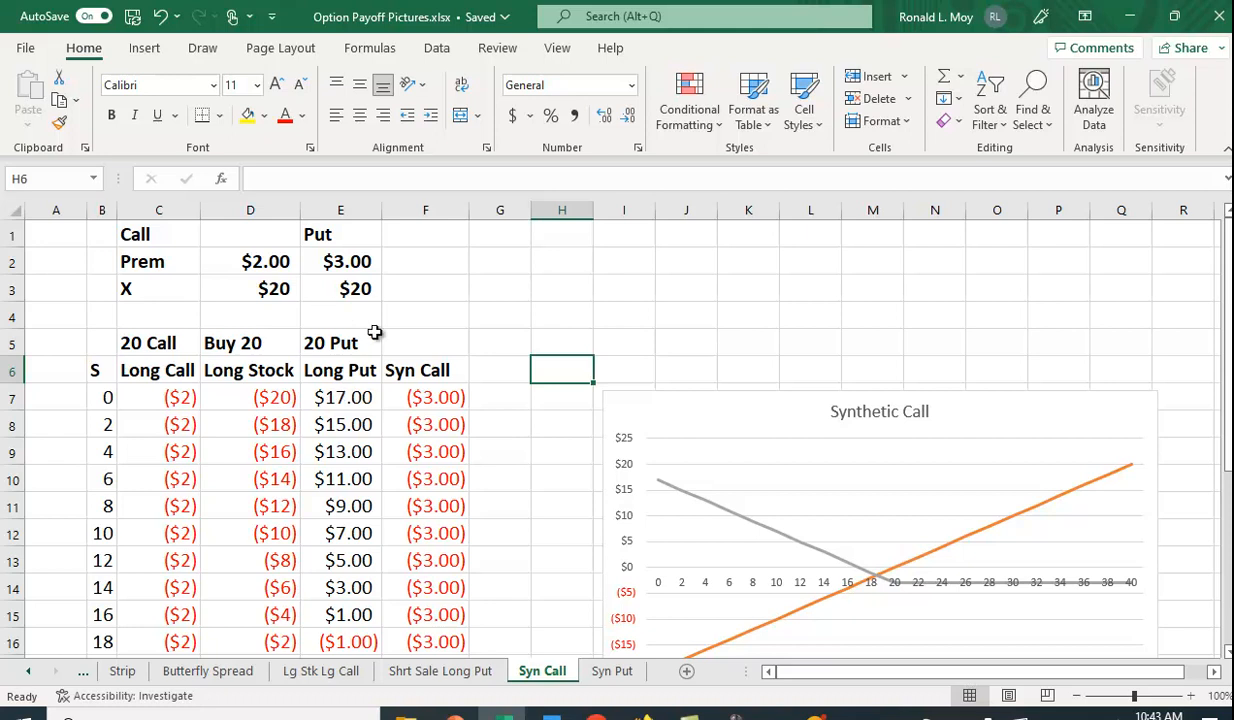
mouse_move(376, 337)
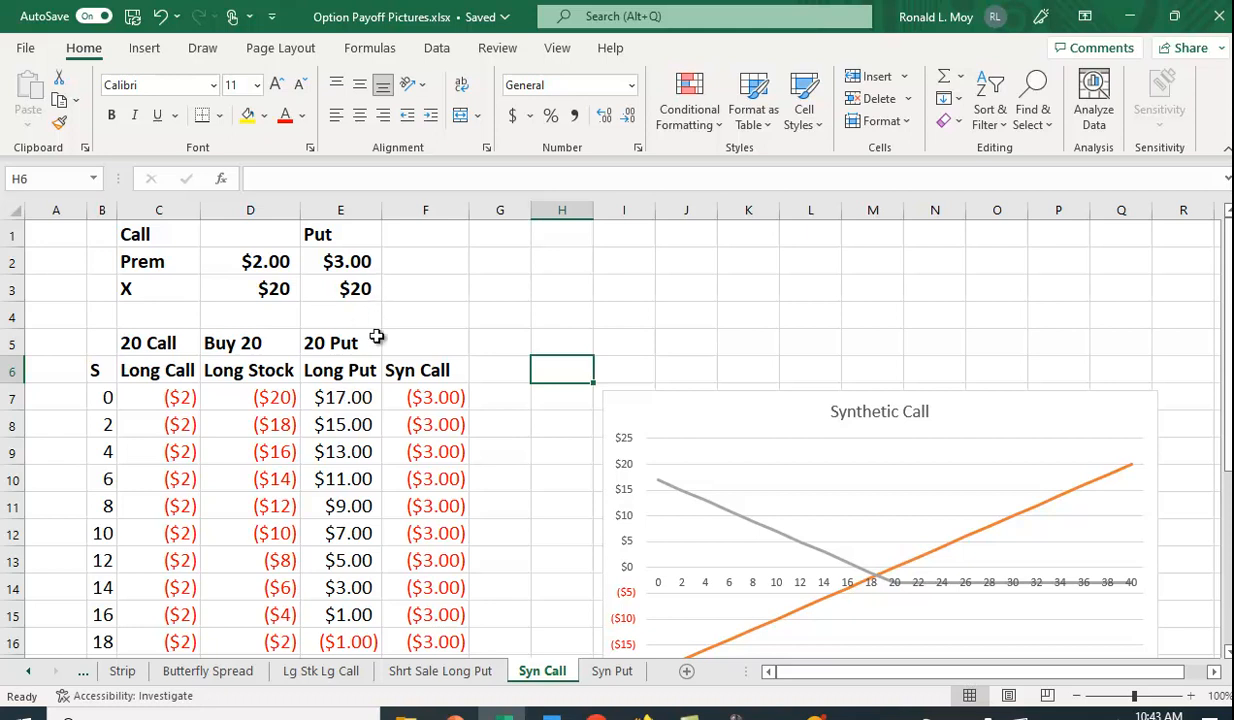
scroll(down, 3)
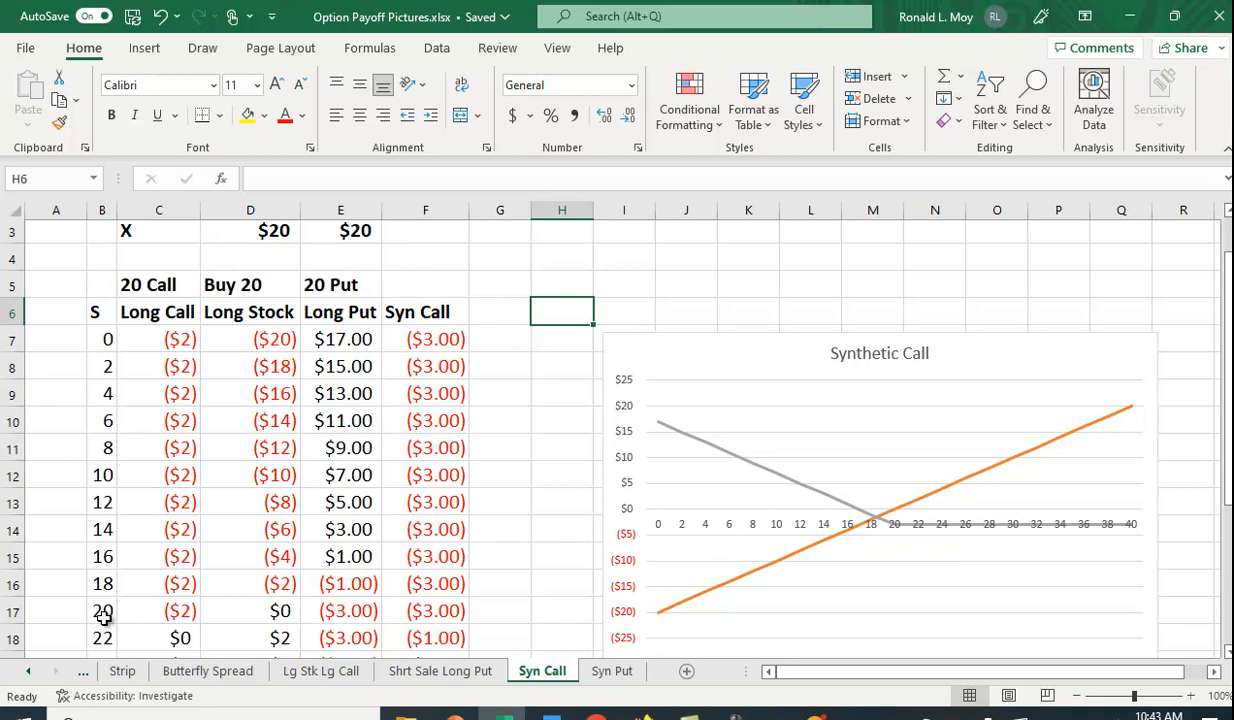
mouse_move(355, 556)
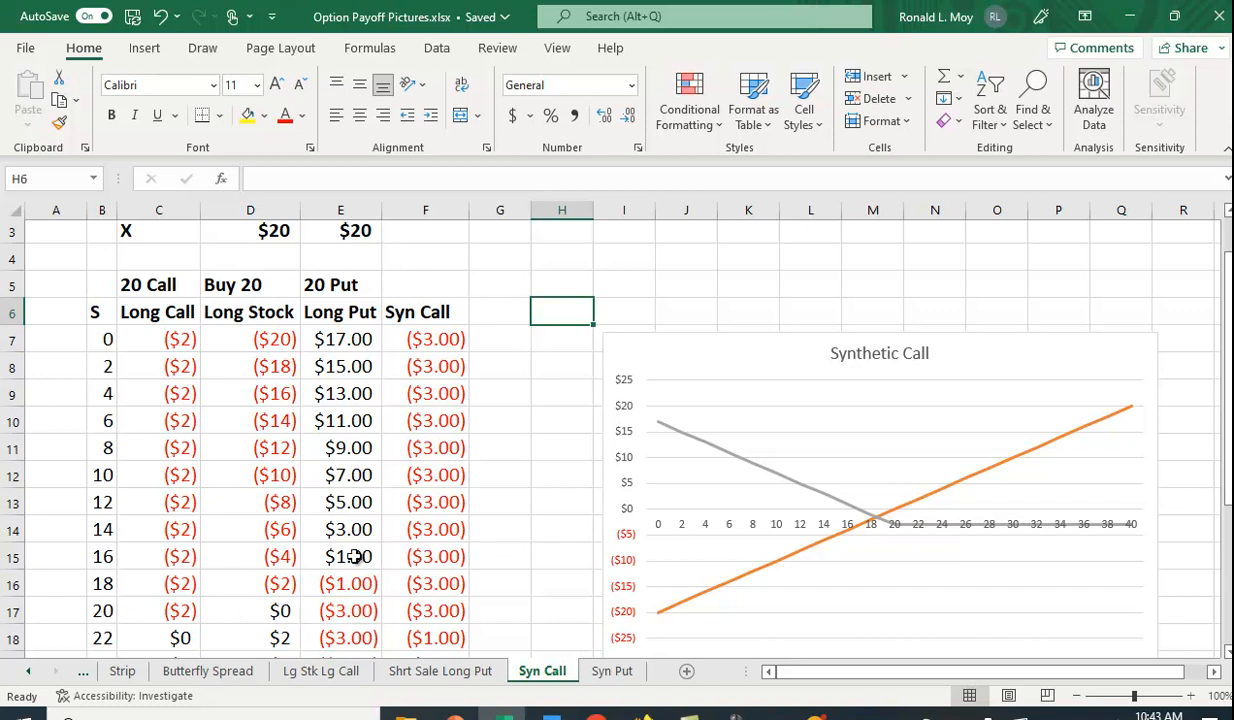
scroll(down, 3)
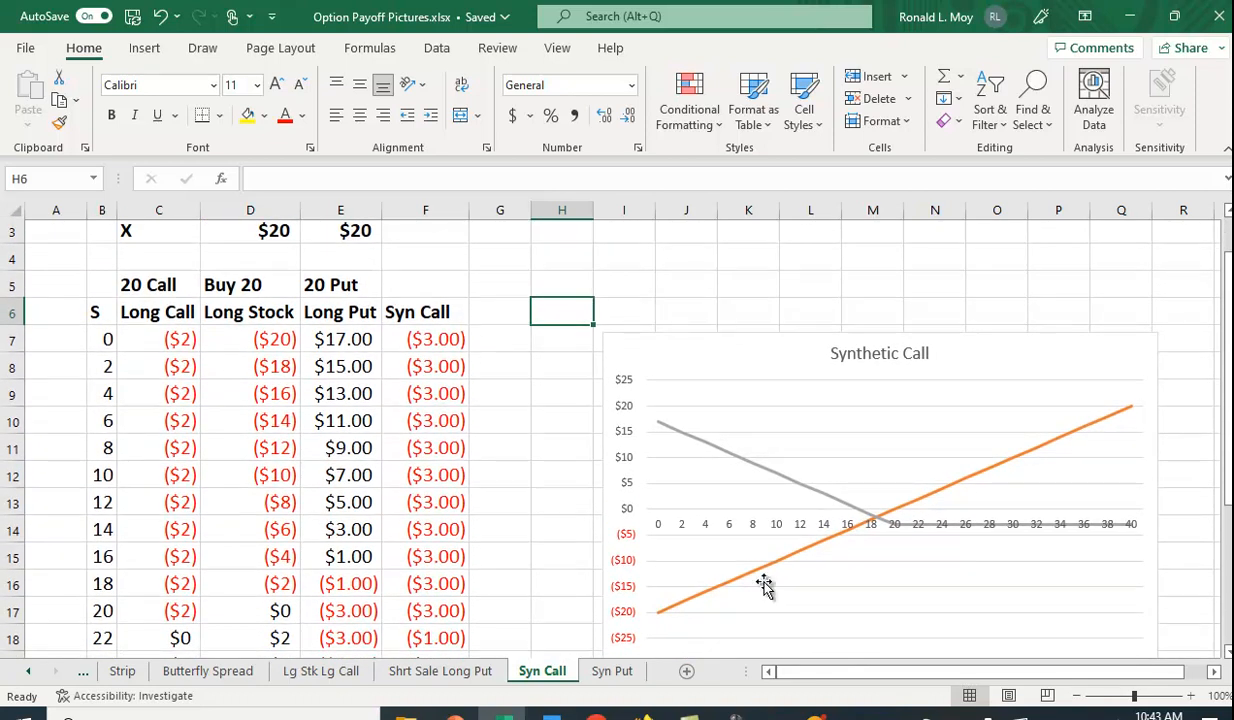
scroll(down, 3)
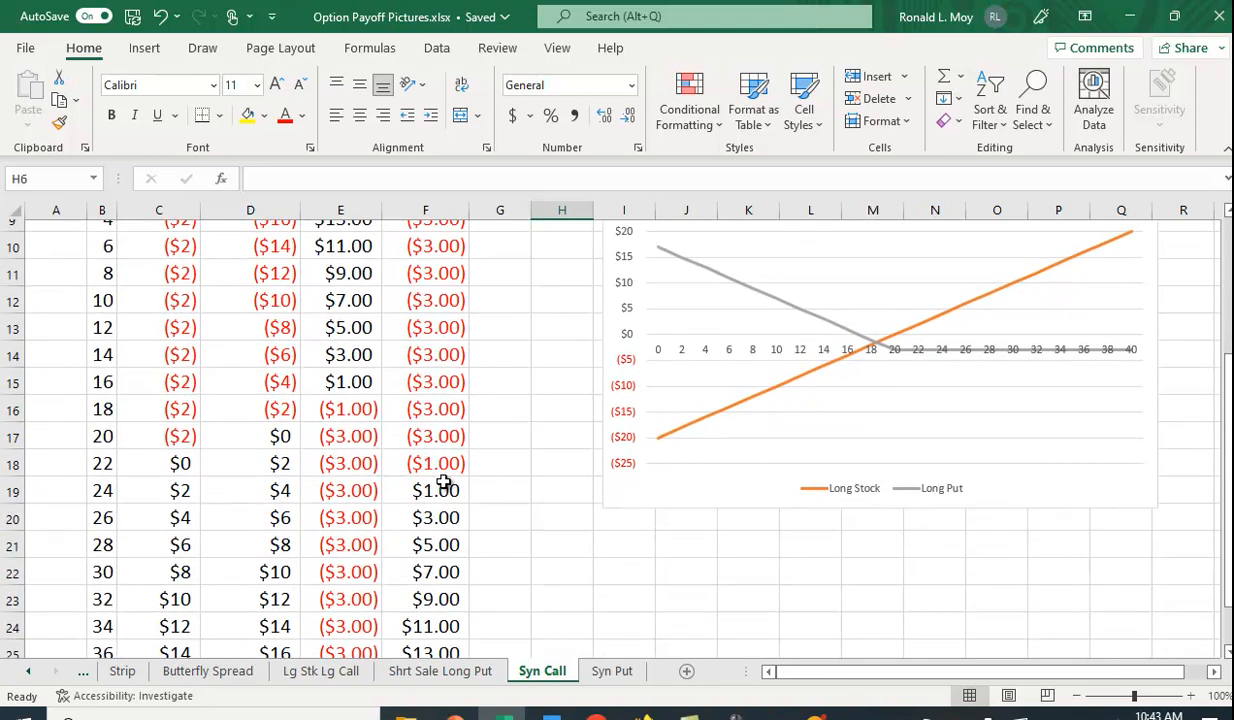
scroll(down, 3)
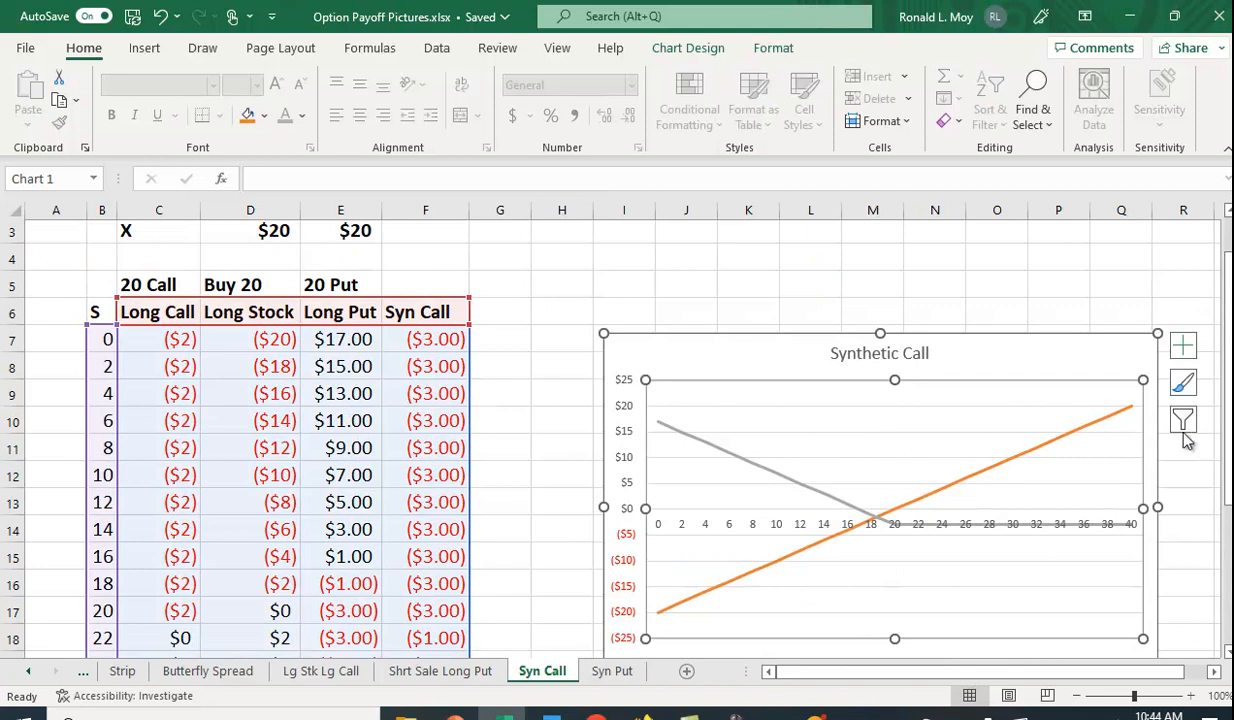
Change the chart's series filter to show Syn Call only, removing Long Stock and Long Put
click(1182, 420)
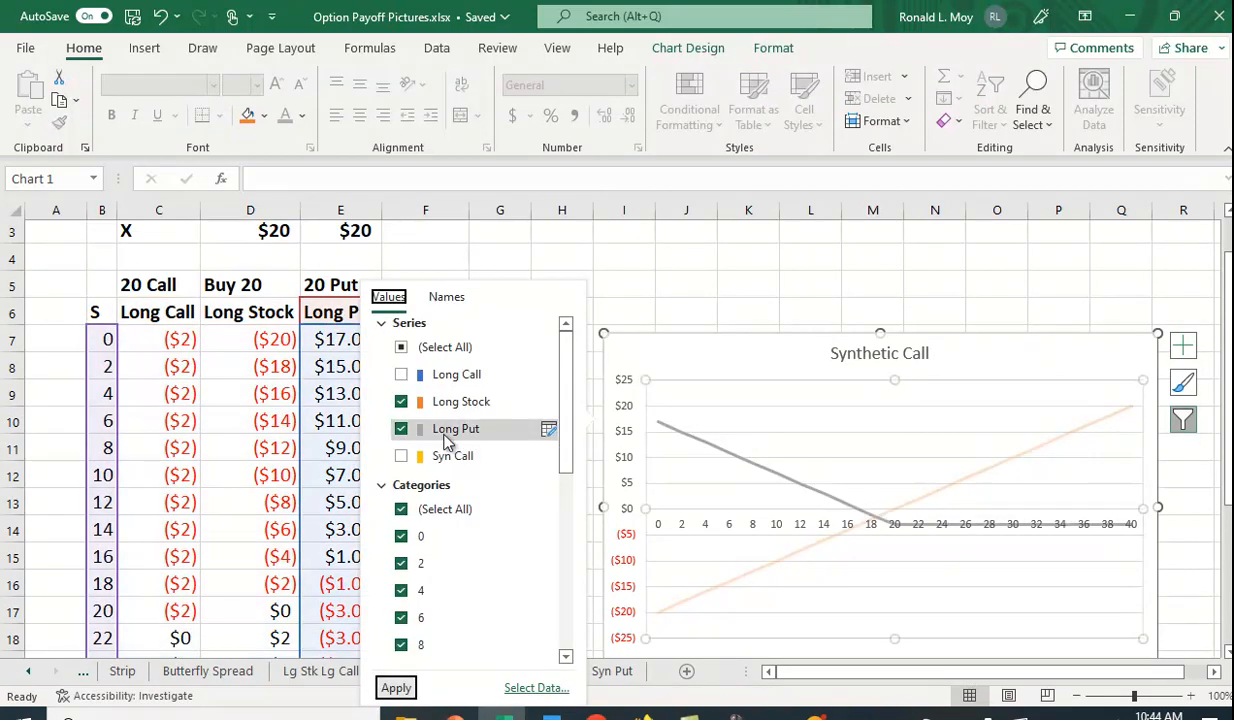
click(402, 402)
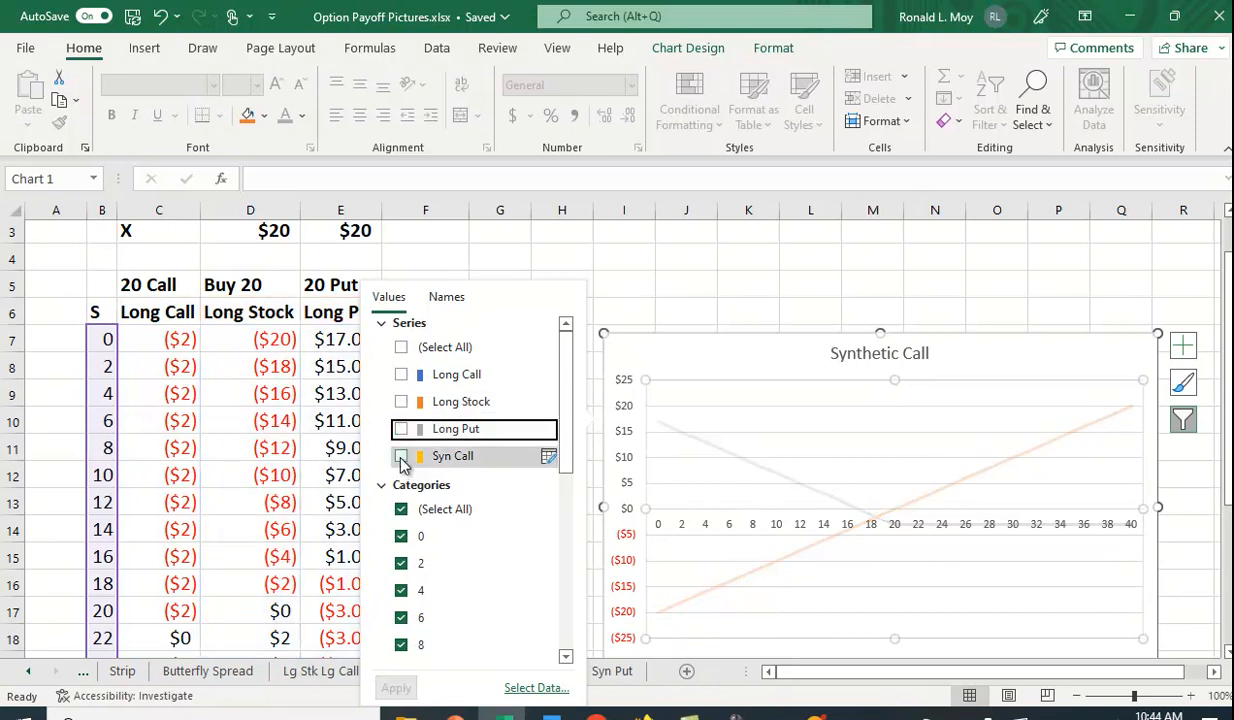
click(396, 687)
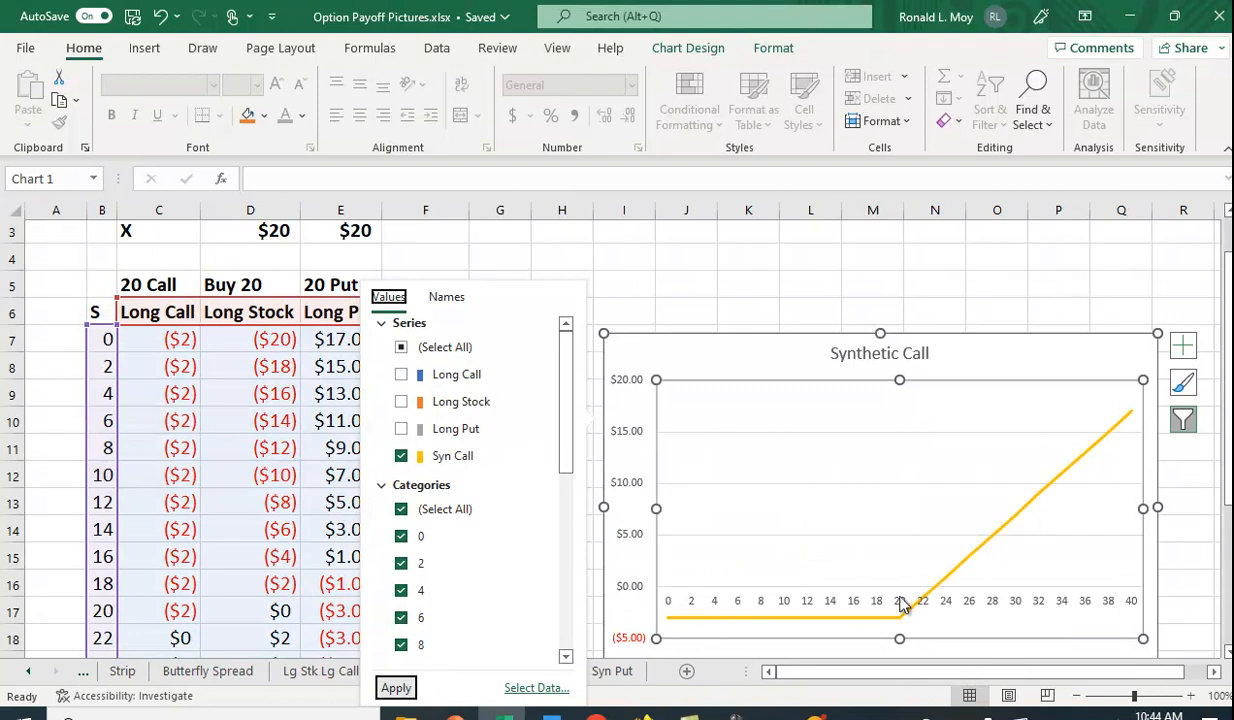
mouse_move(1120, 443)
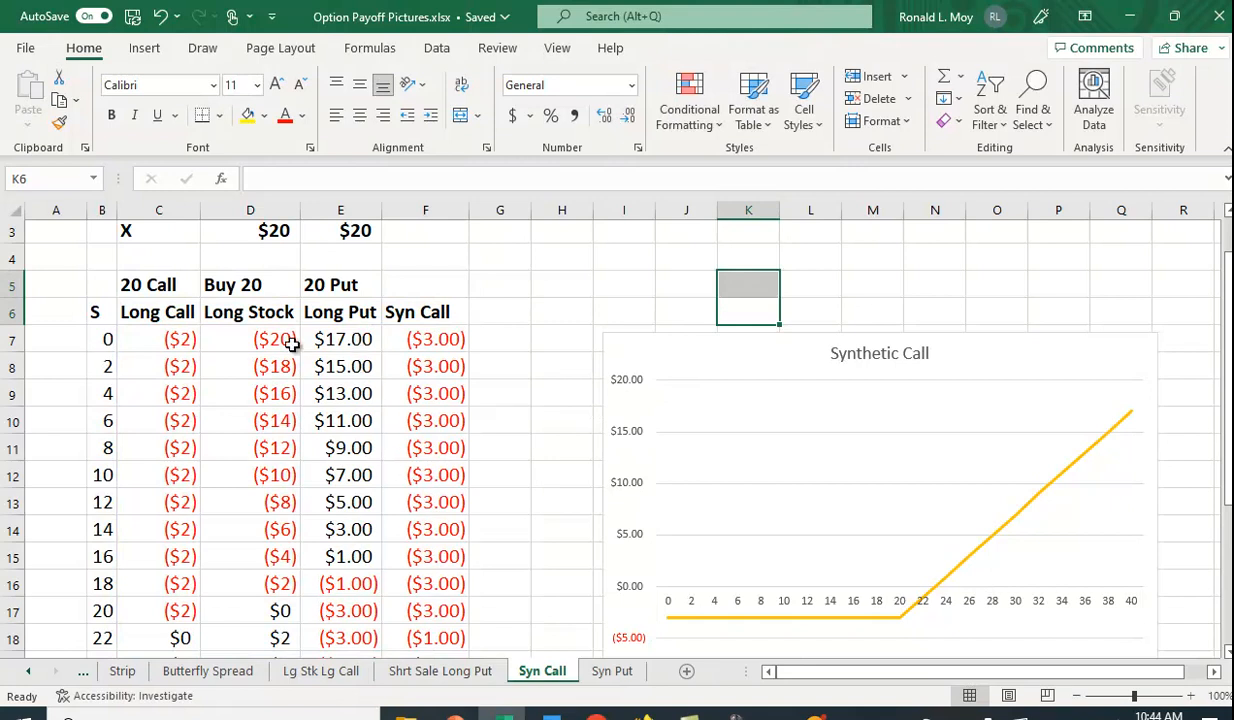
mouse_move(280, 584)
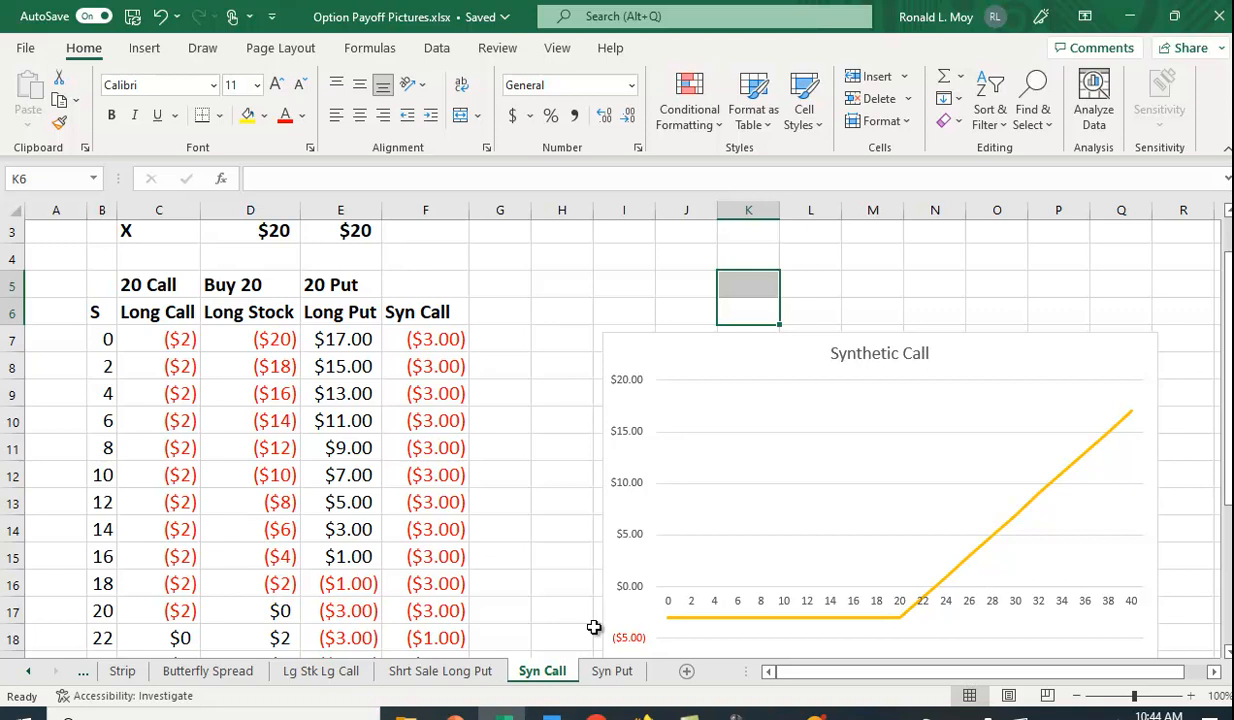
mouse_move(1045, 536)
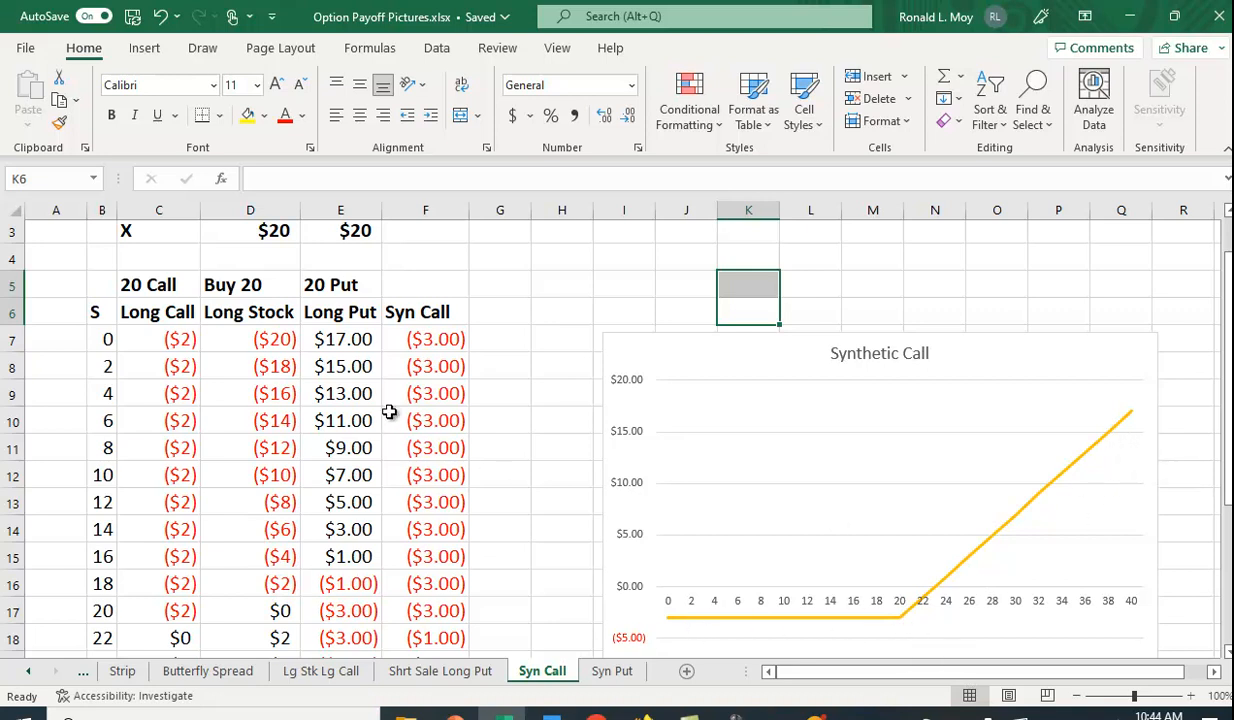
mouse_move(367, 388)
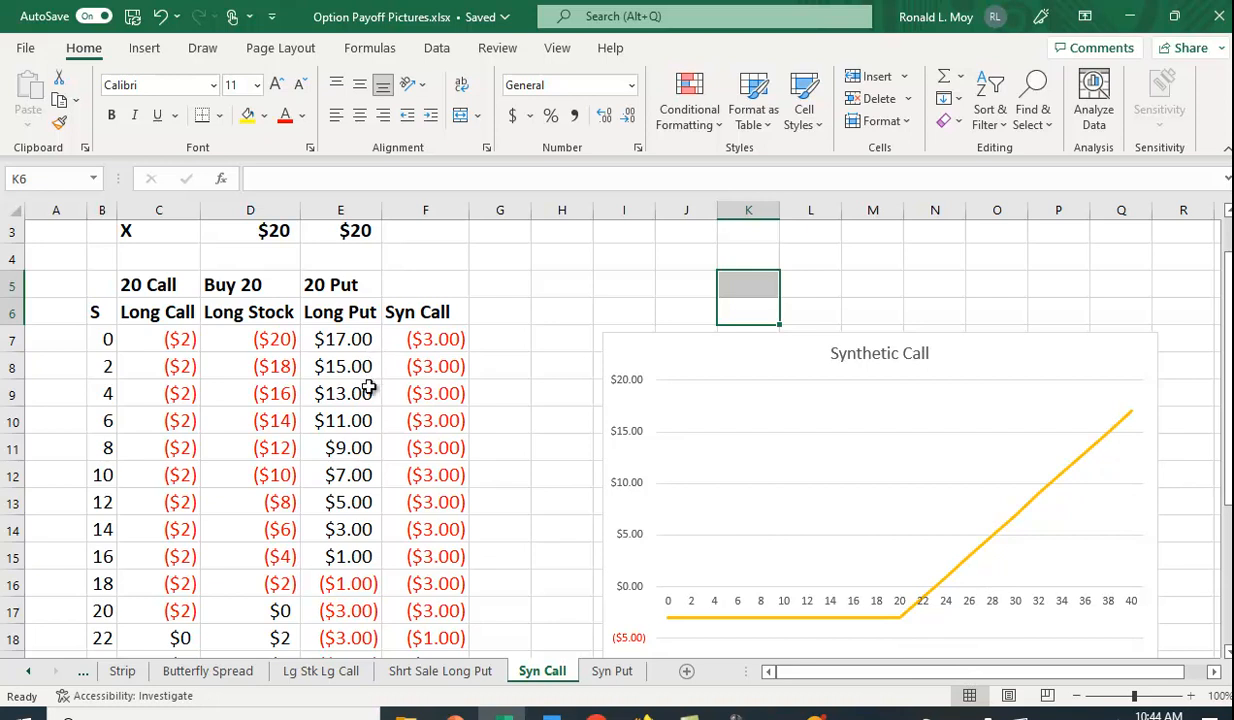
mouse_move(352, 532)
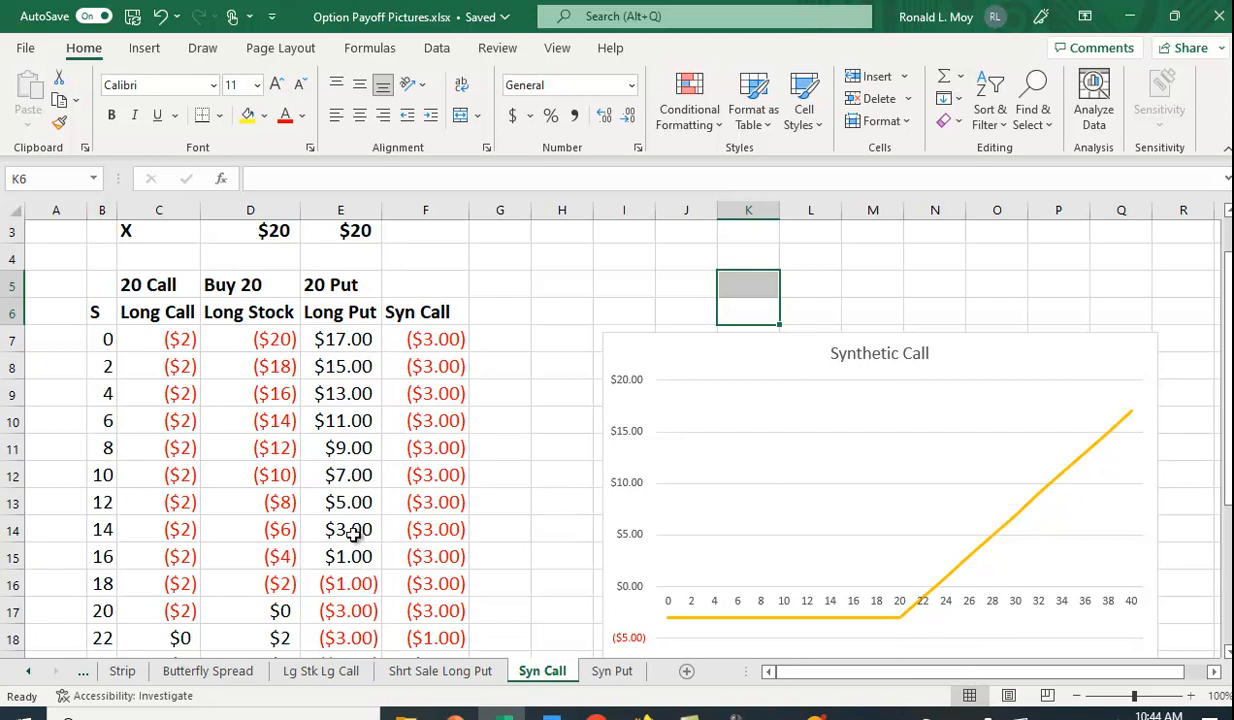
mouse_move(239, 348)
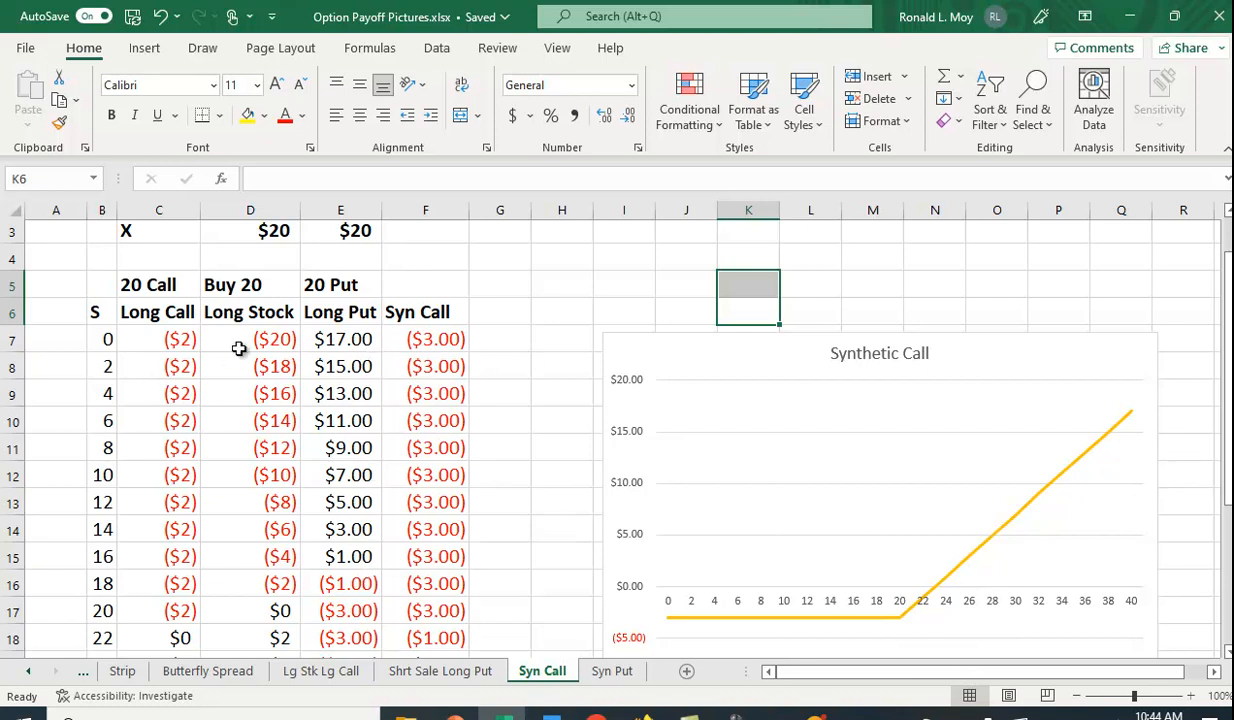
mouse_move(171, 344)
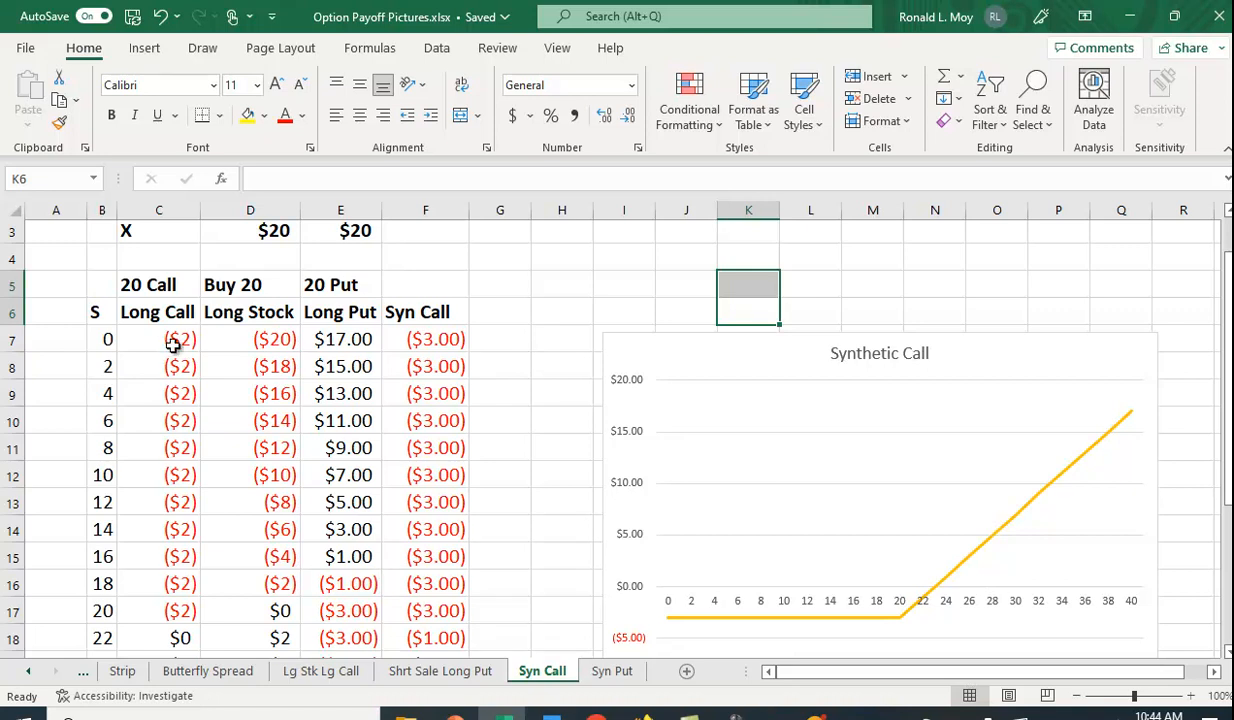
click(178, 338)
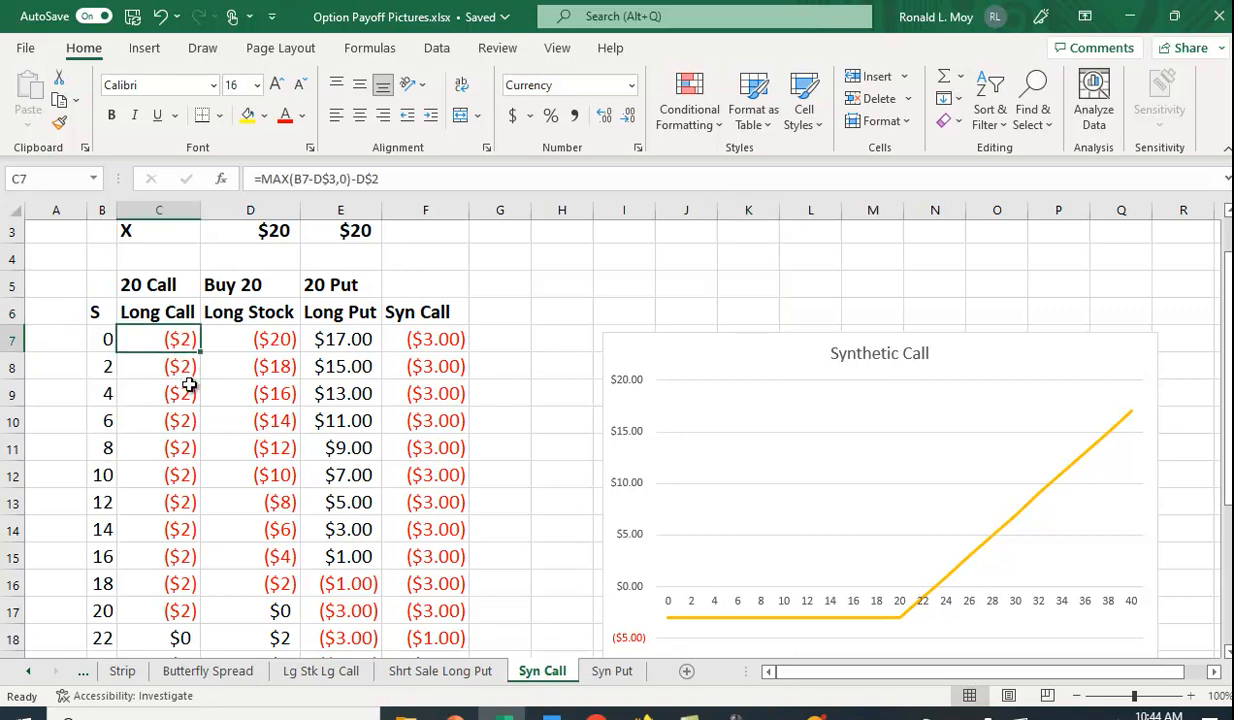
mouse_move(375, 405)
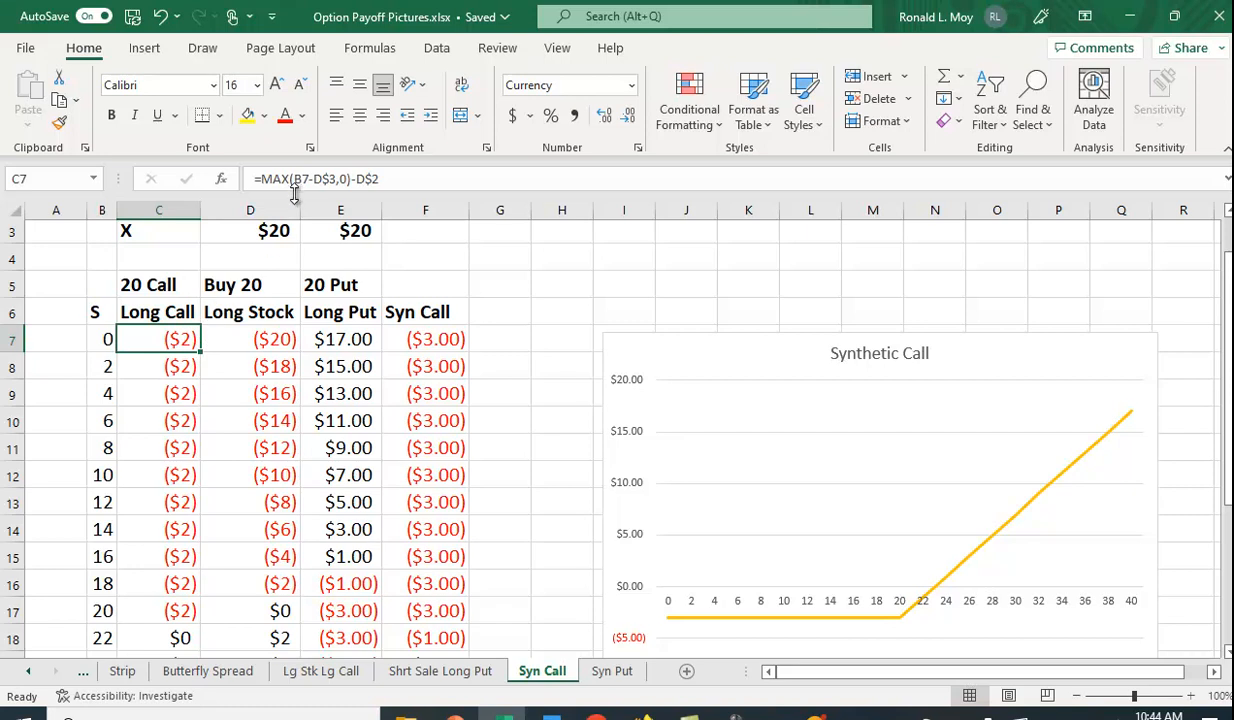
mouse_move(103, 347)
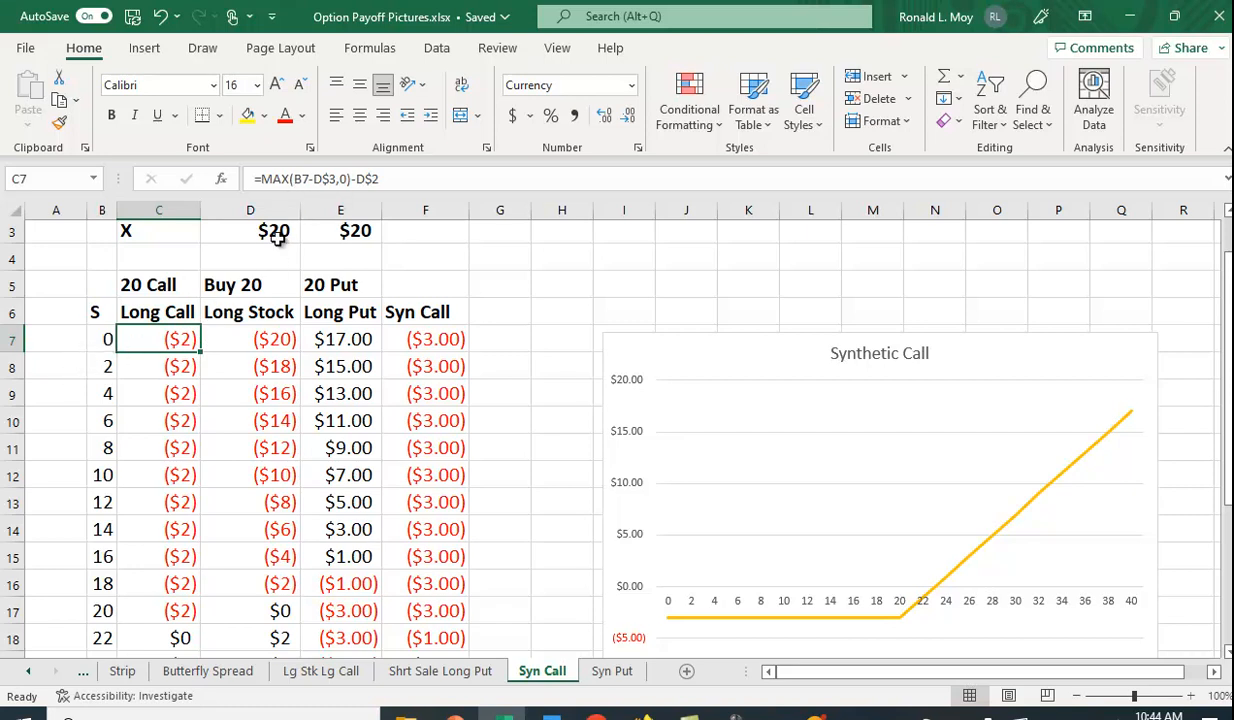
mouse_move(190, 312)
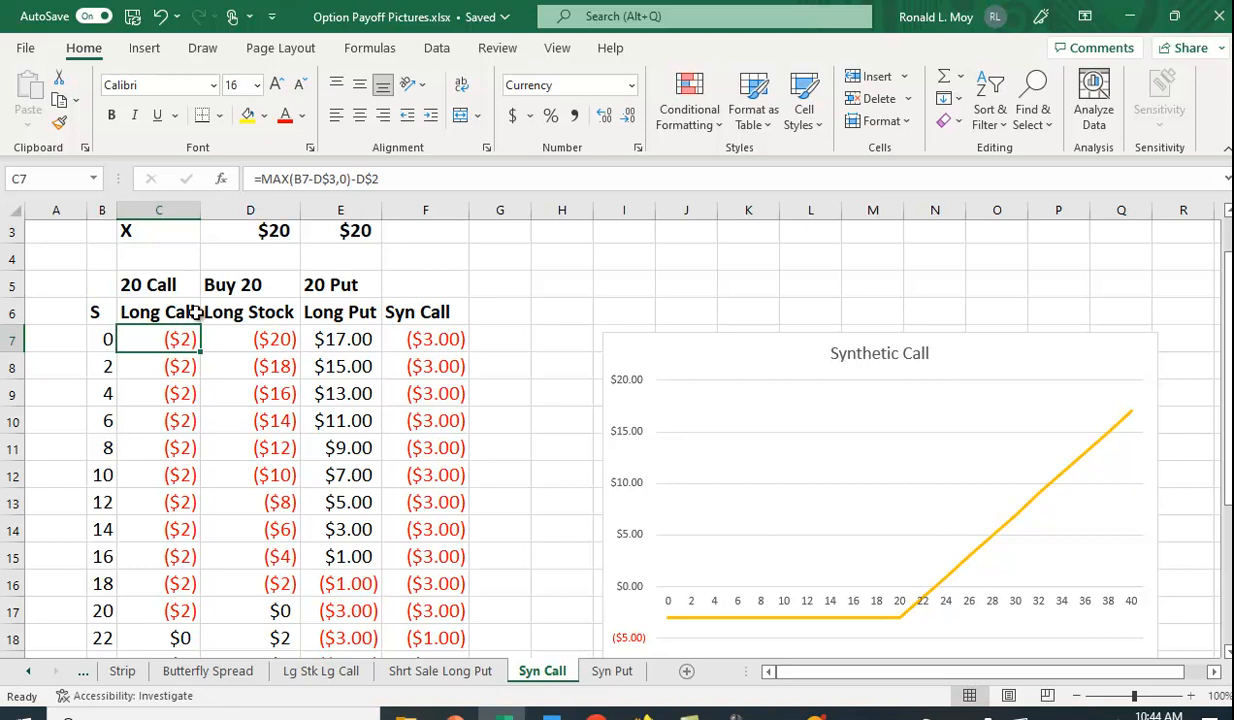
mouse_move(97, 339)
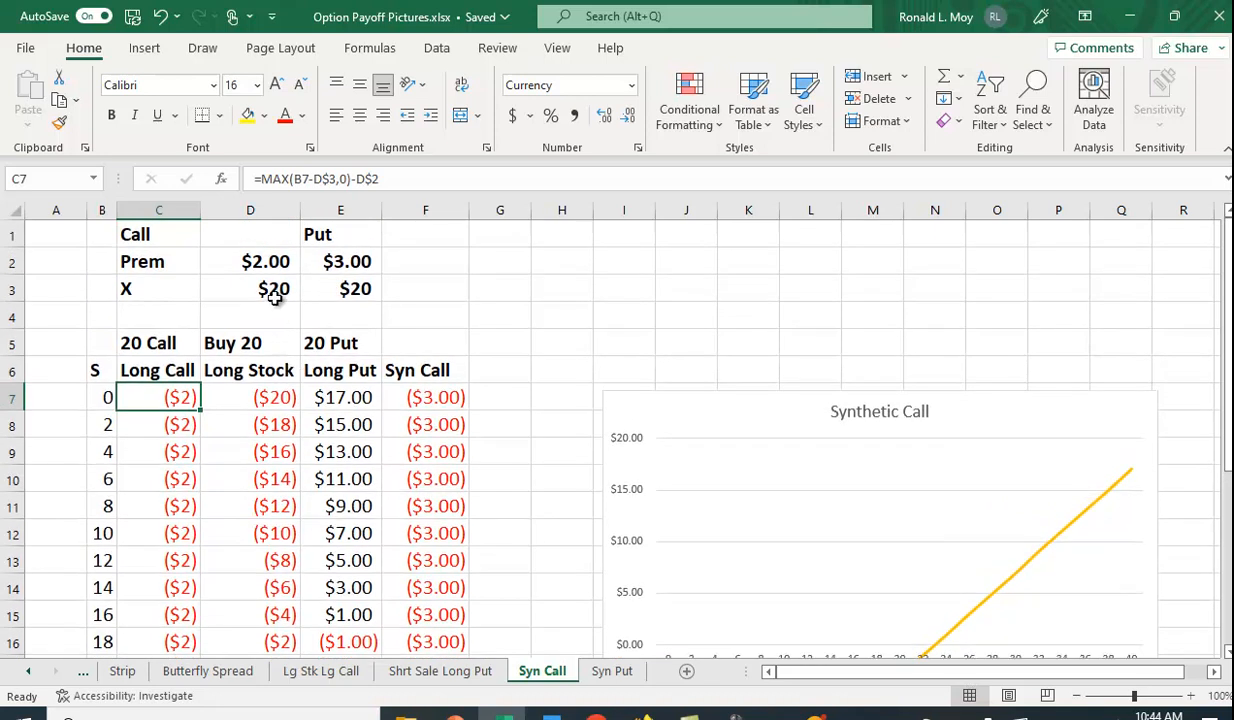
mouse_move(187, 403)
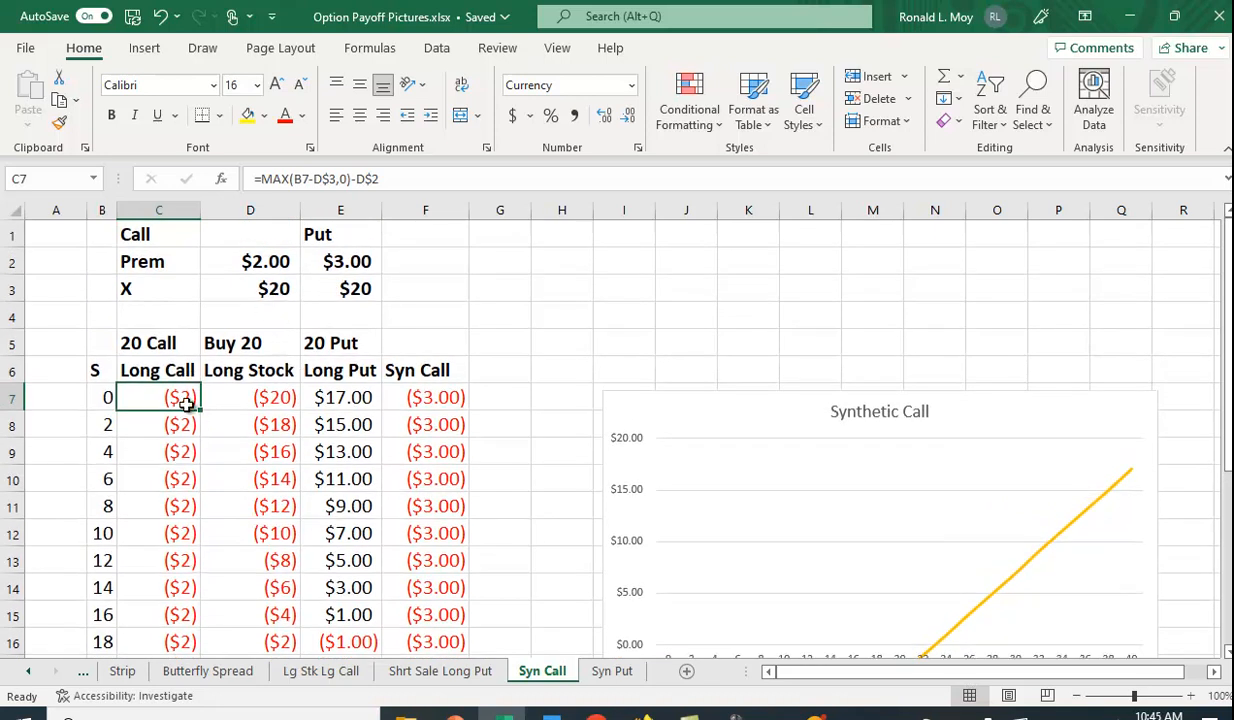
mouse_move(262, 274)
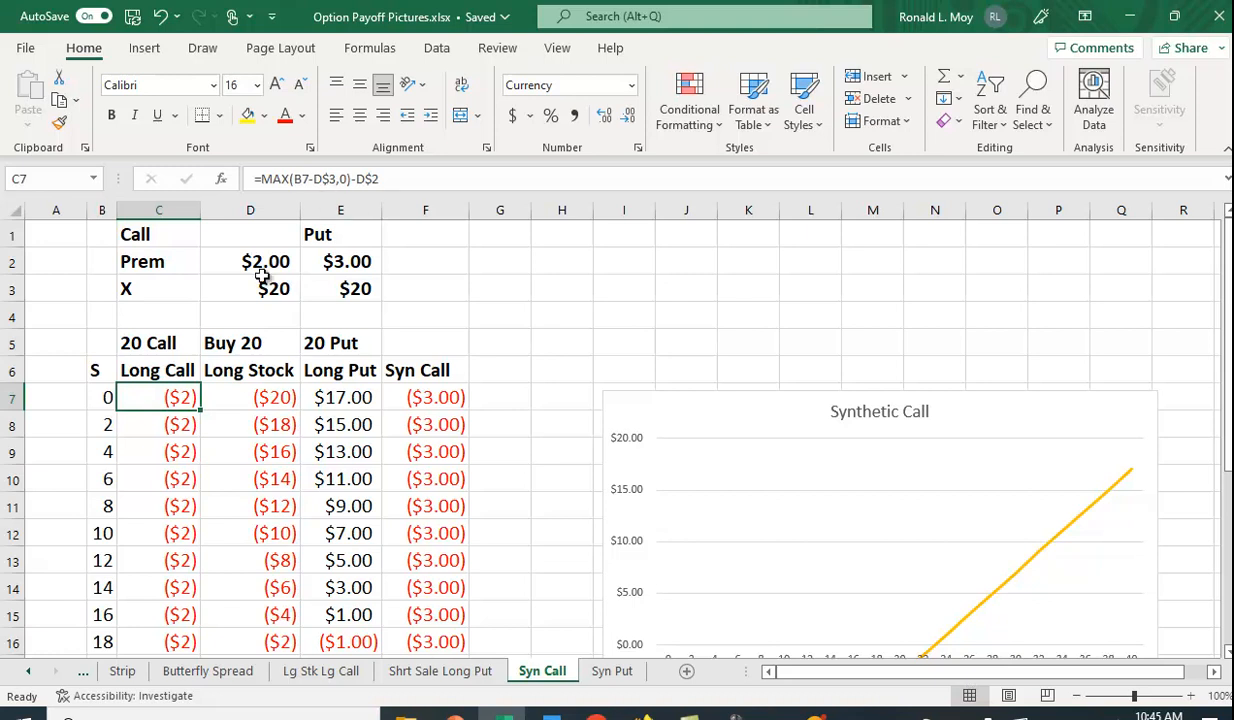
mouse_move(264, 288)
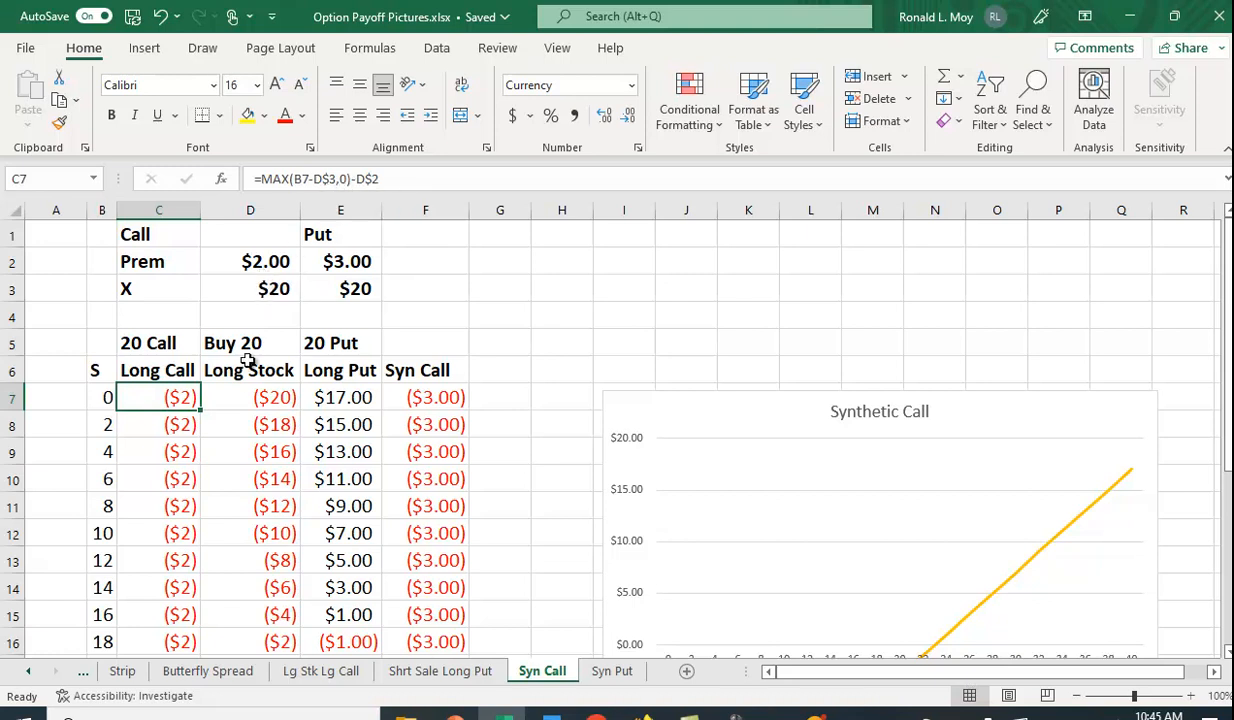
mouse_move(157, 405)
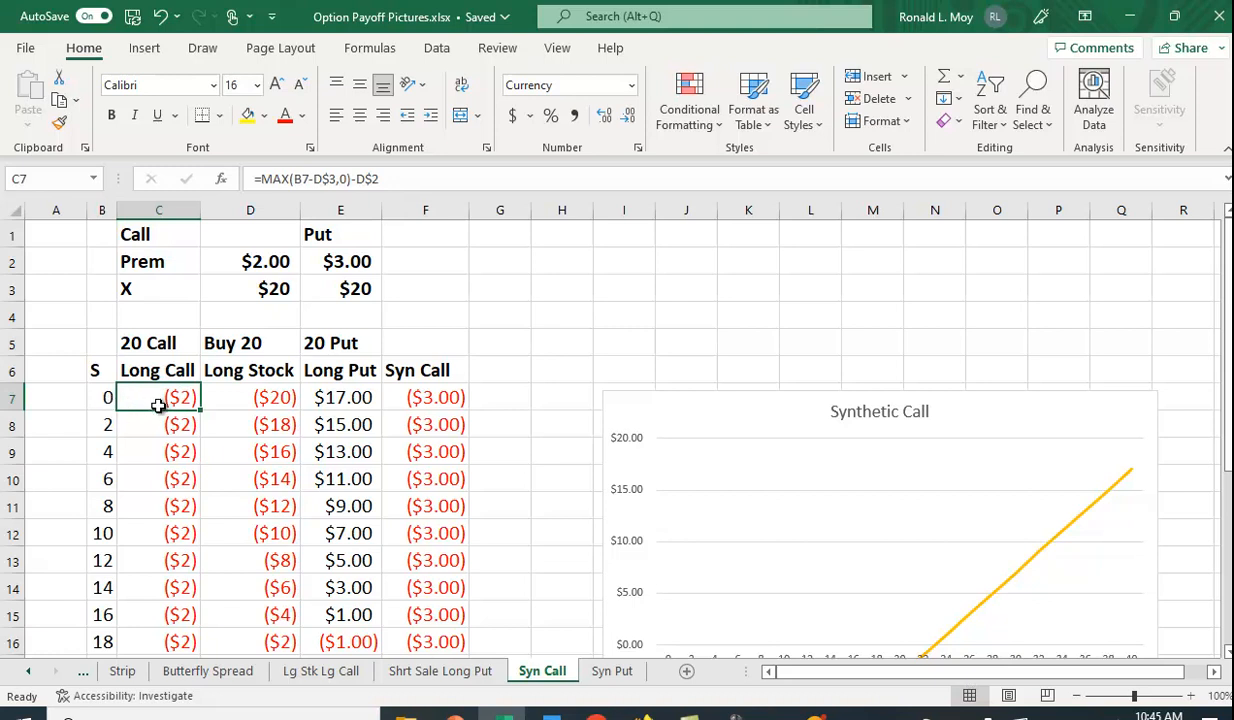
mouse_move(124, 402)
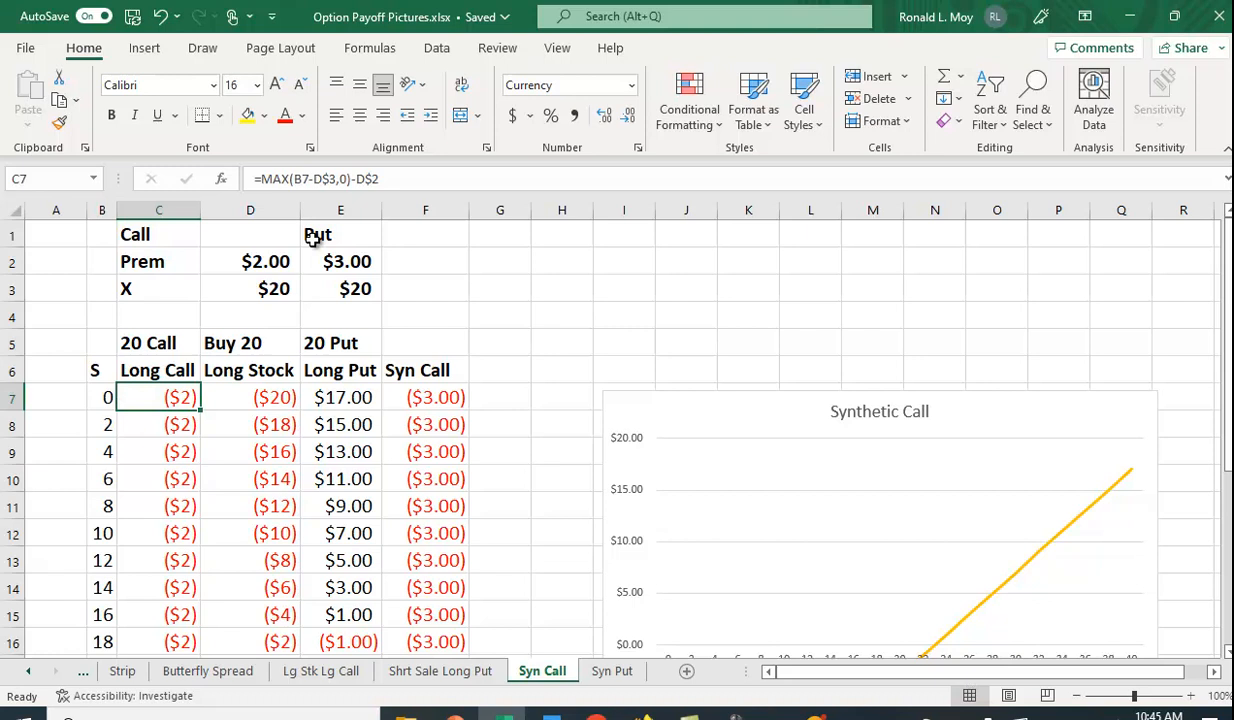
mouse_move(286, 270)
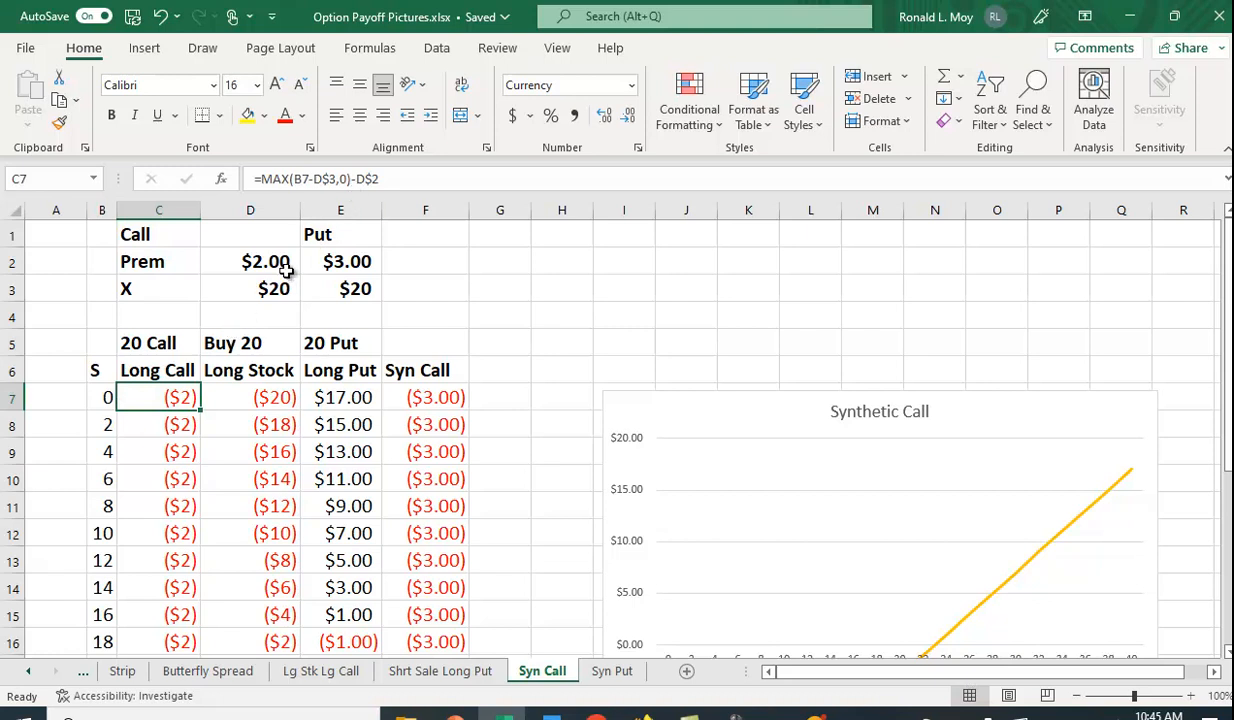
mouse_move(244, 412)
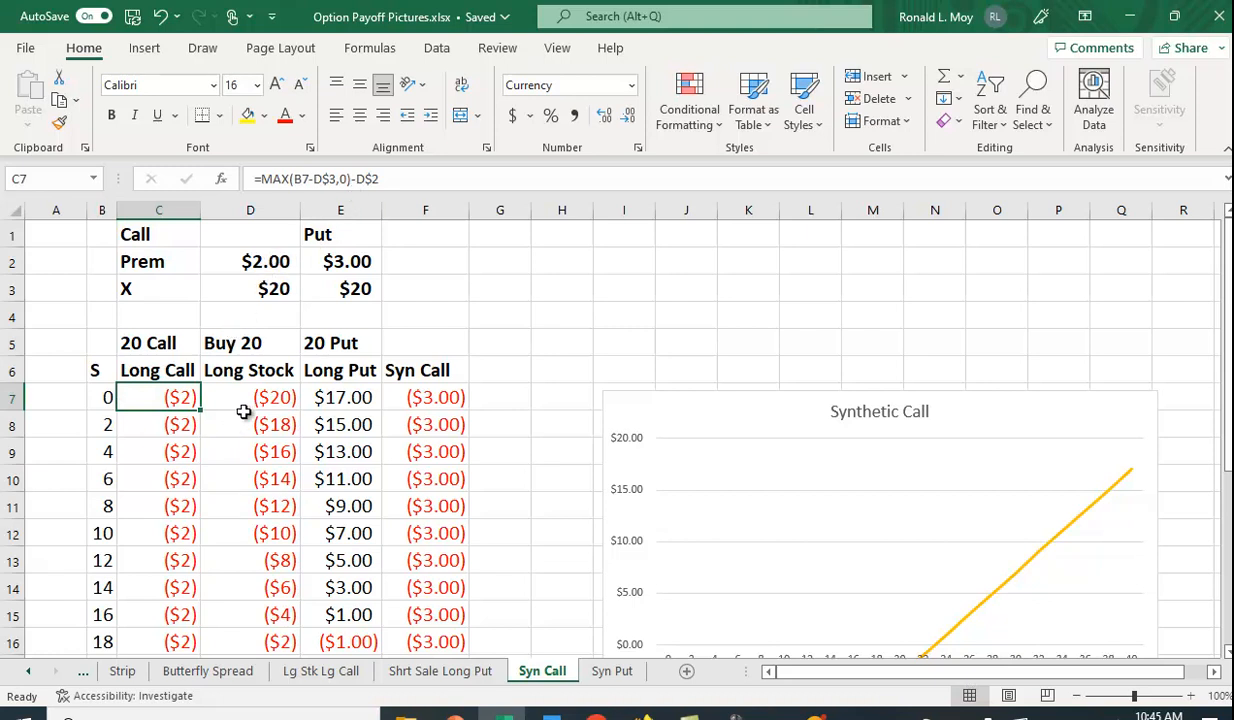
click(250, 397)
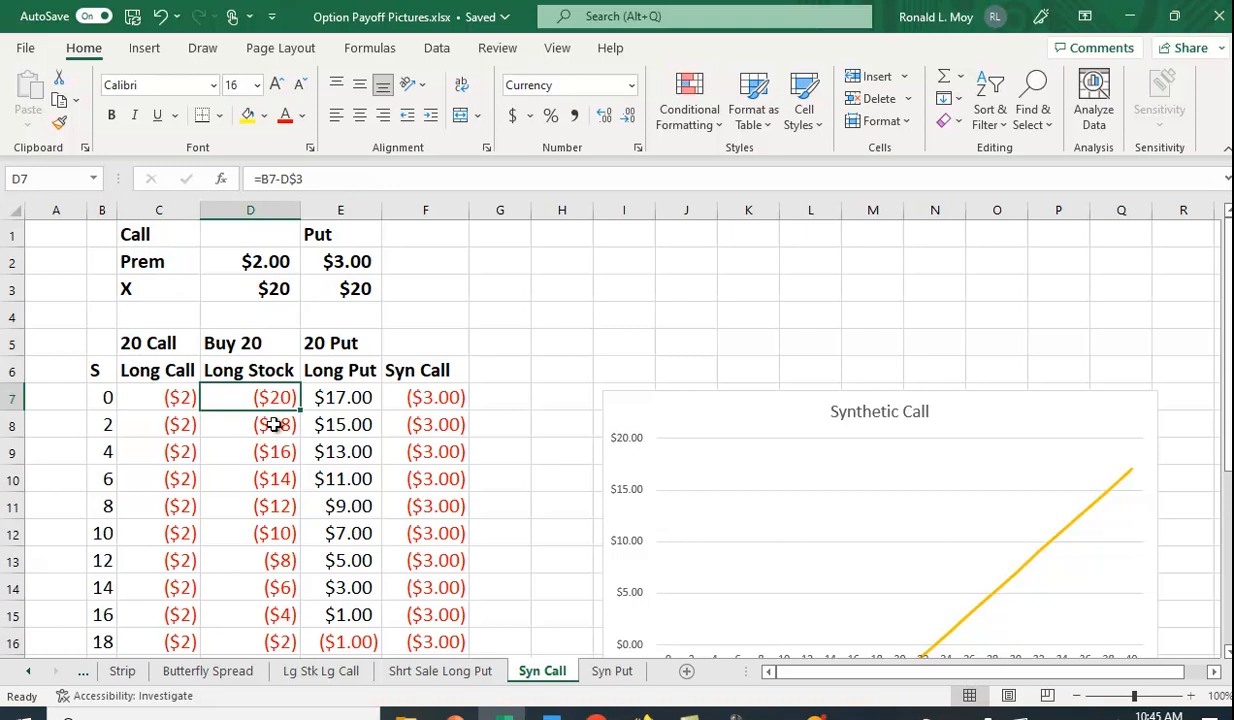
mouse_move(291, 421)
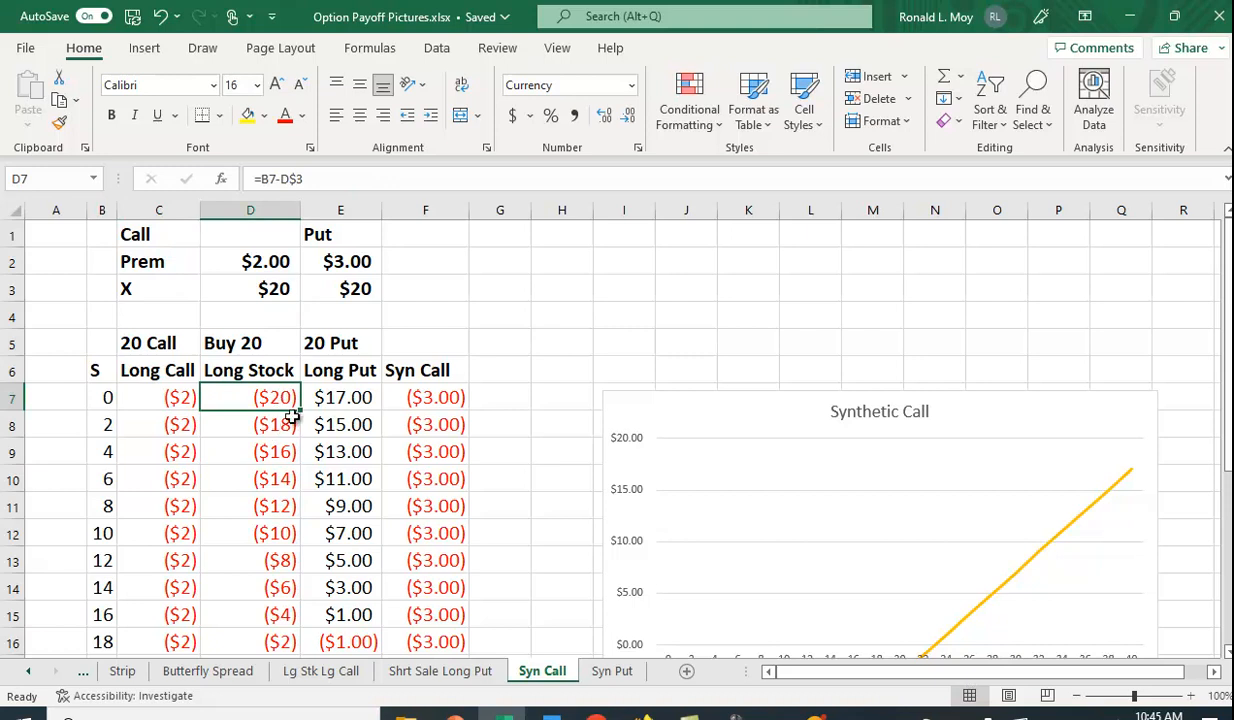
mouse_move(104, 403)
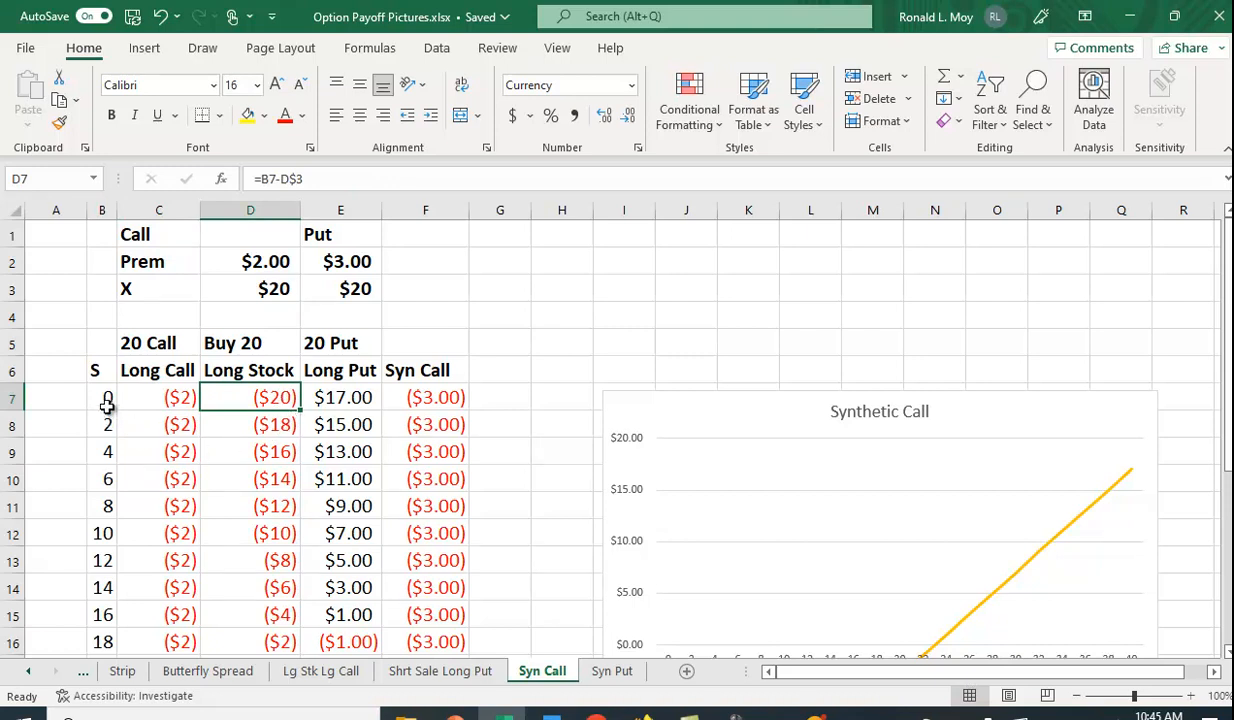
mouse_move(278, 322)
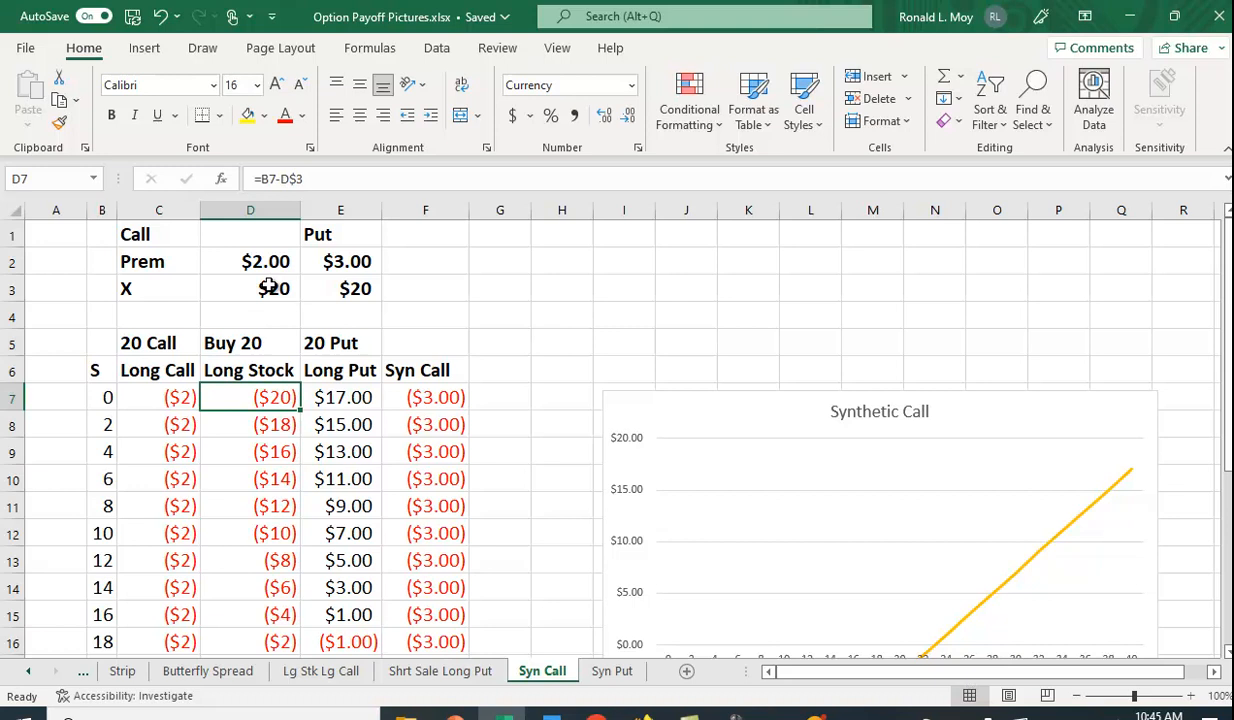
mouse_move(274, 274)
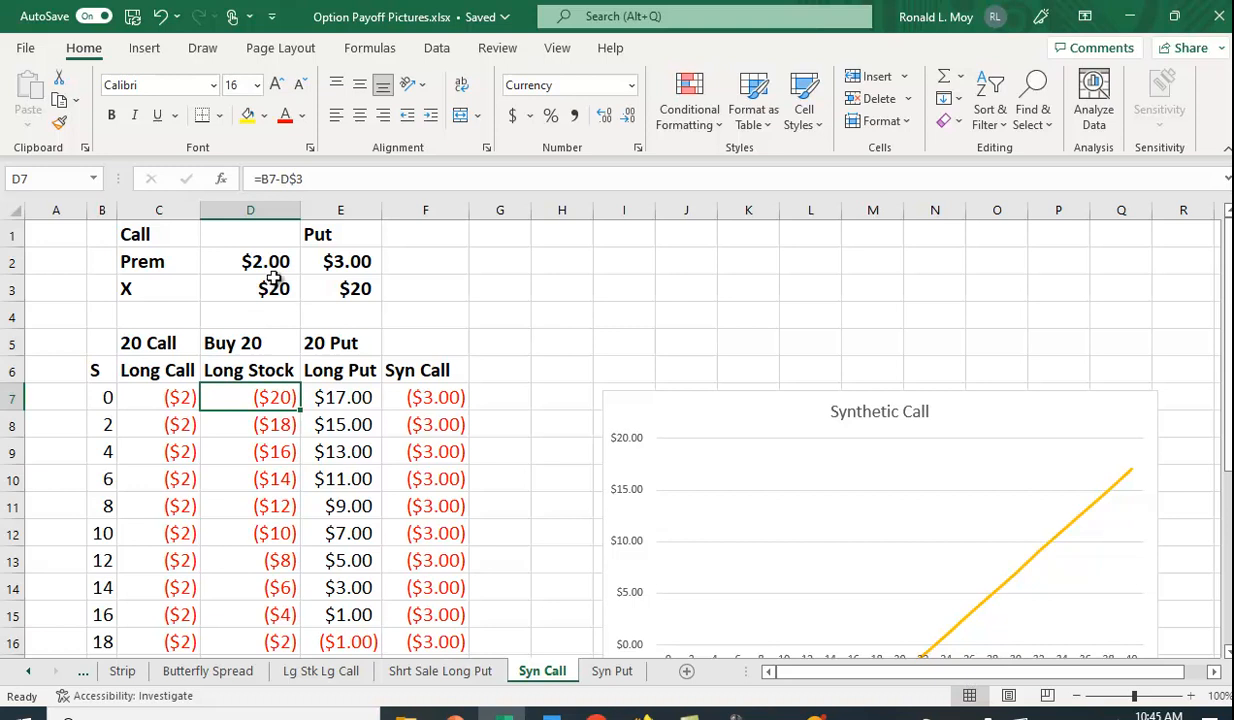
scroll(down, 3)
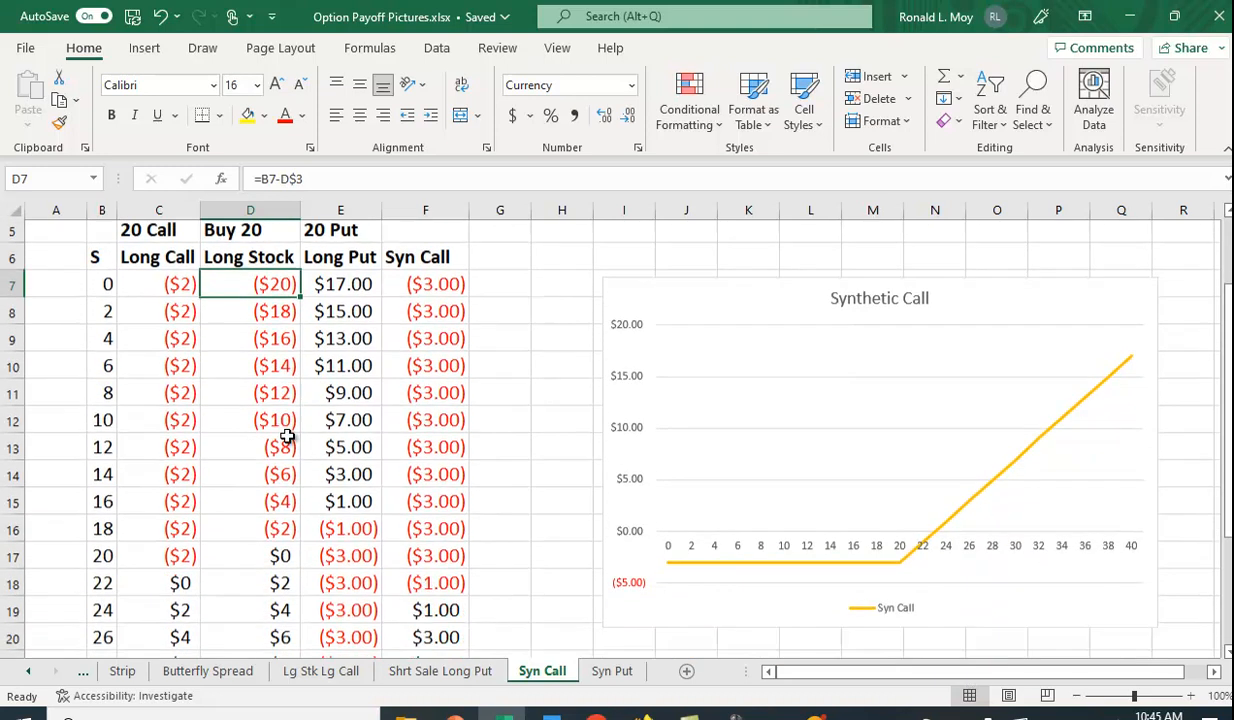
scroll(down, 3)
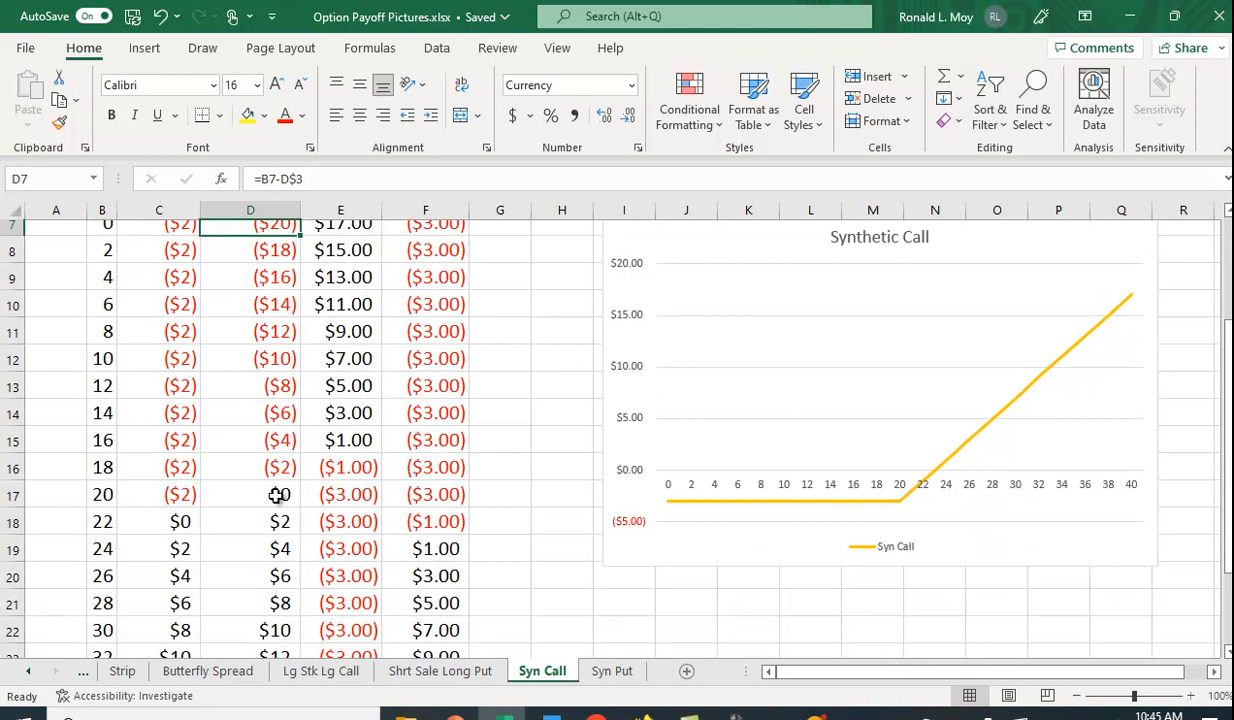
click(280, 494)
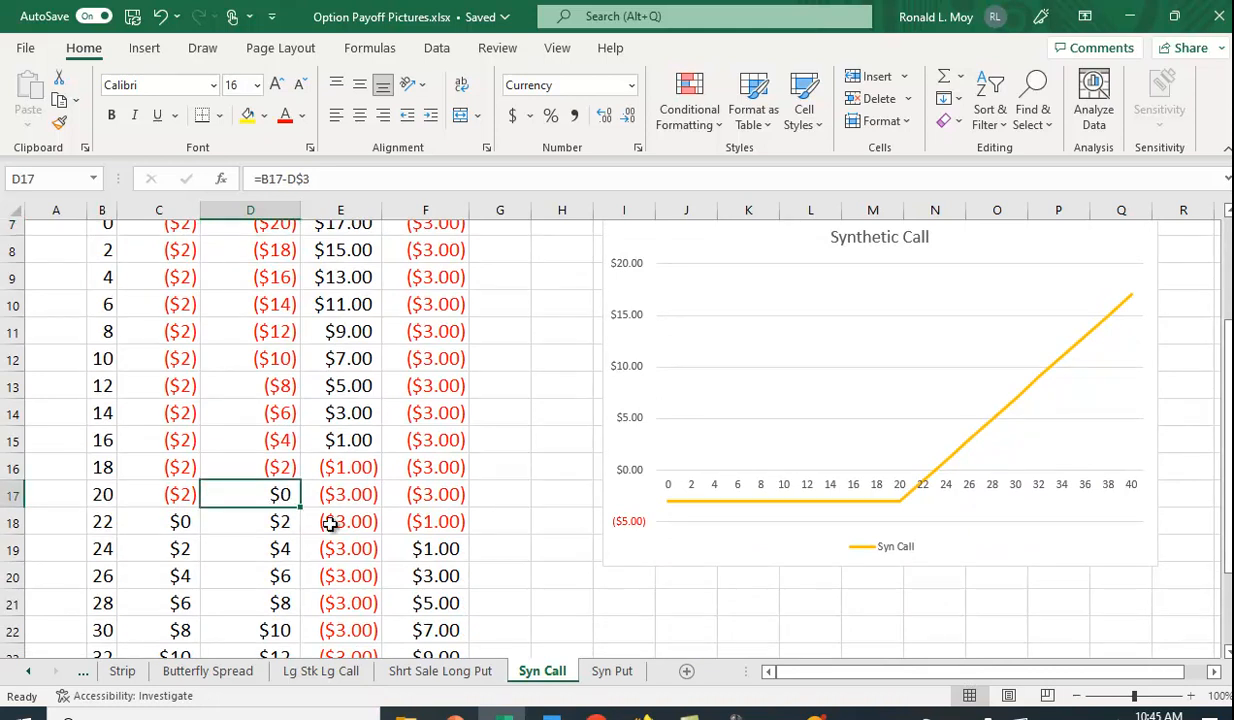
mouse_move(302, 531)
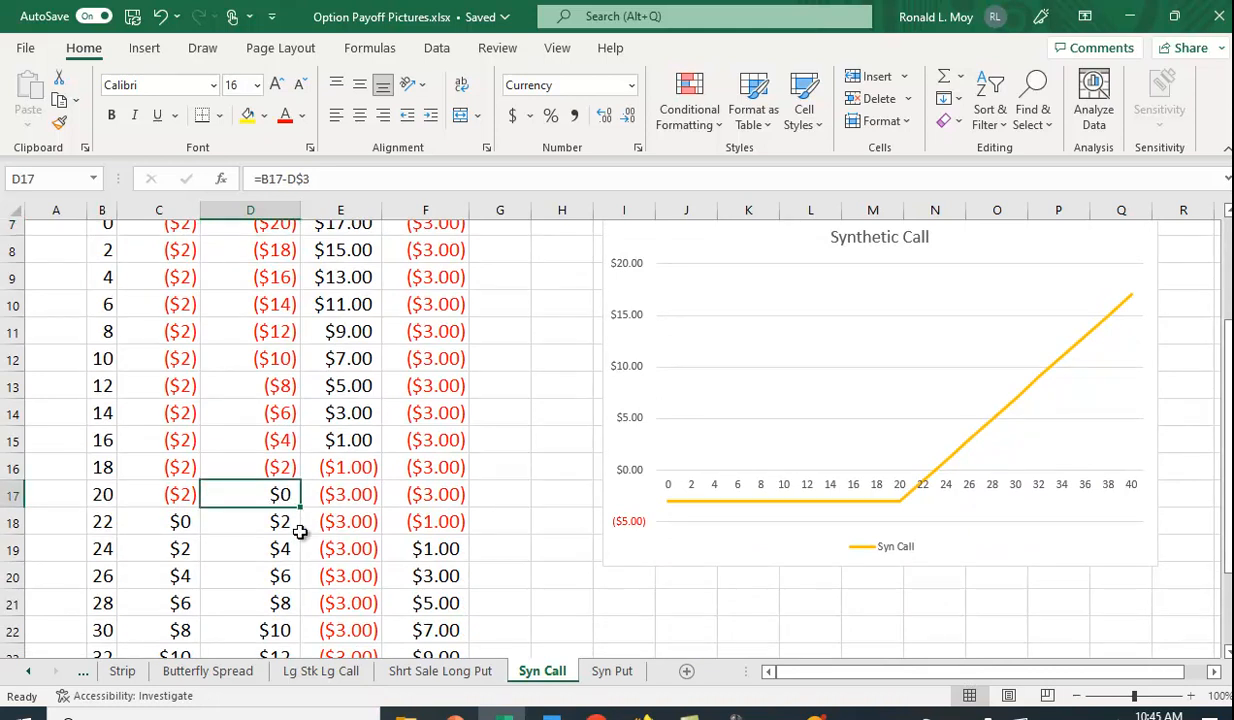
scroll(down, 3)
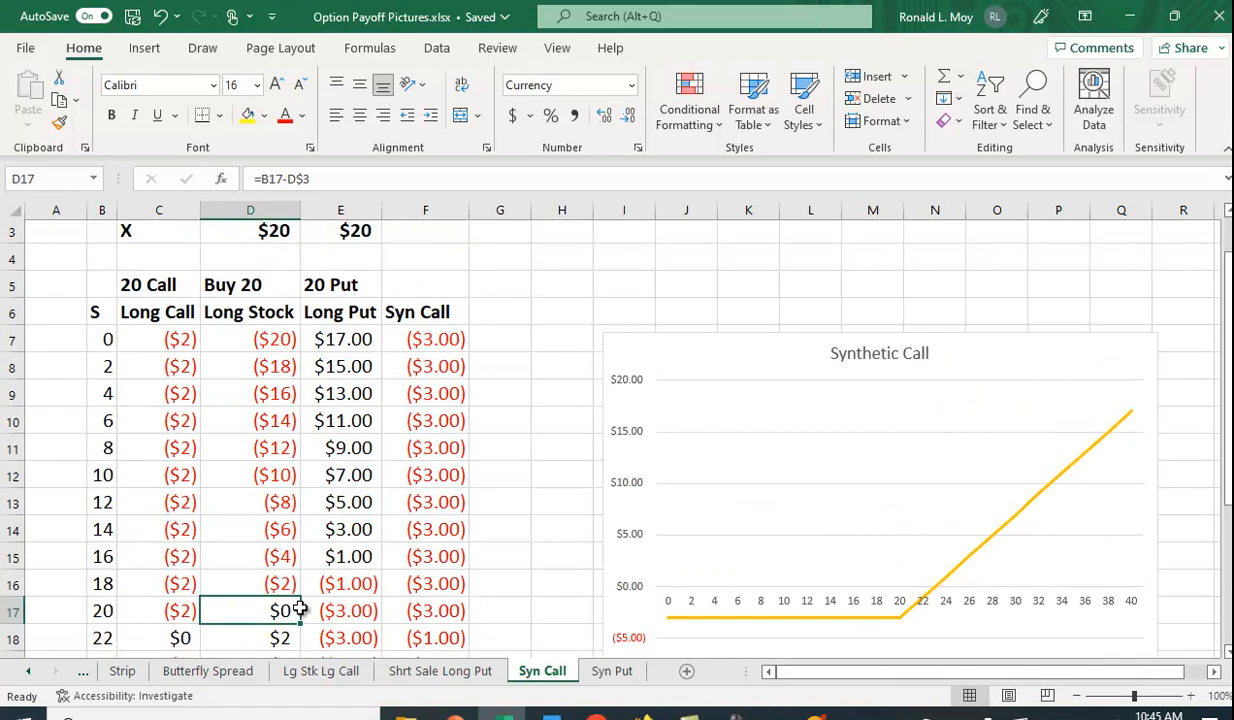
mouse_move(356, 338)
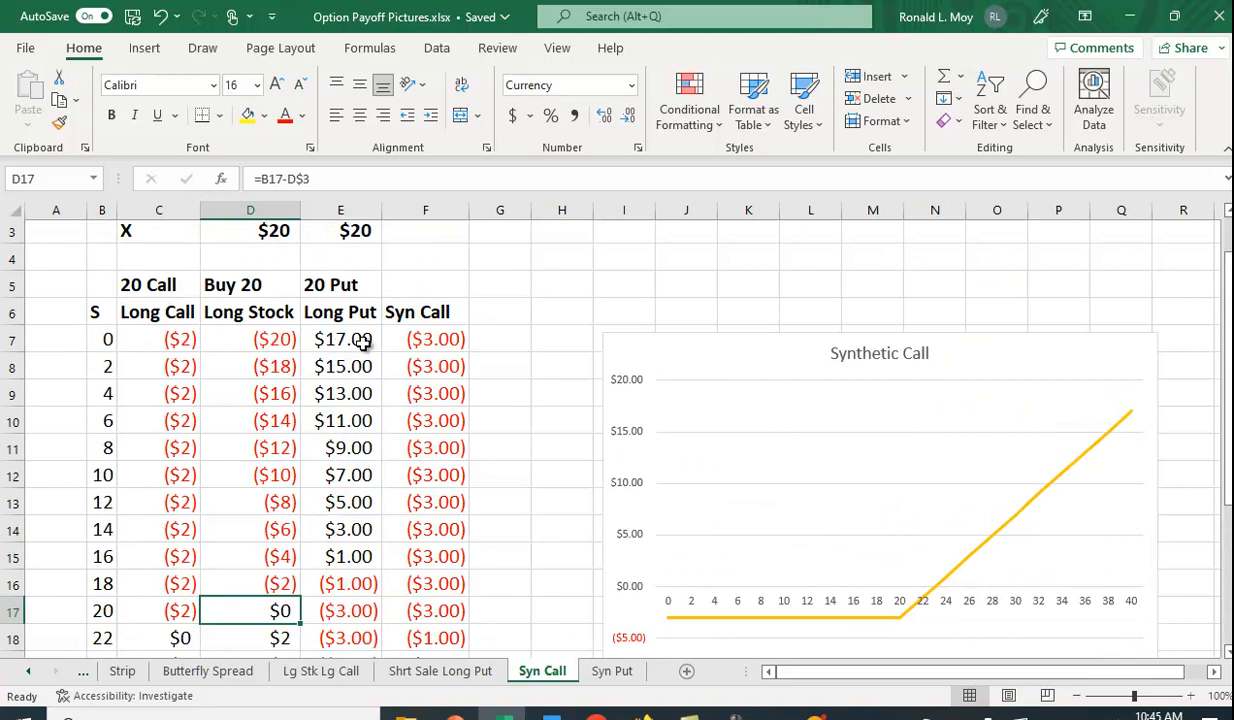
click(340, 338)
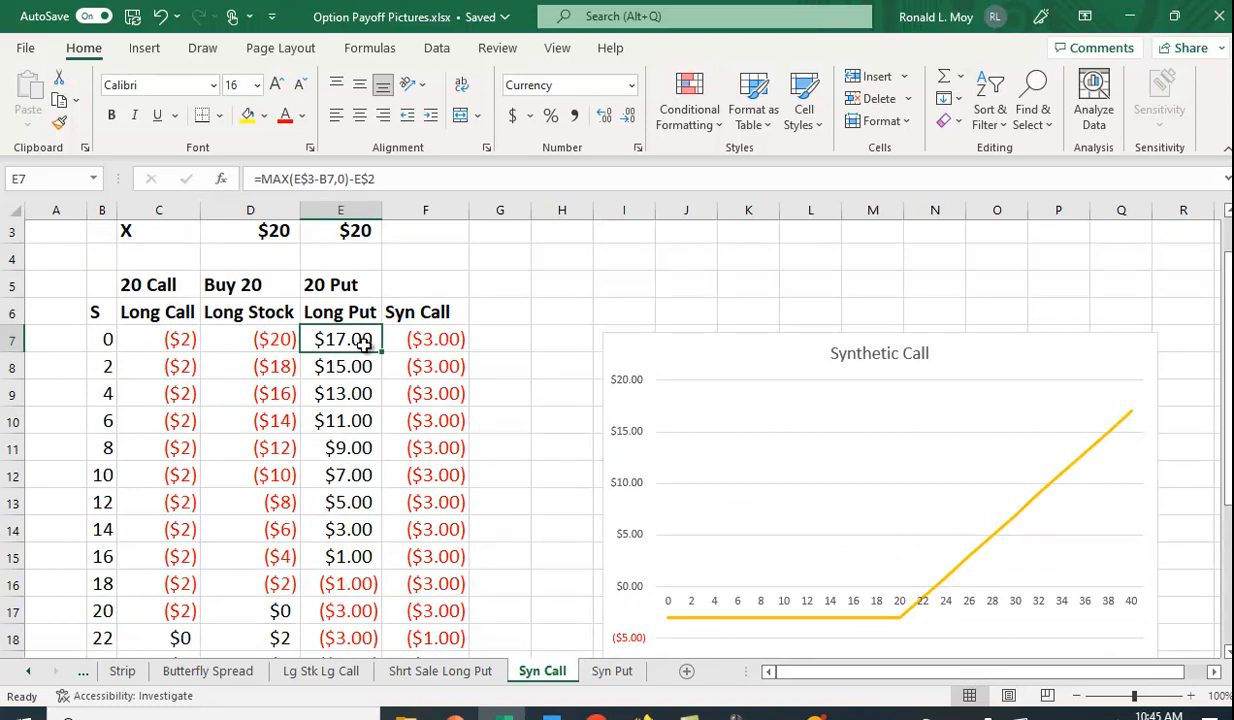
mouse_move(300, 422)
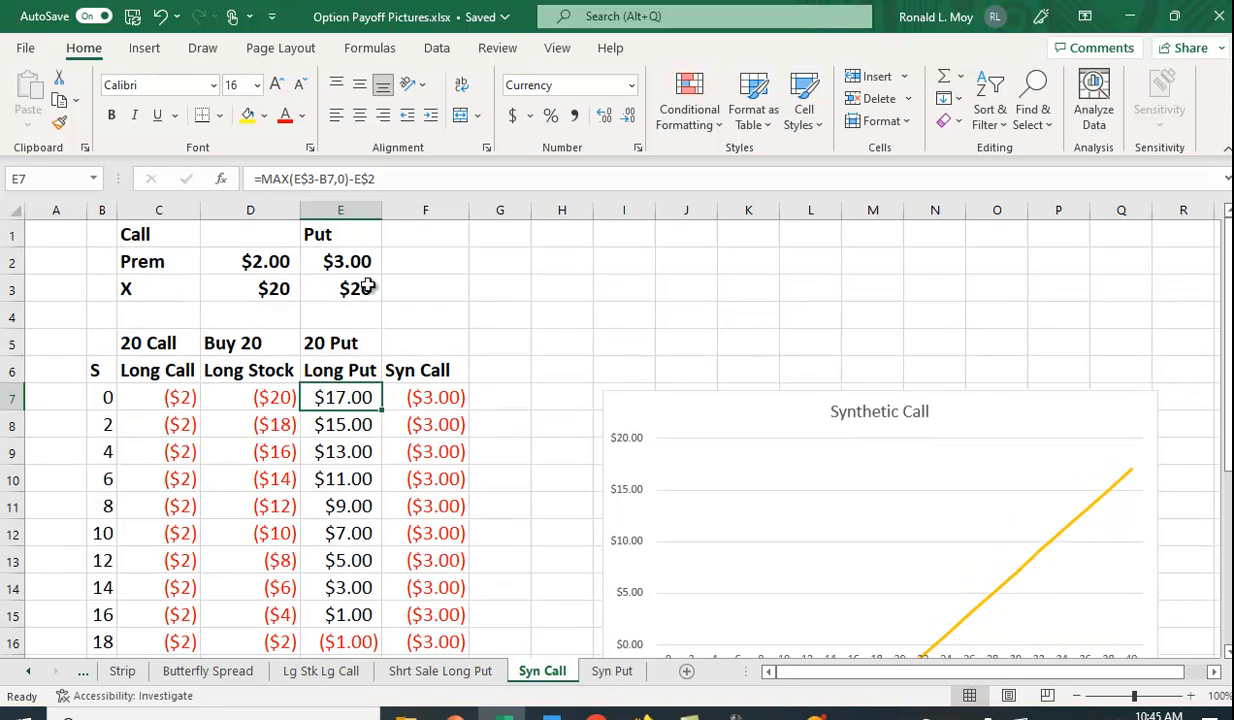
mouse_move(353, 289)
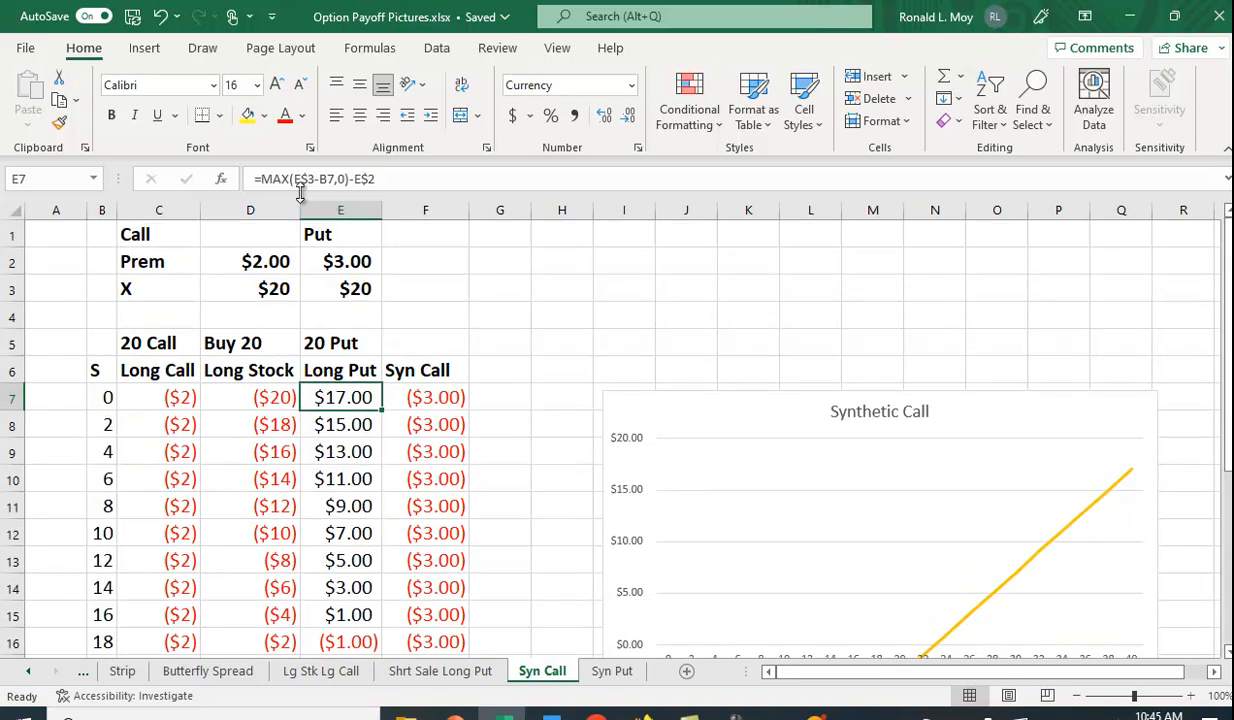
mouse_move(309, 200)
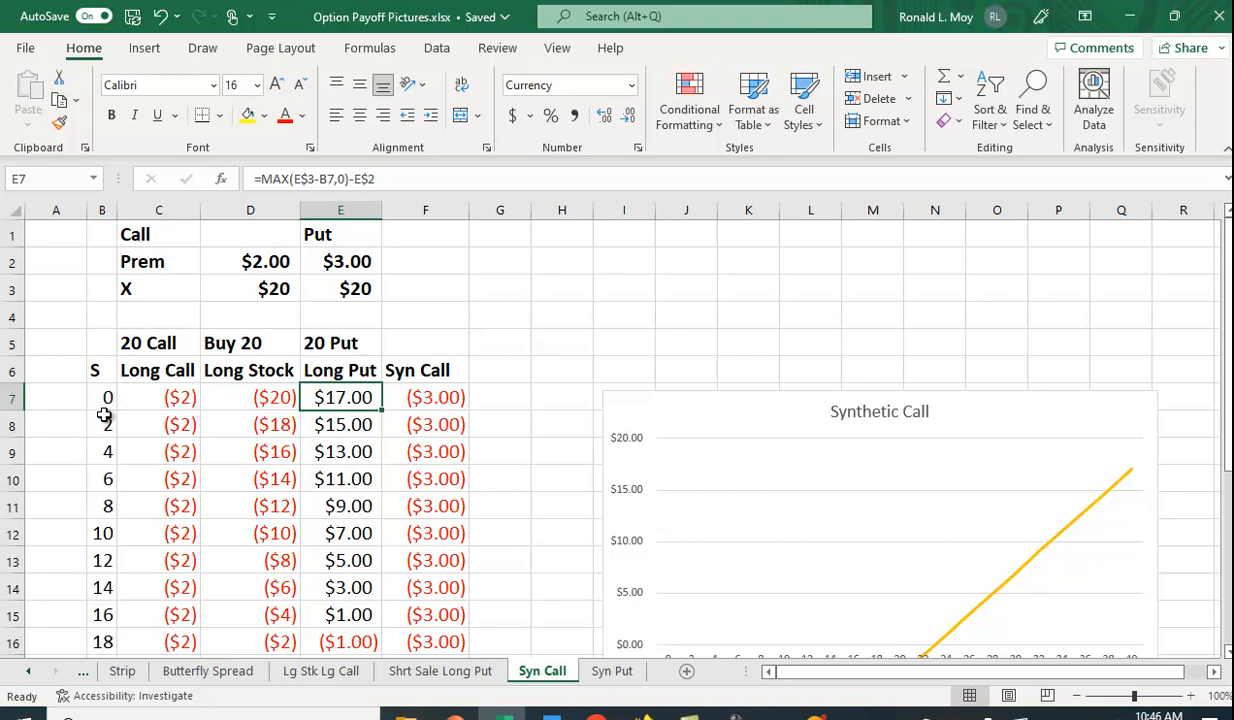
mouse_move(356, 298)
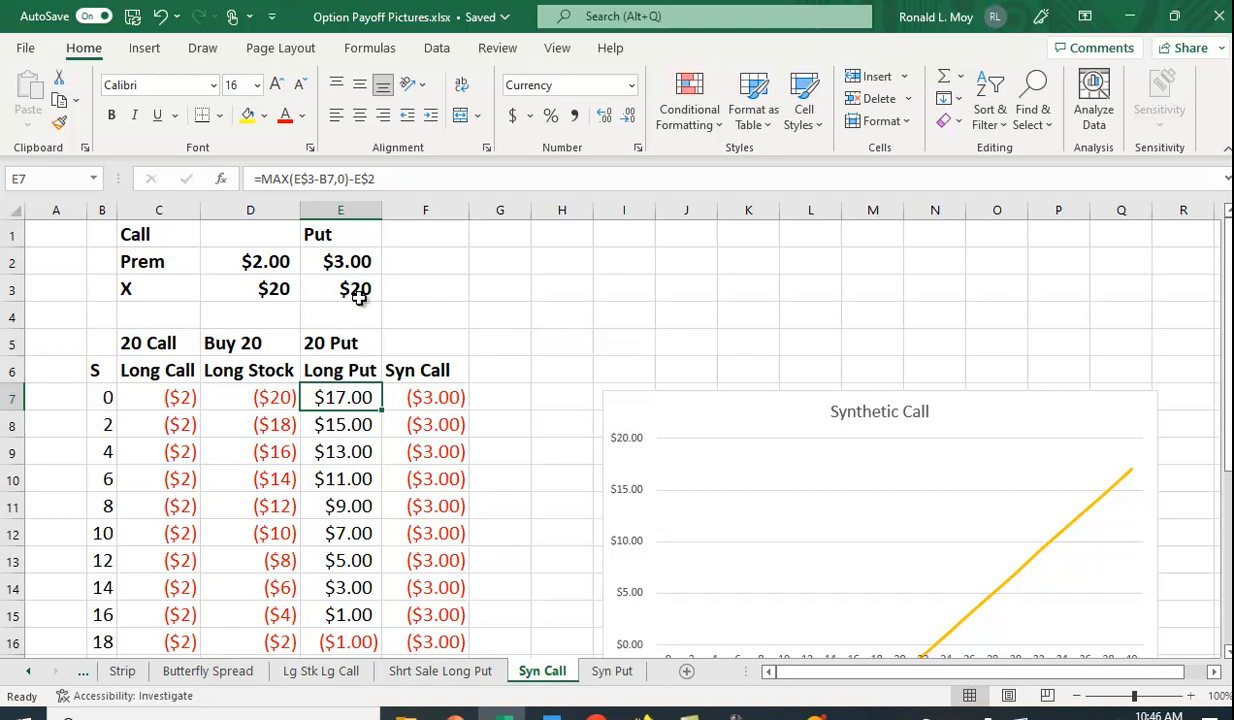
mouse_move(97, 396)
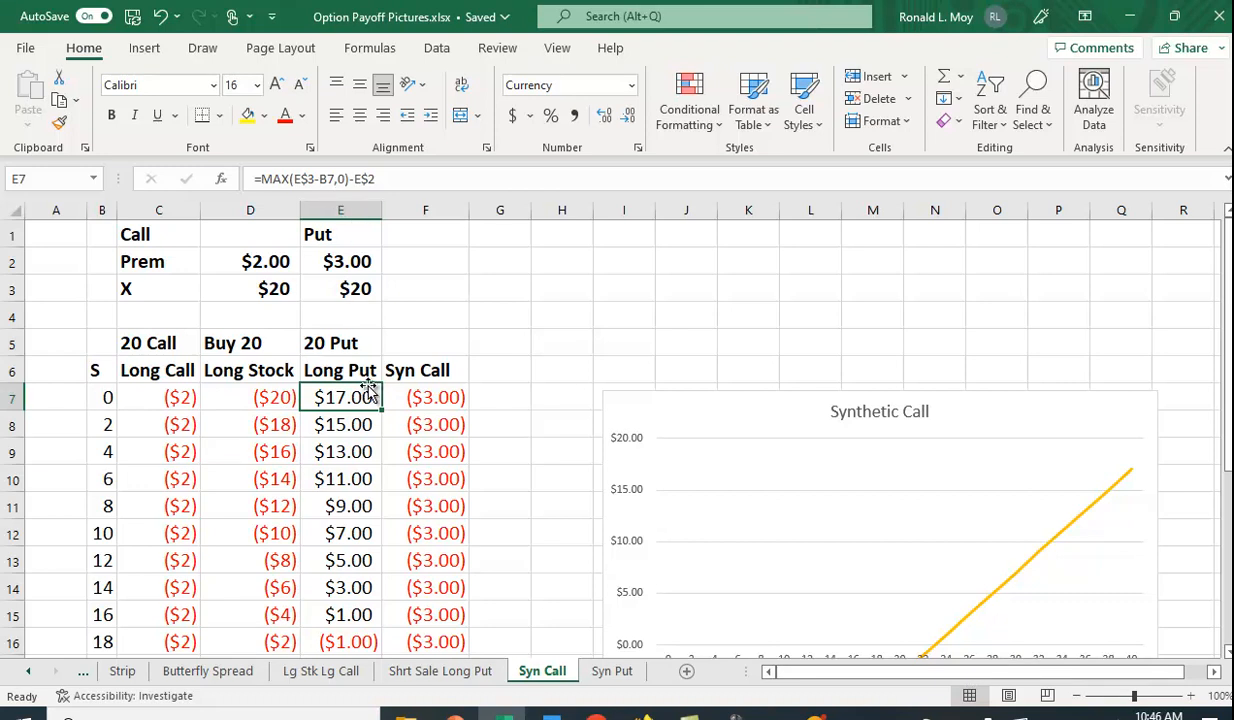
mouse_move(323, 451)
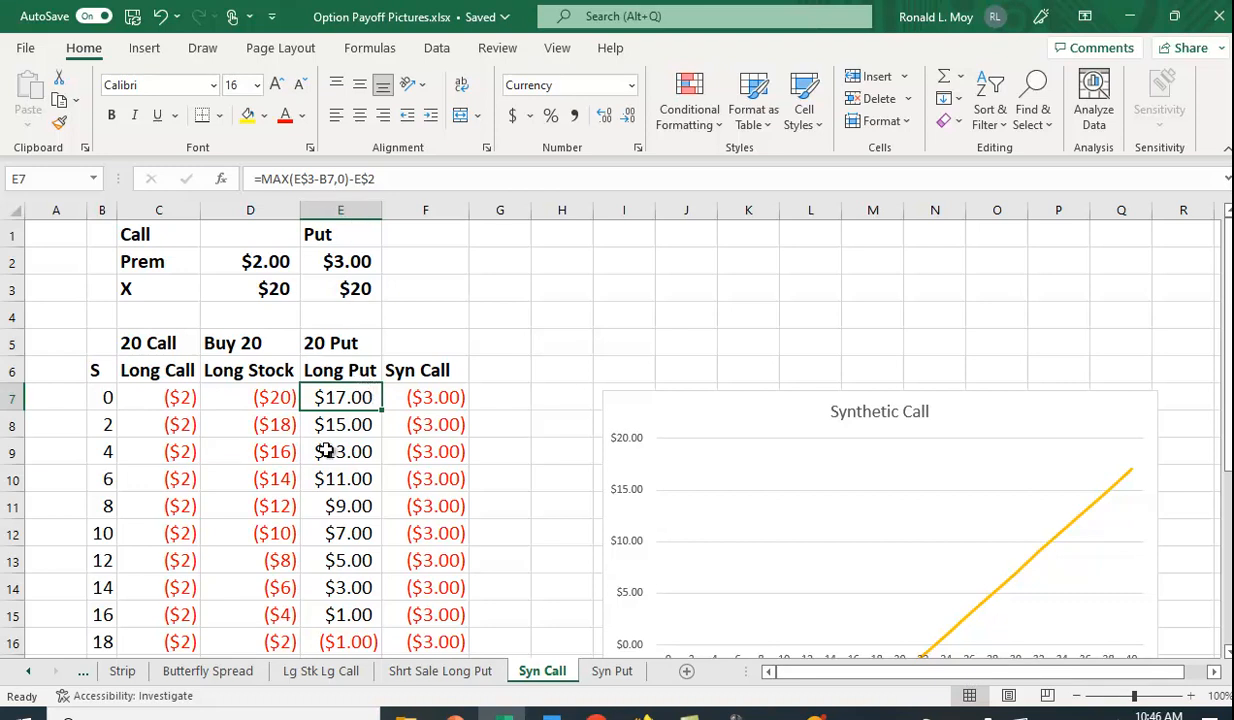
mouse_move(379, 293)
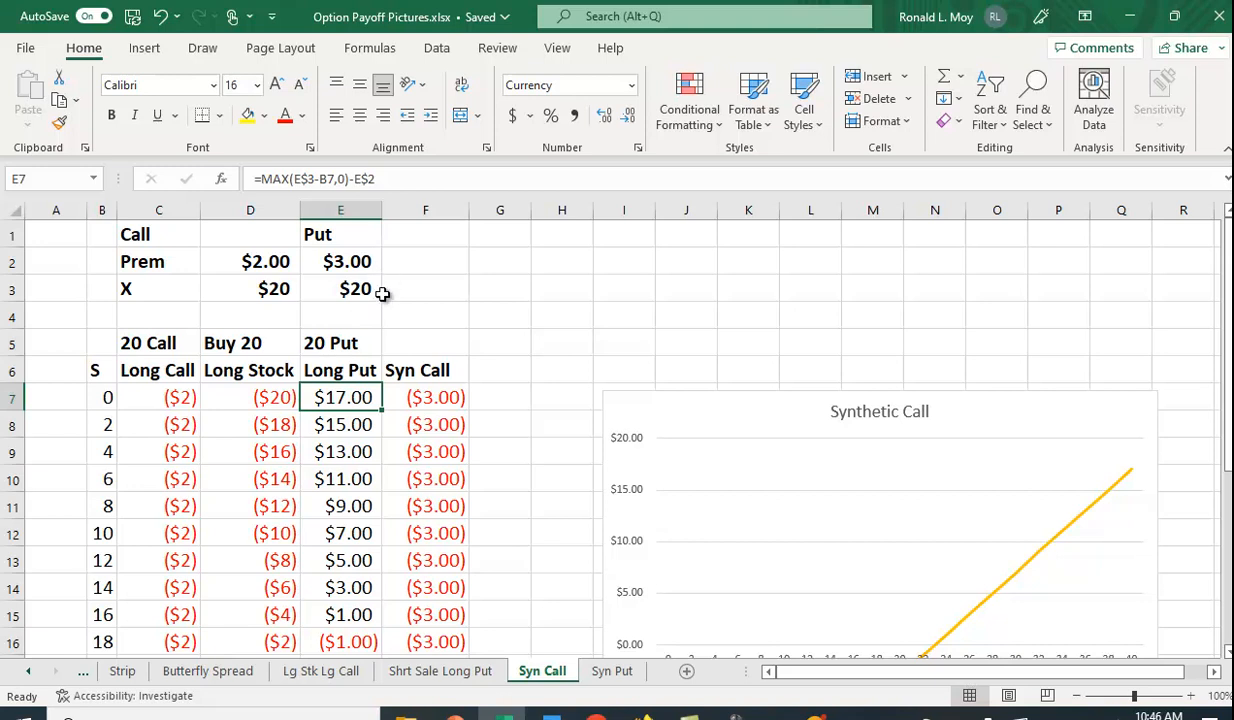
mouse_move(371, 287)
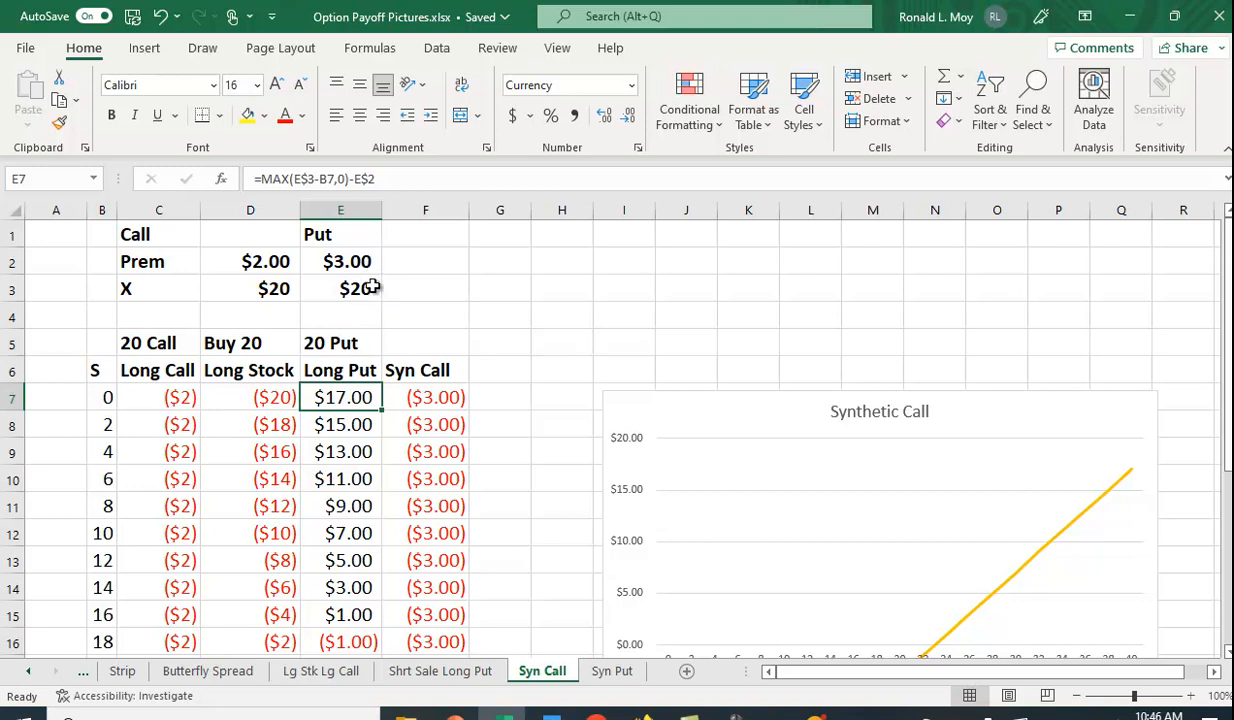
Scroll down the payoff table to stock price 40, where Syn Call reaches $17.00
scroll(down, 3)
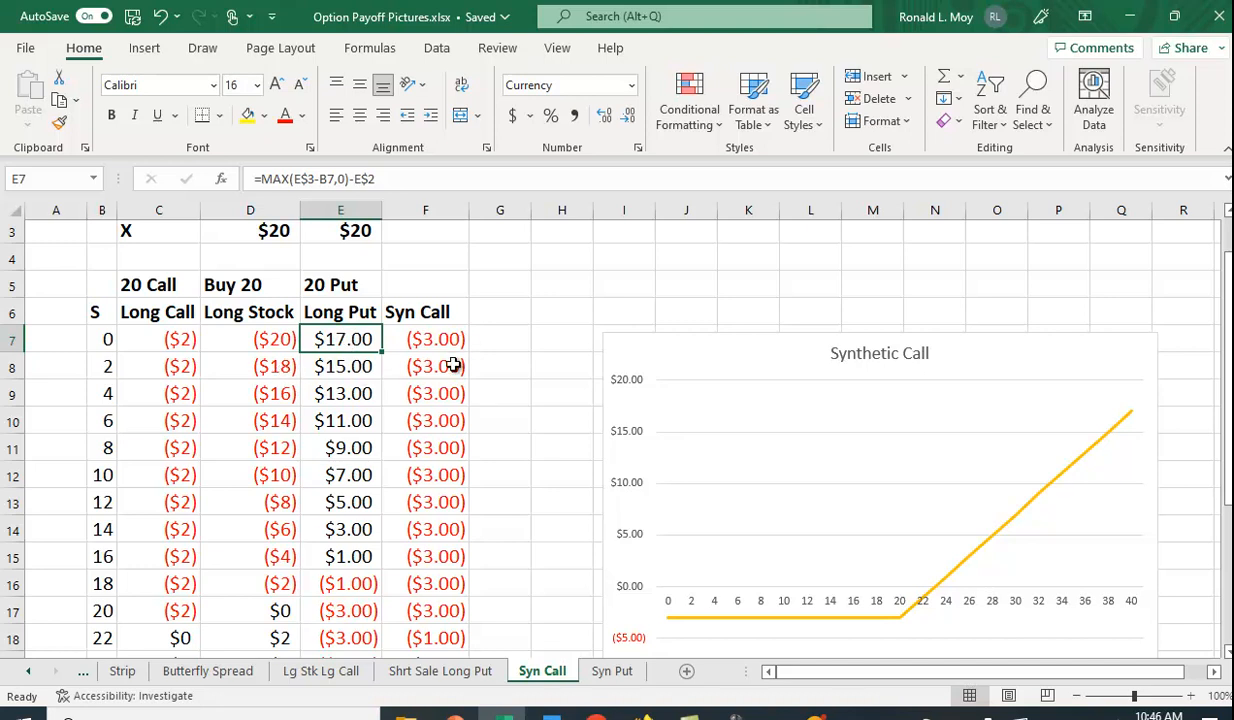
scroll(down, 3)
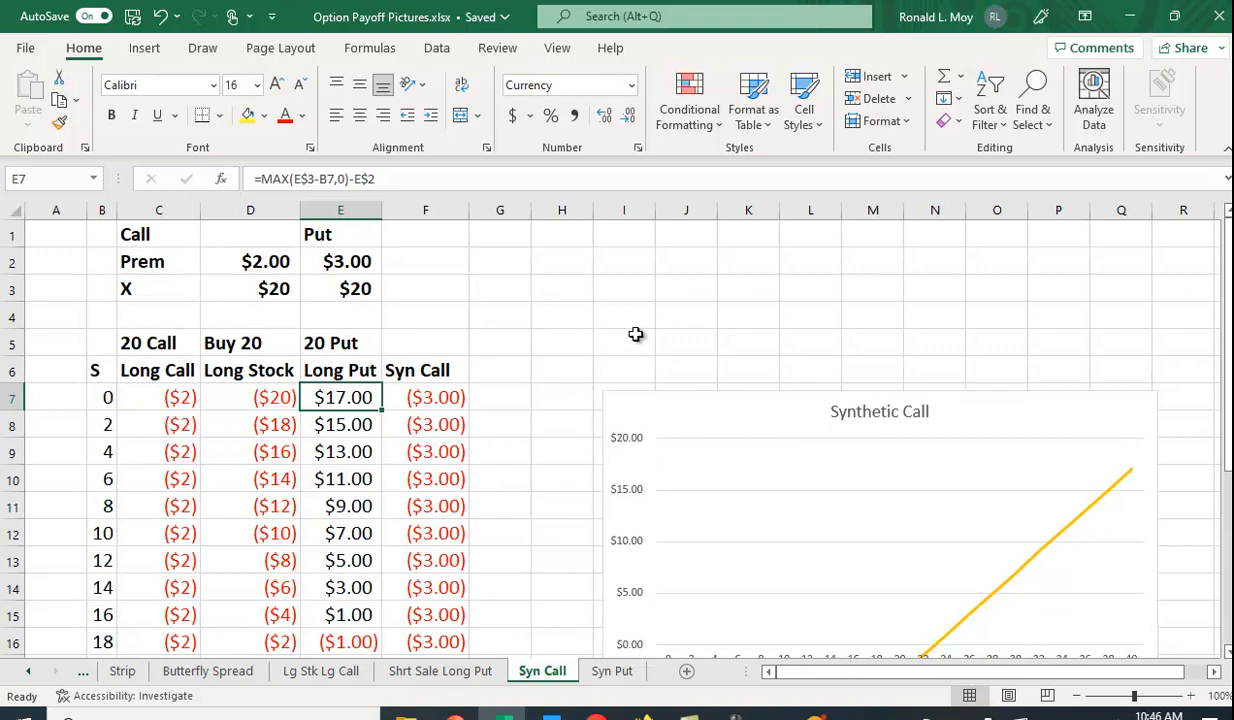
scroll(down, 3)
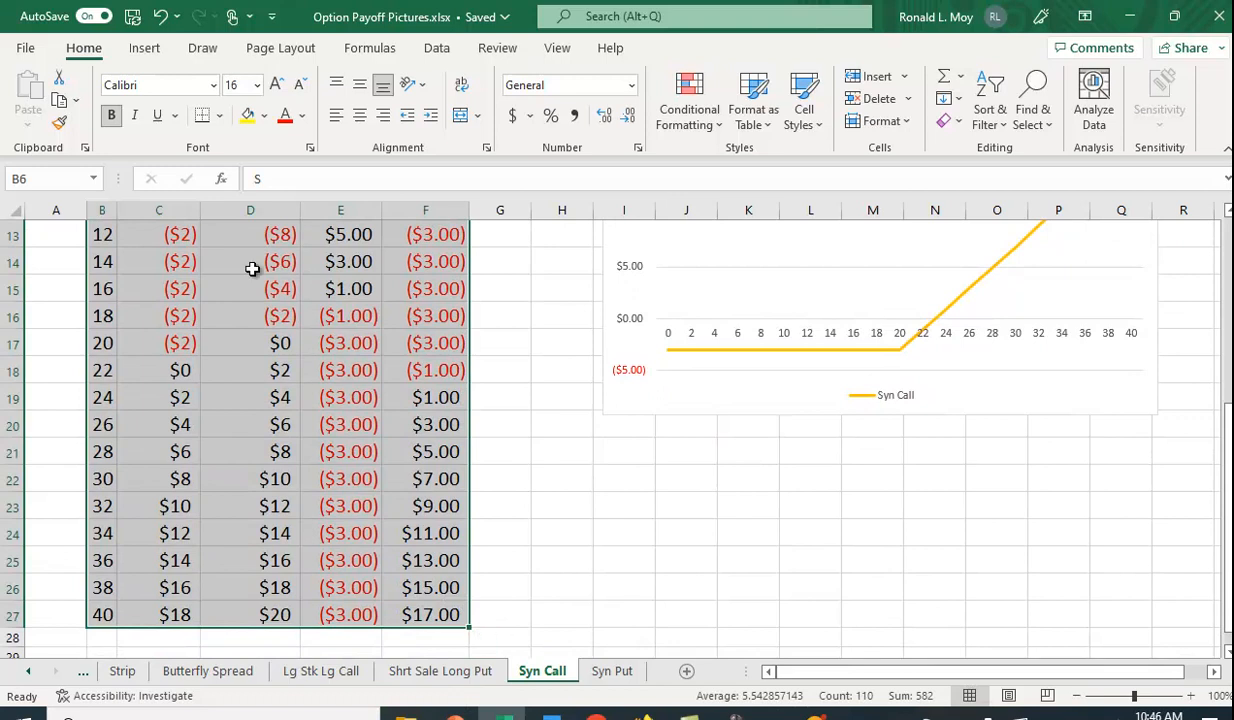
Open Recommended Charts from the Insert ribbon for the selected payoff data
click(158, 48)
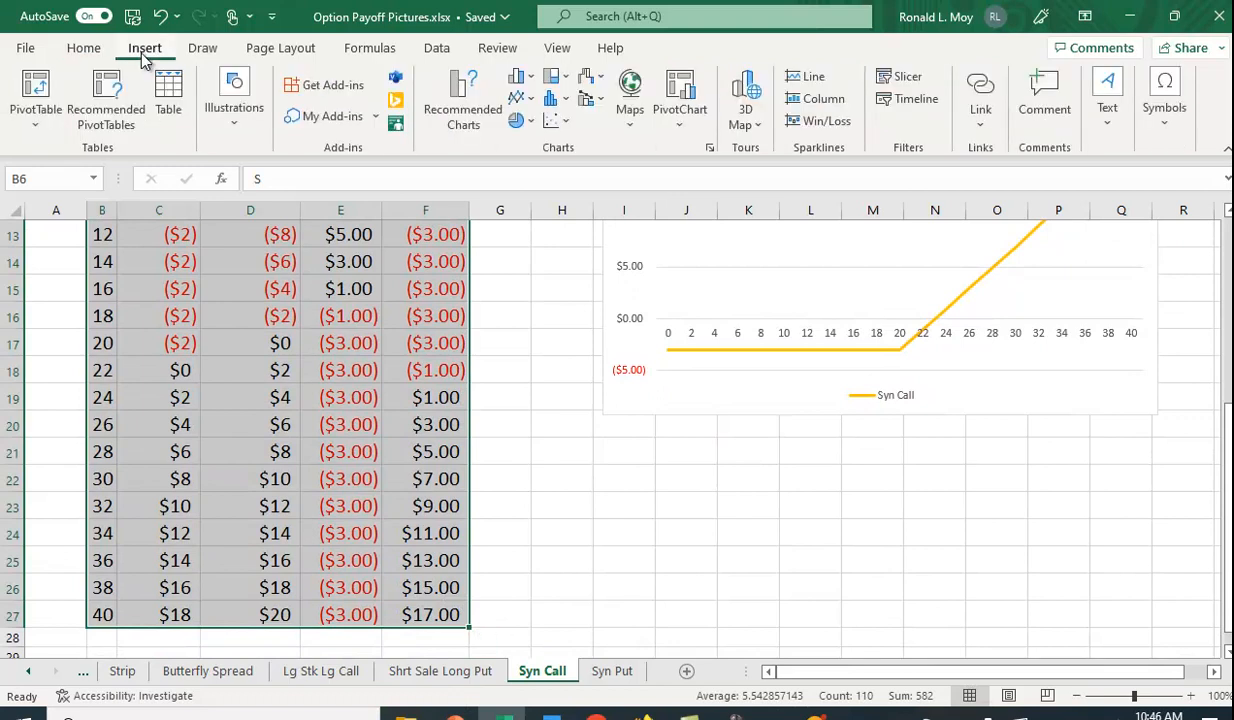
mouse_move(460, 95)
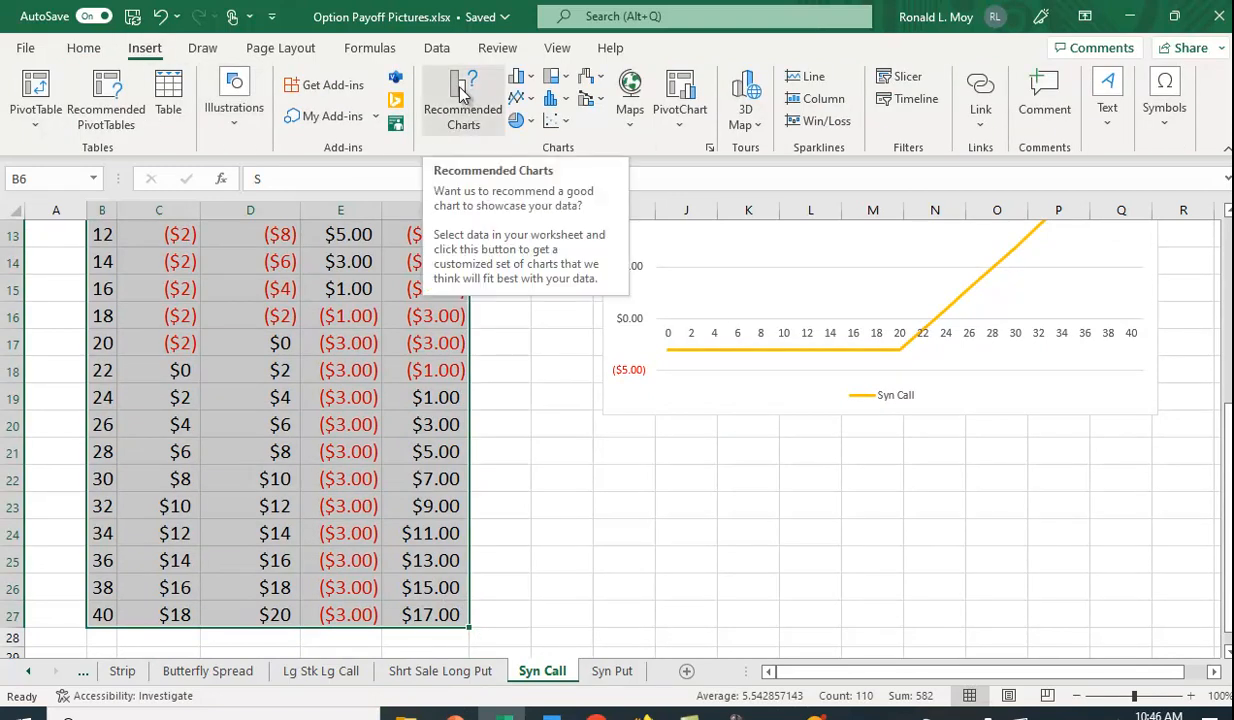
click(461, 96)
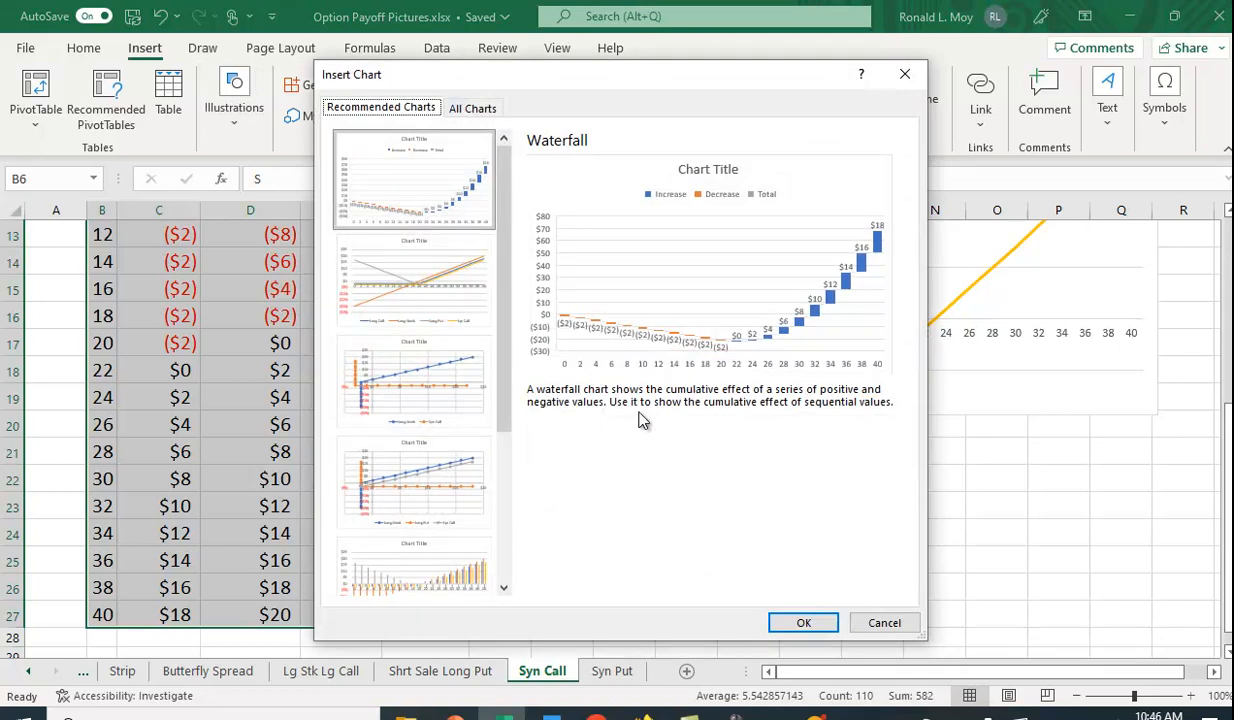
Preview the four-series Line chart suggestion, then cancel without inserting it
click(413, 280)
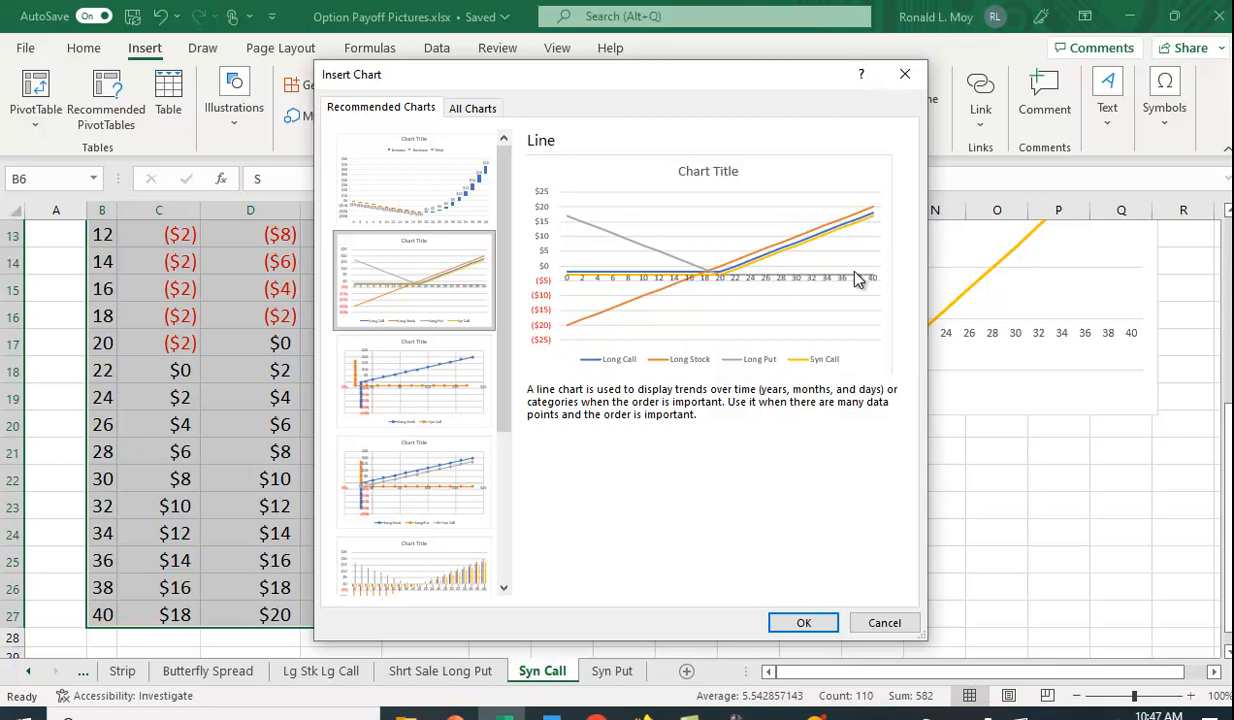
mouse_move(600, 273)
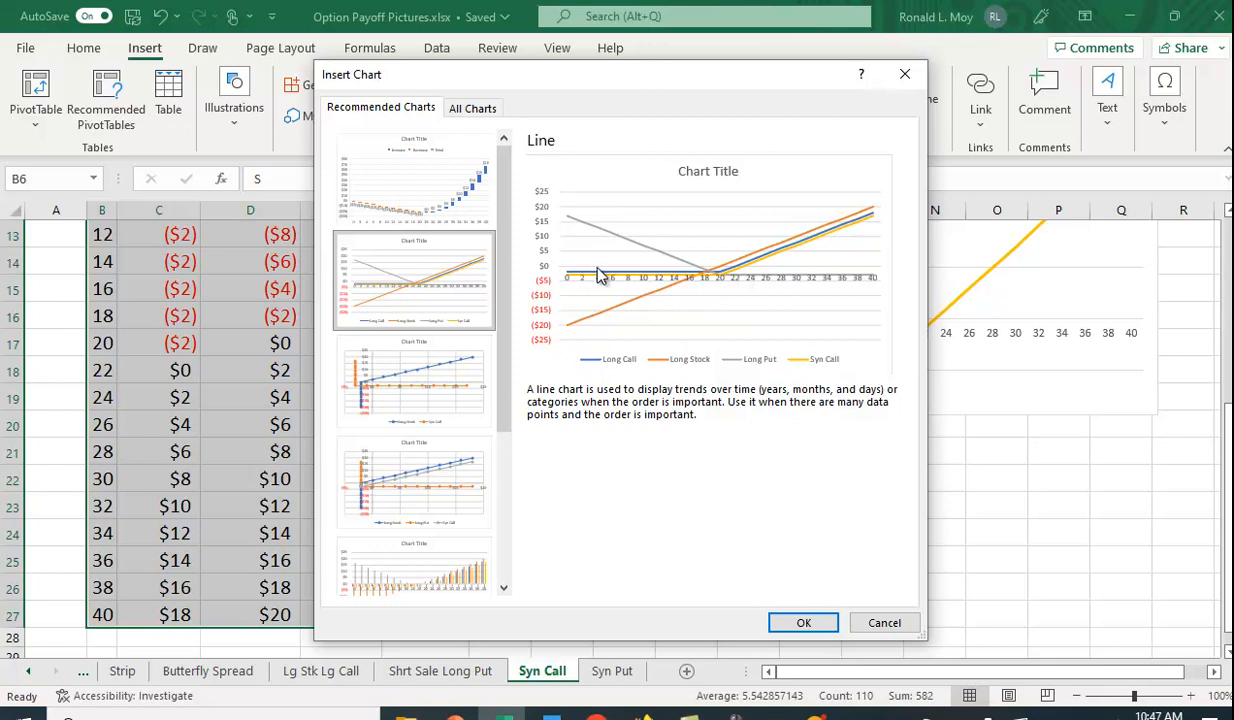
mouse_move(859, 235)
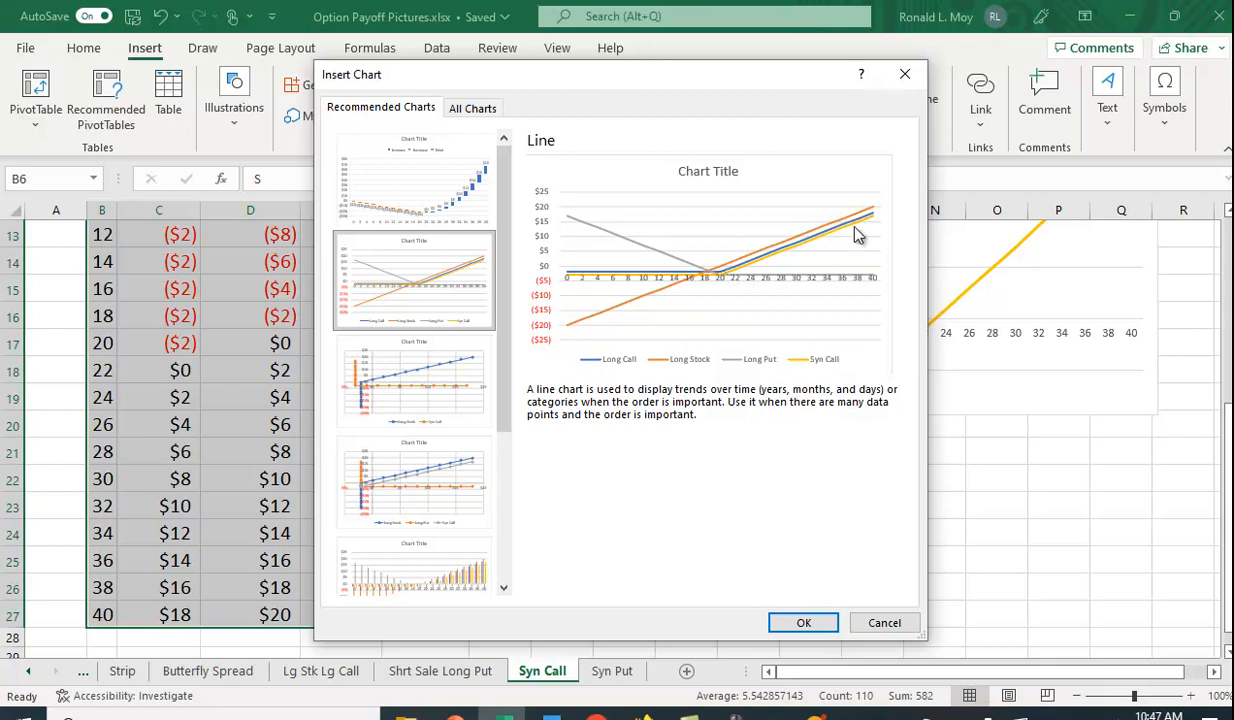
mouse_move(896, 637)
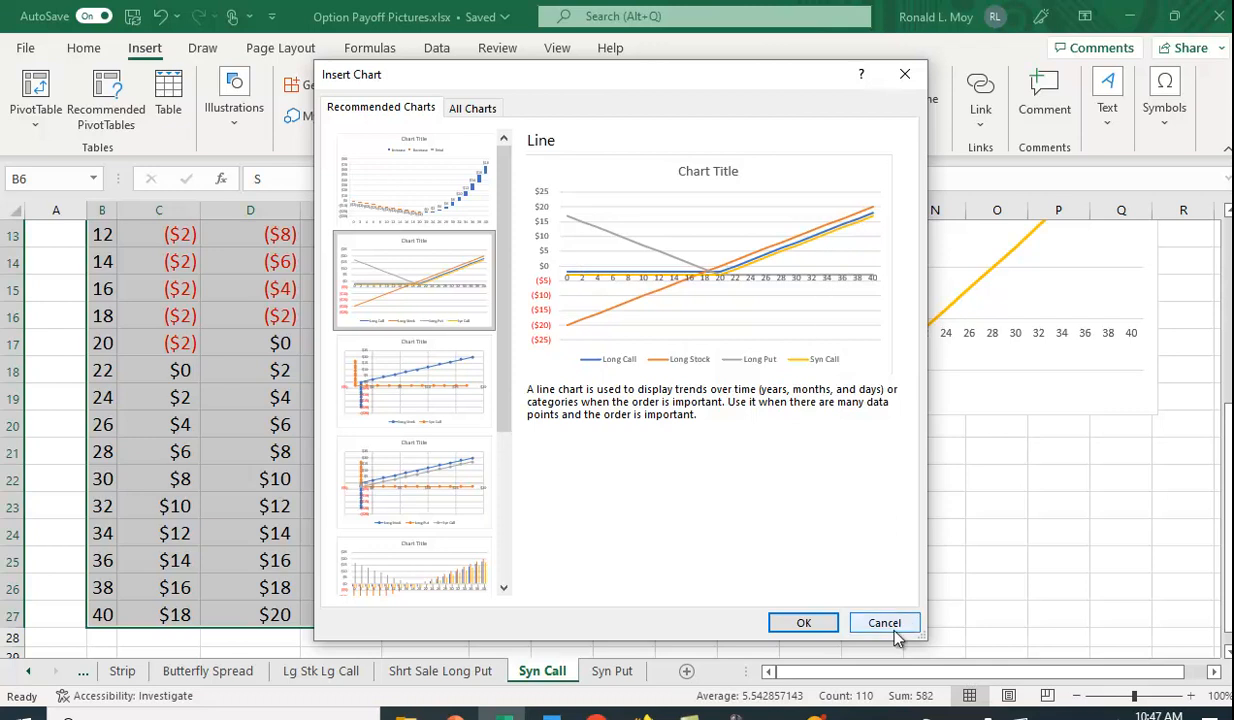
mouse_move(1113, 331)
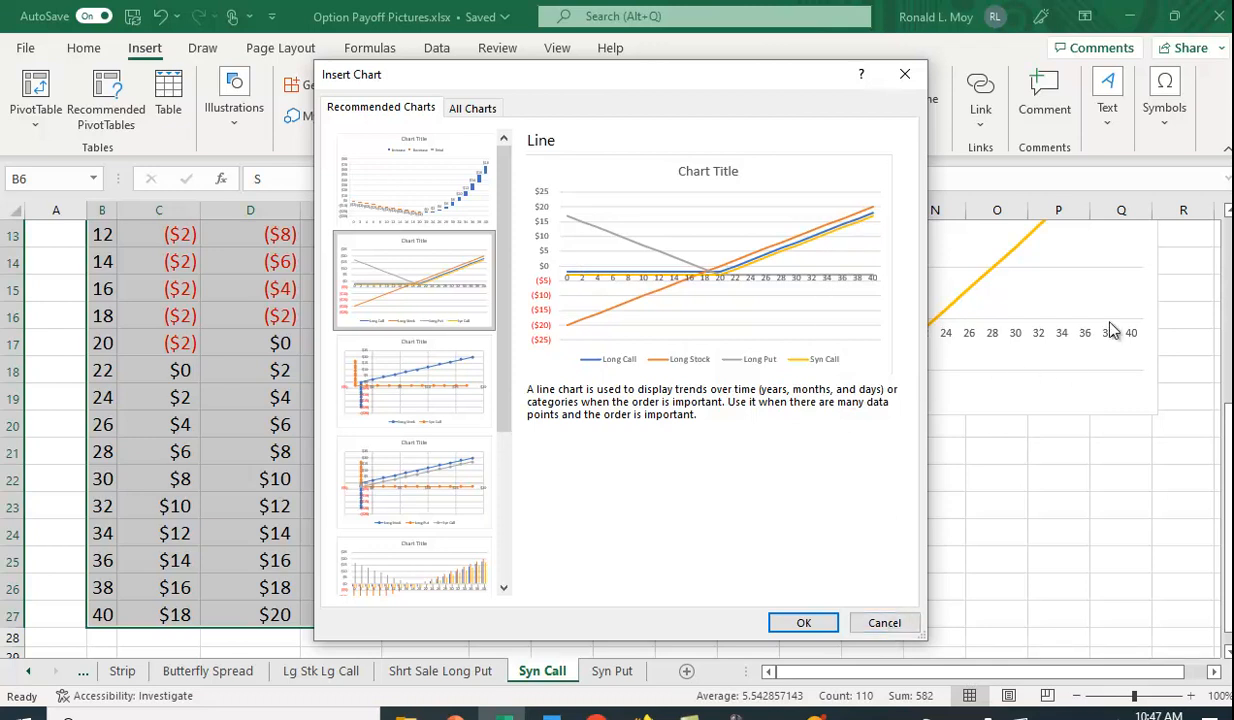
click(802, 622)
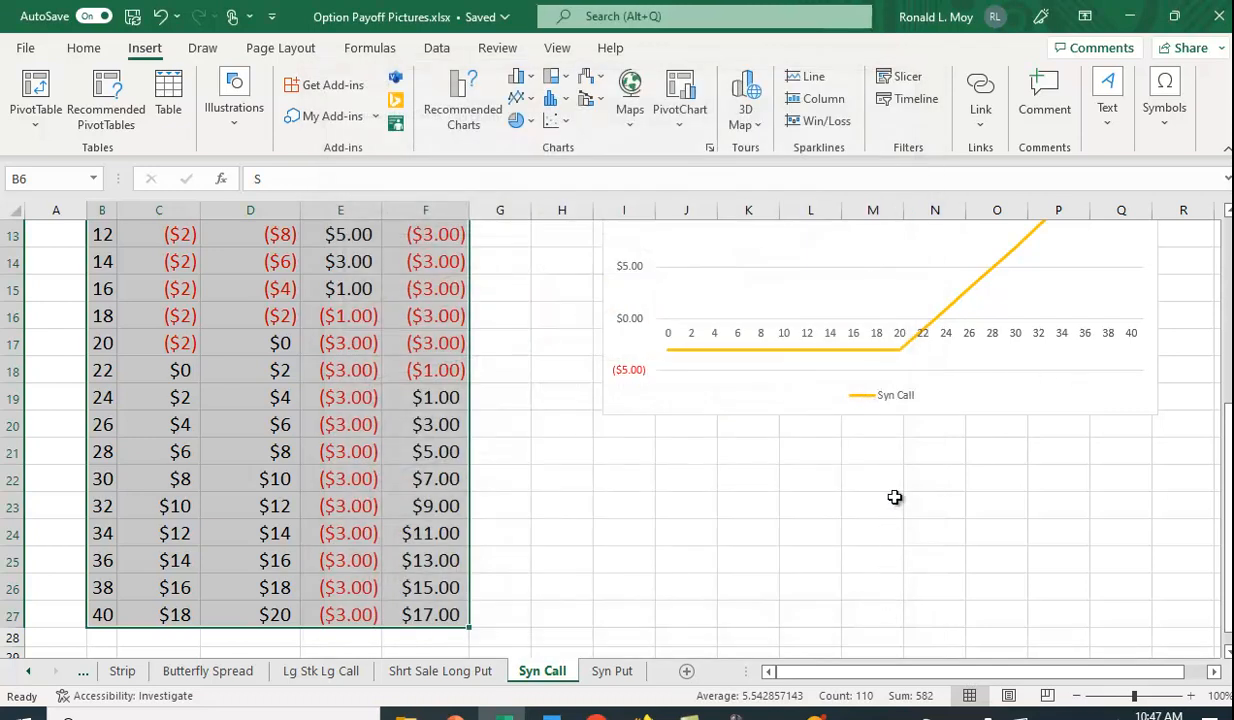
Tick Long Stock in the Synthetic Call chart's Chart Filters series list
click(880, 330)
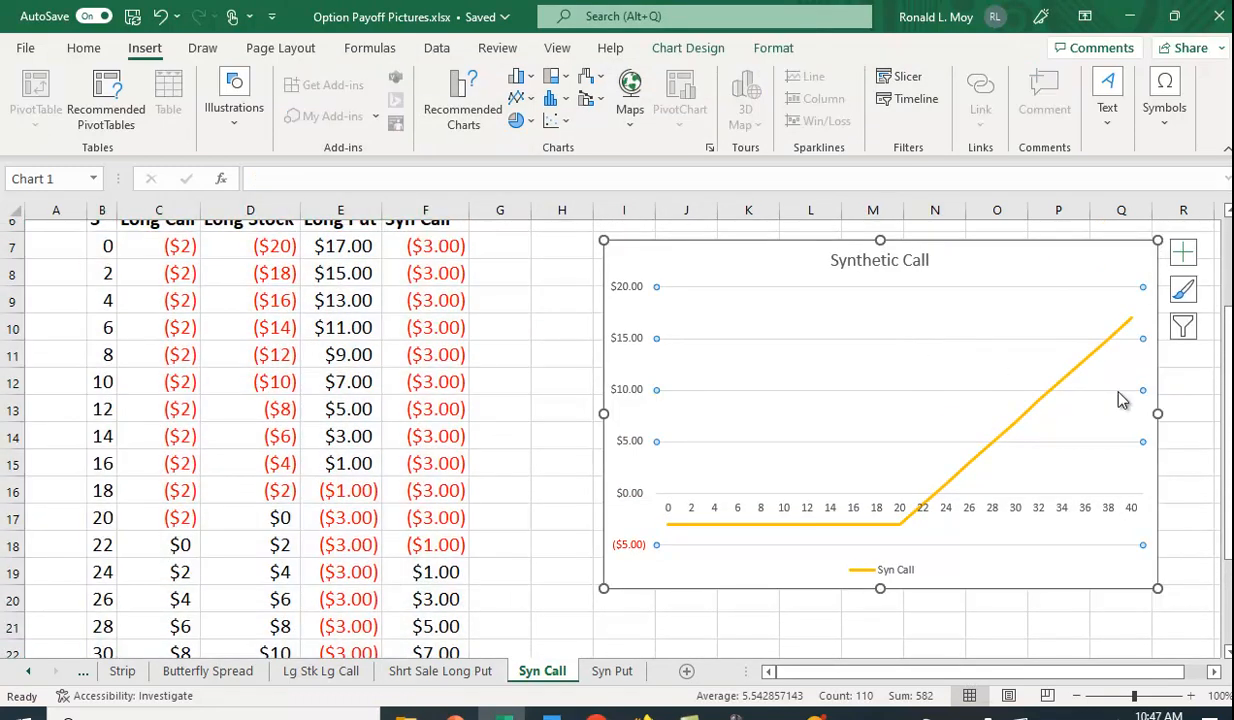
mouse_move(1183, 328)
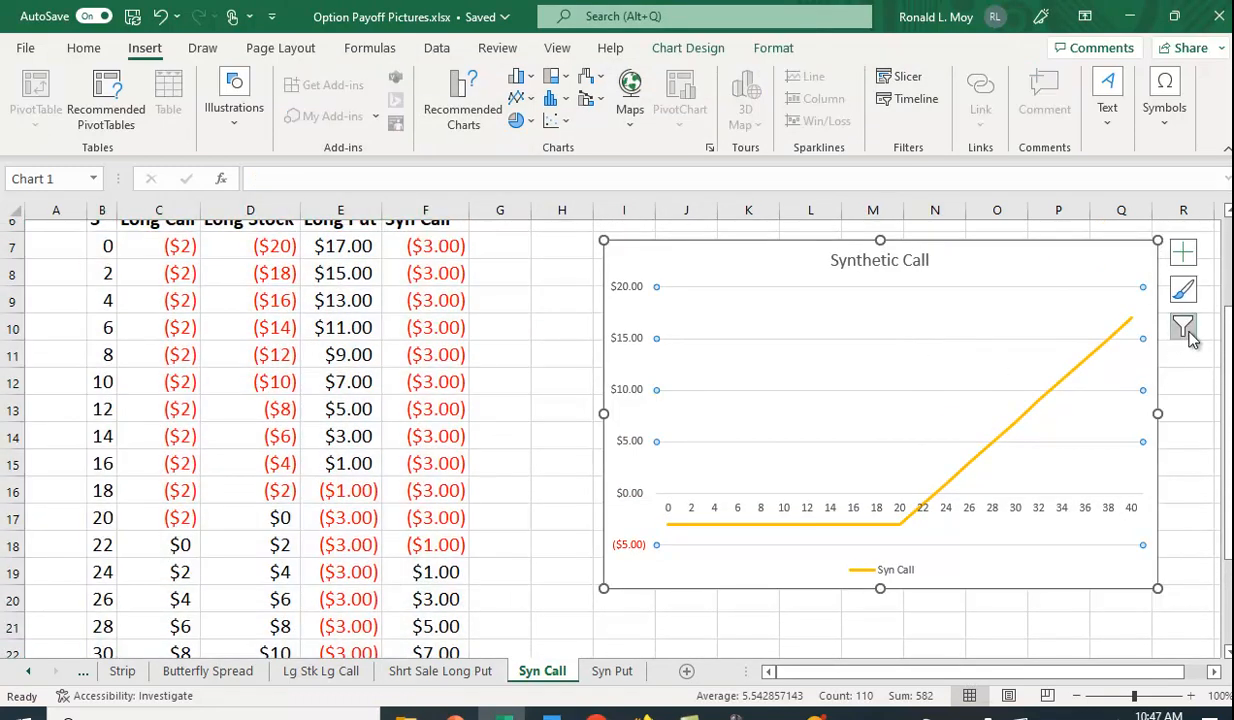
mouse_move(1182, 326)
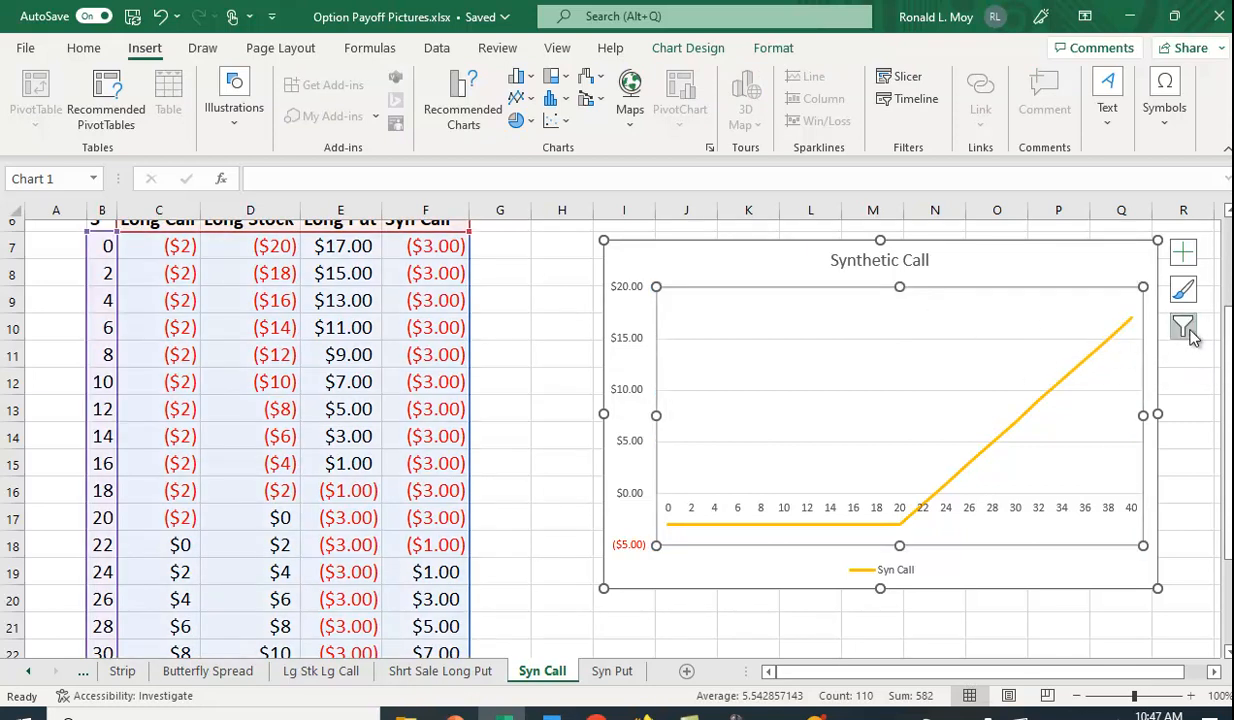
click(1182, 327)
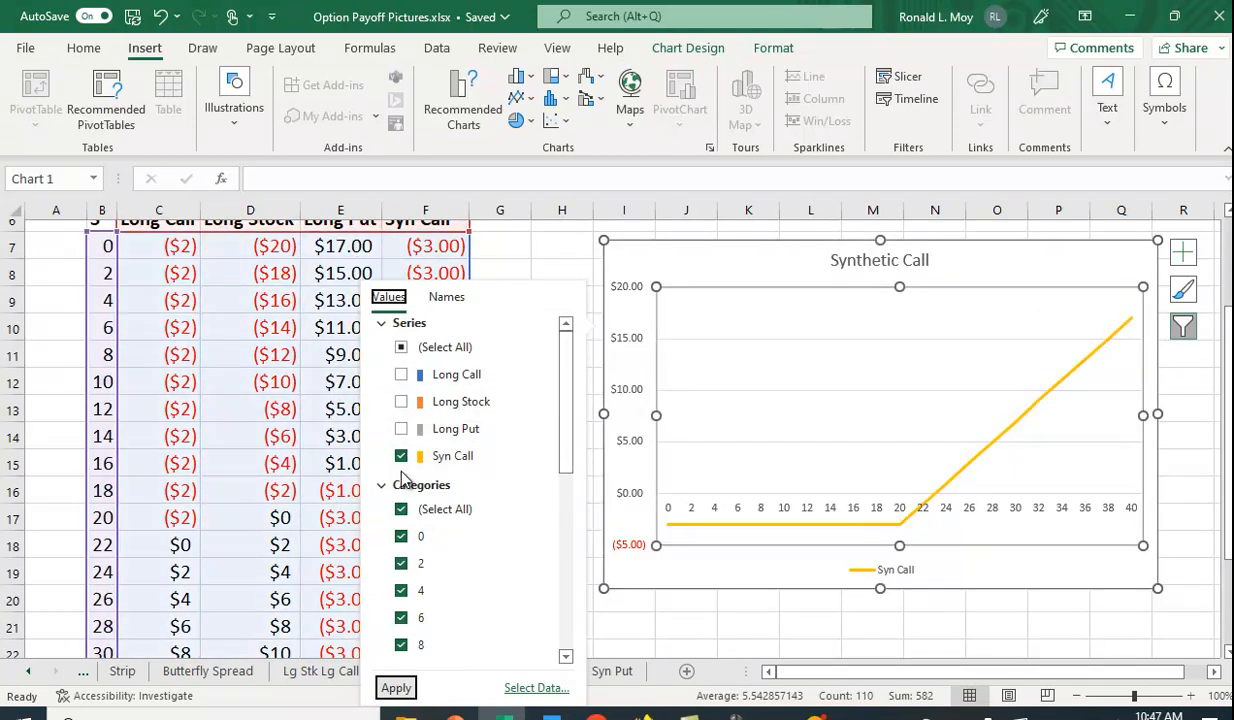
click(401, 401)
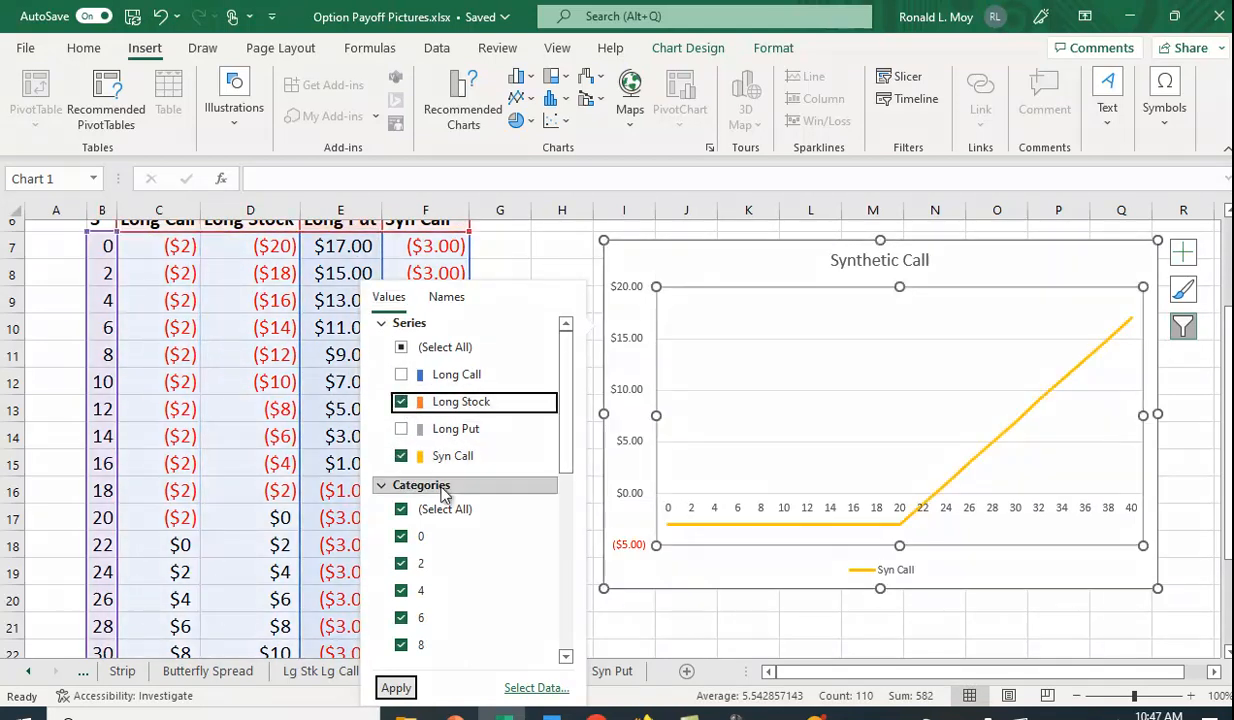